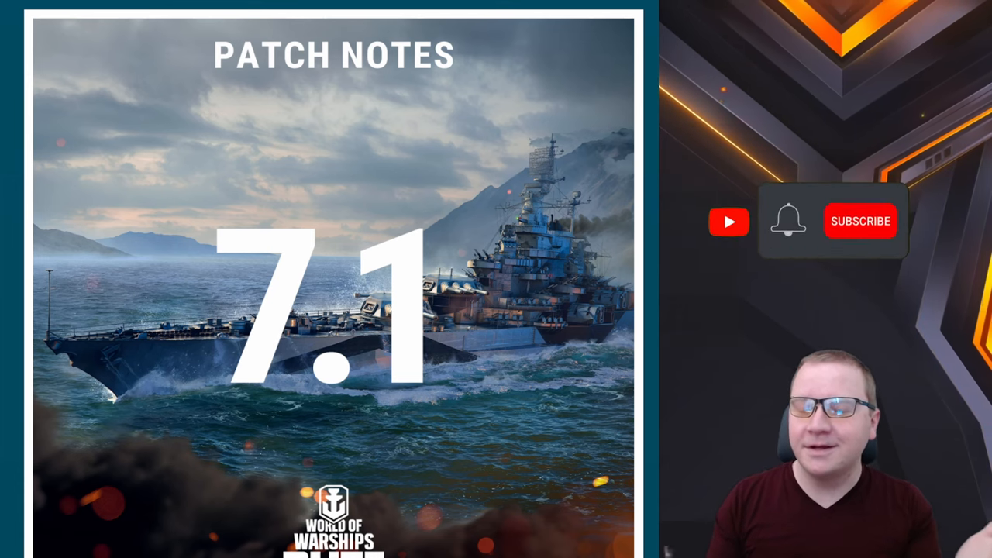
- Scroll the Update 7.1 patch notes past the new Sleeping Giant map
click(861, 220)
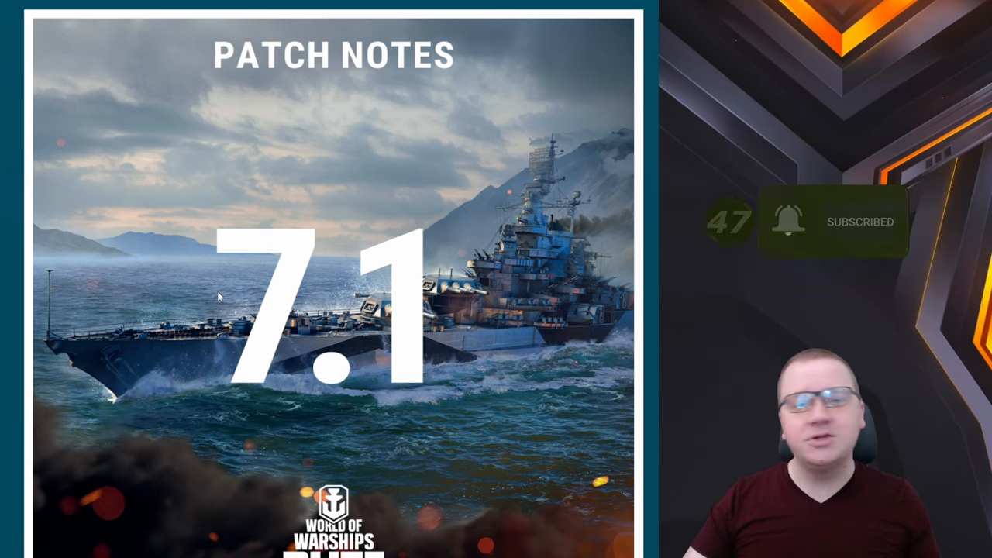
scroll(down, 3)
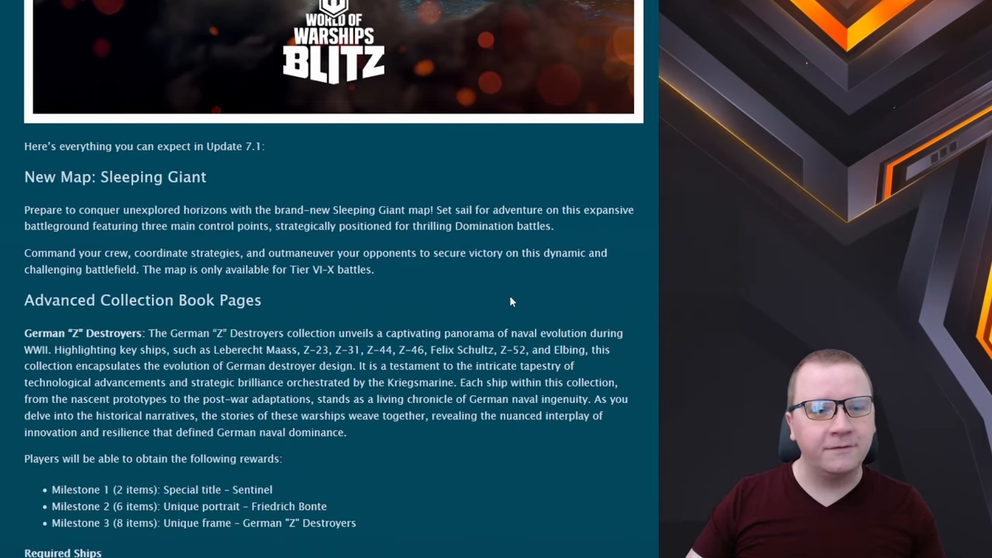
scroll(down, 3)
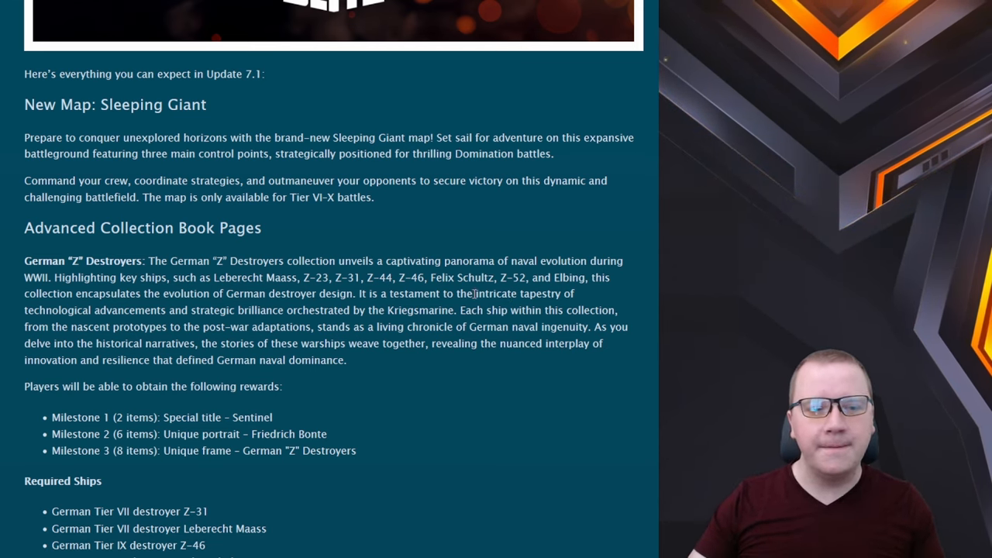
scroll(down, 3)
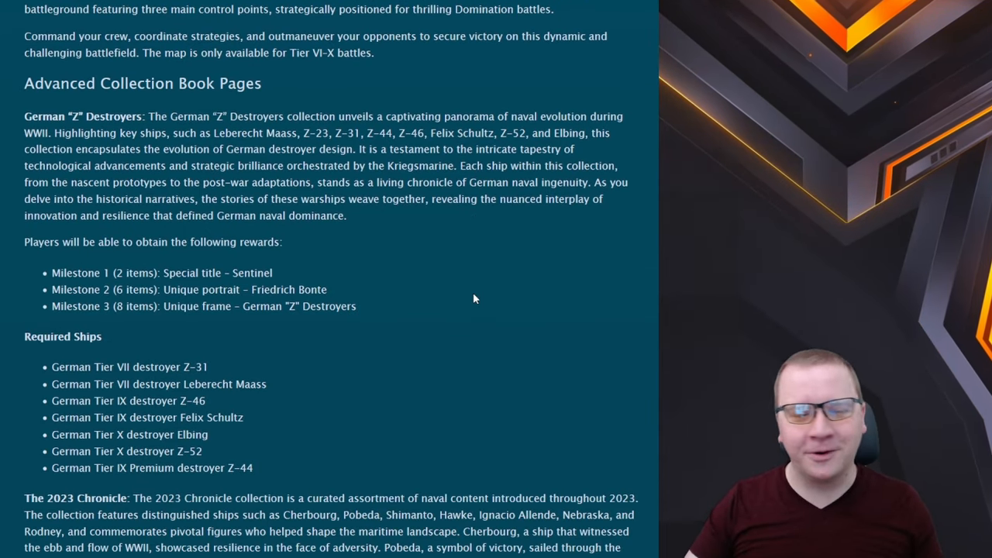
scroll(down, 3)
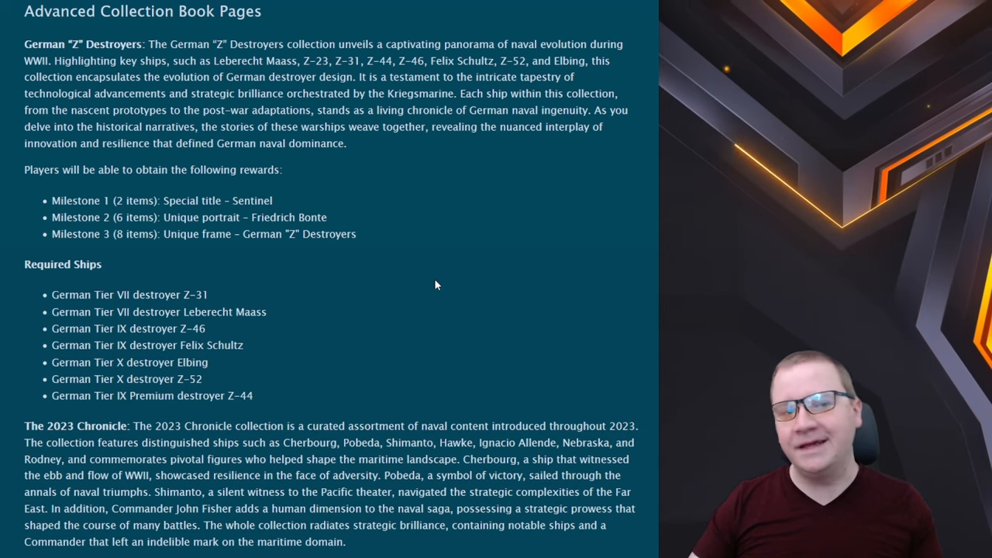
- Scroll through the German Z Destroyers collection down to The 2023 Chronicle collection
scroll(down, 3)
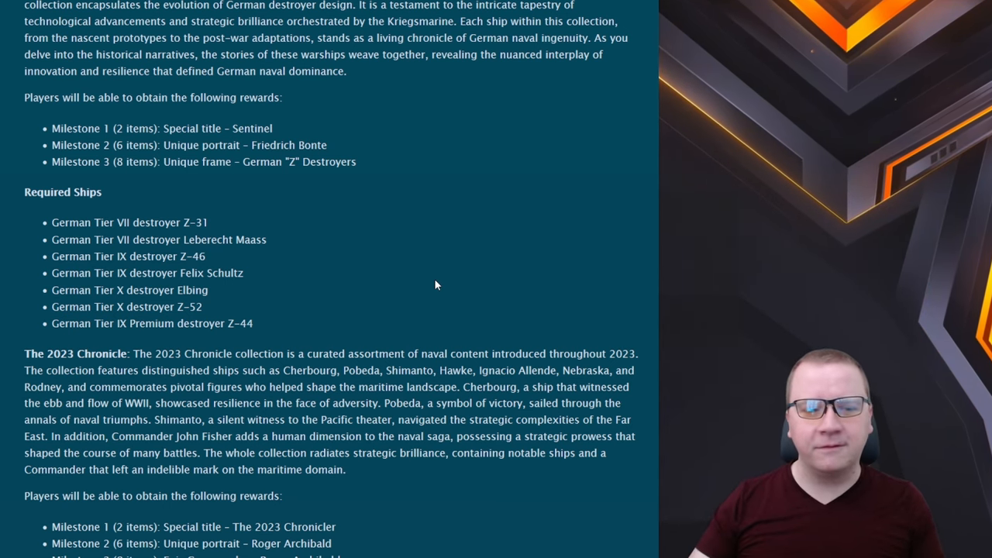
scroll(down, 3)
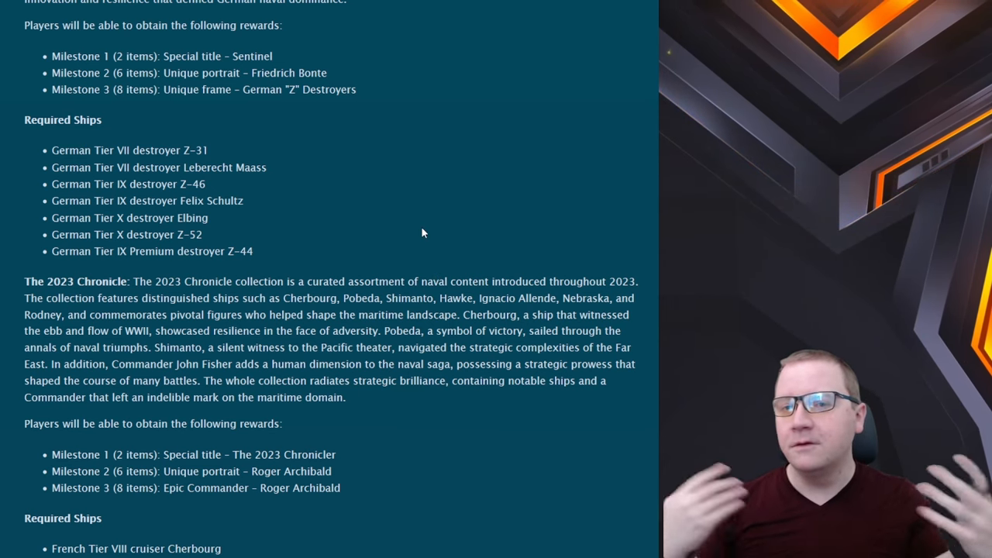
scroll(down, 3)
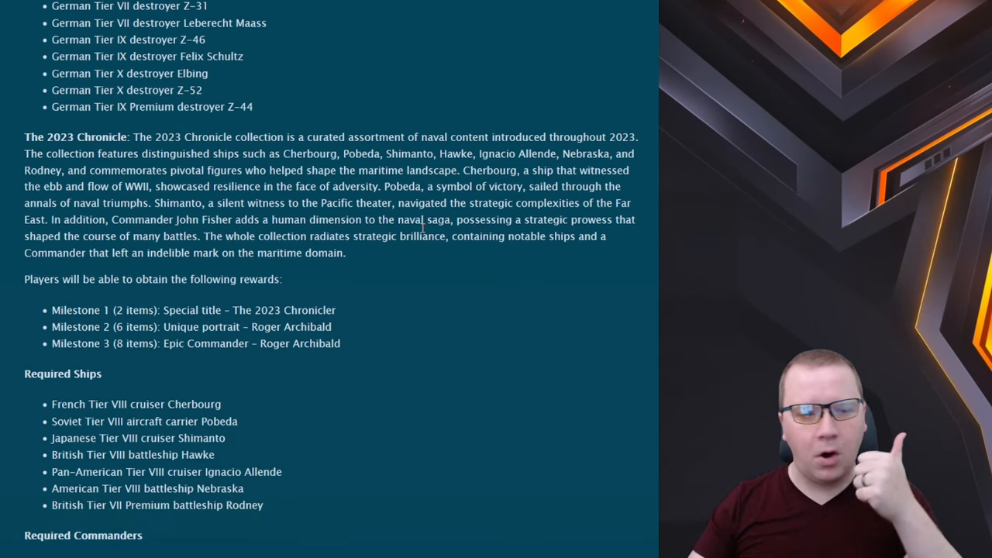
- Scroll past The 2023 Chronicle rewards to the Daily Login Rewards Update and New Cosmetics portraits
scroll(down, 3)
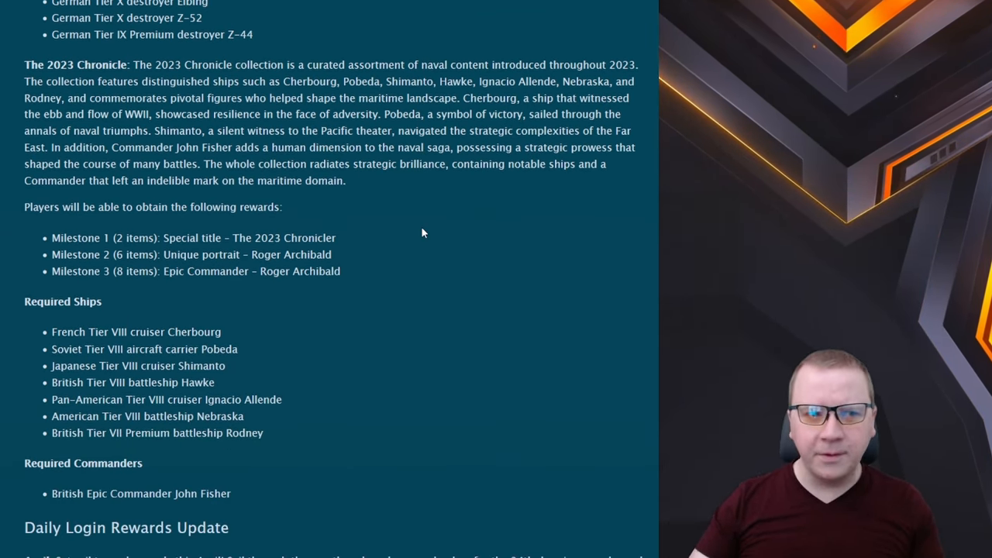
mouse_move(412, 239)
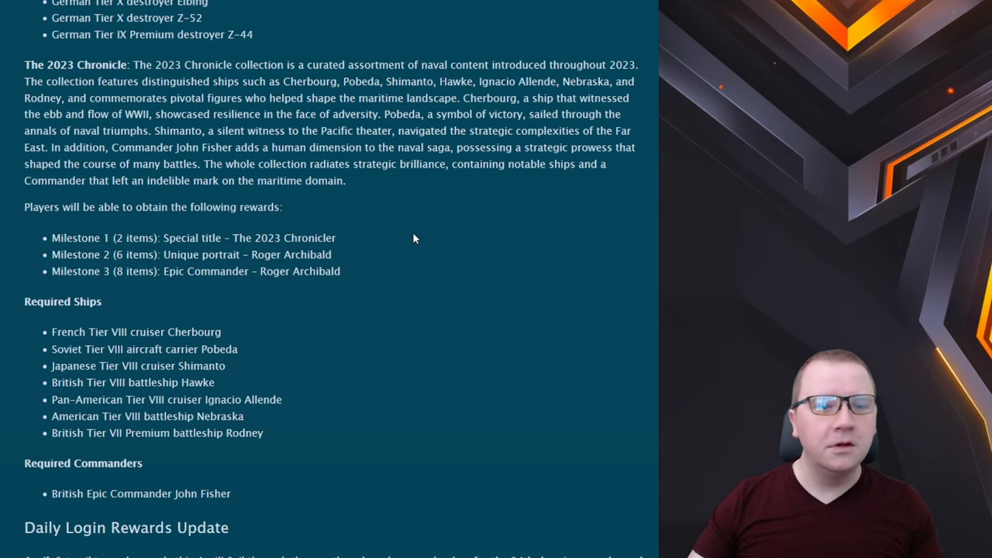
scroll(down, 3)
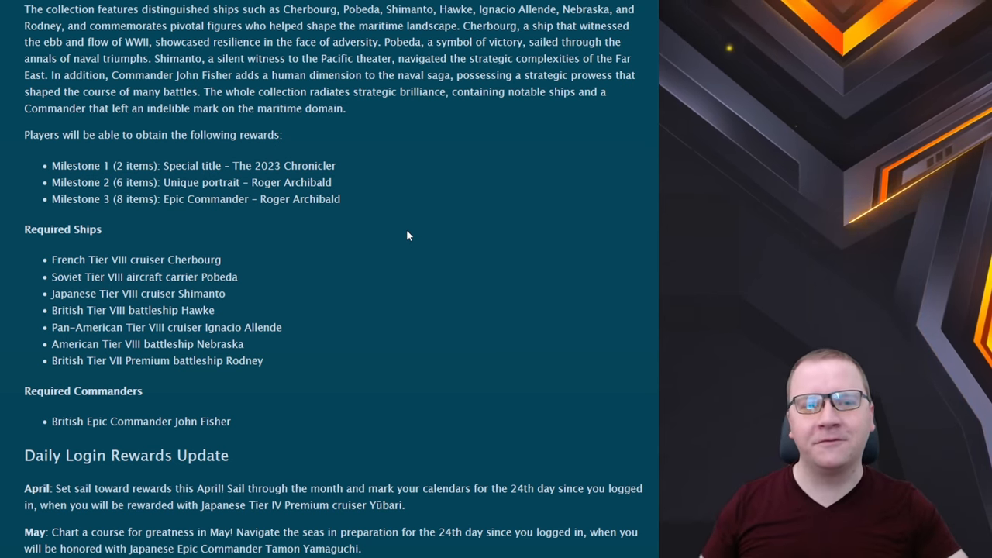
scroll(down, 3)
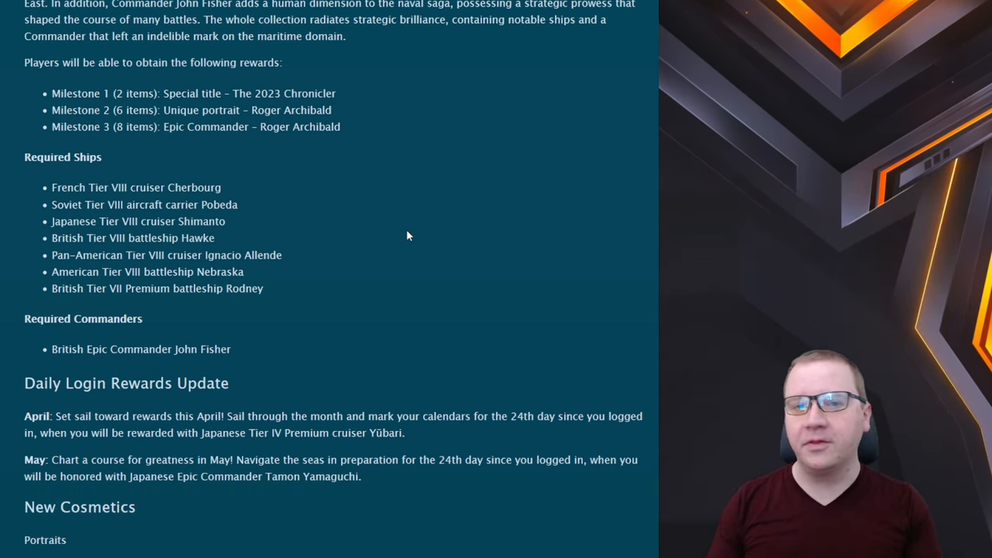
scroll(down, 3)
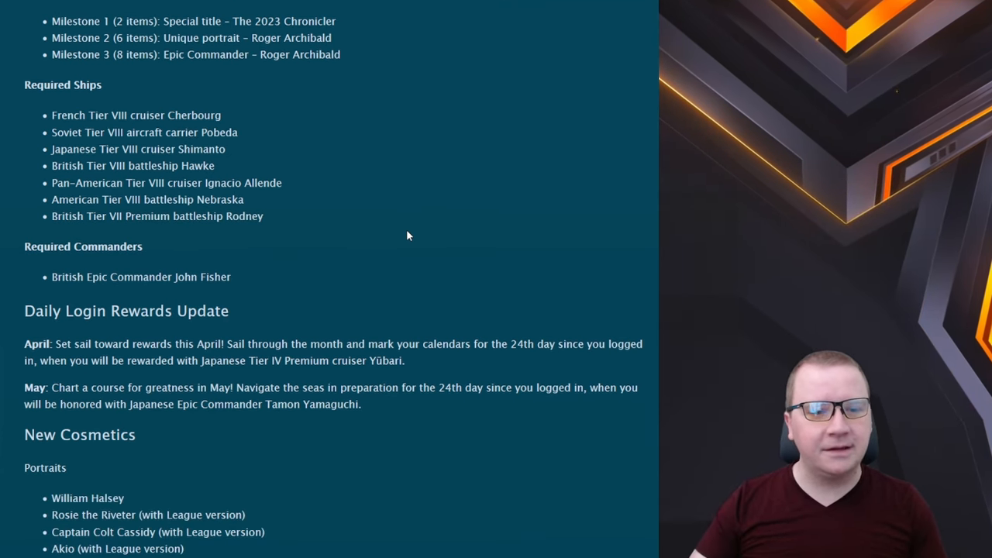
mouse_move(270, 223)
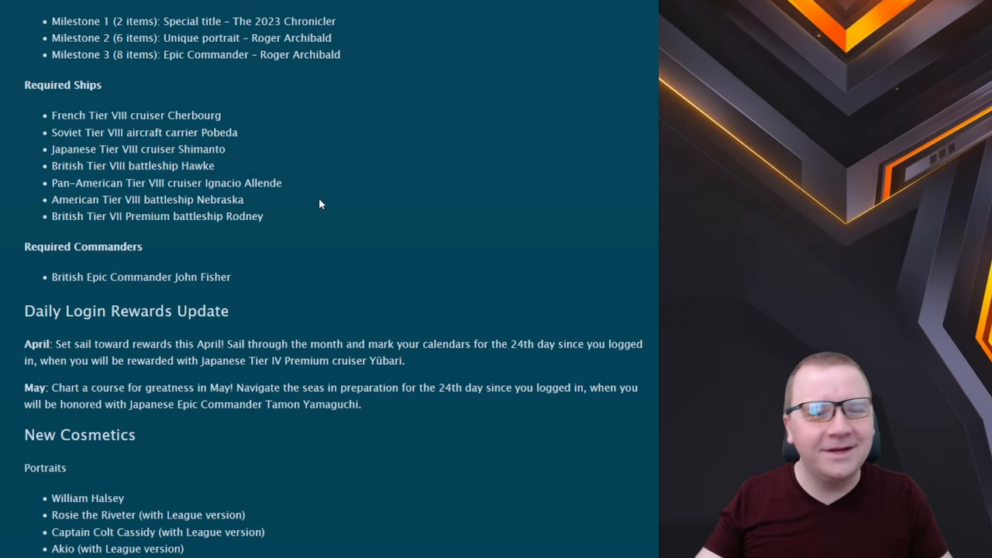
scroll(down, 3)
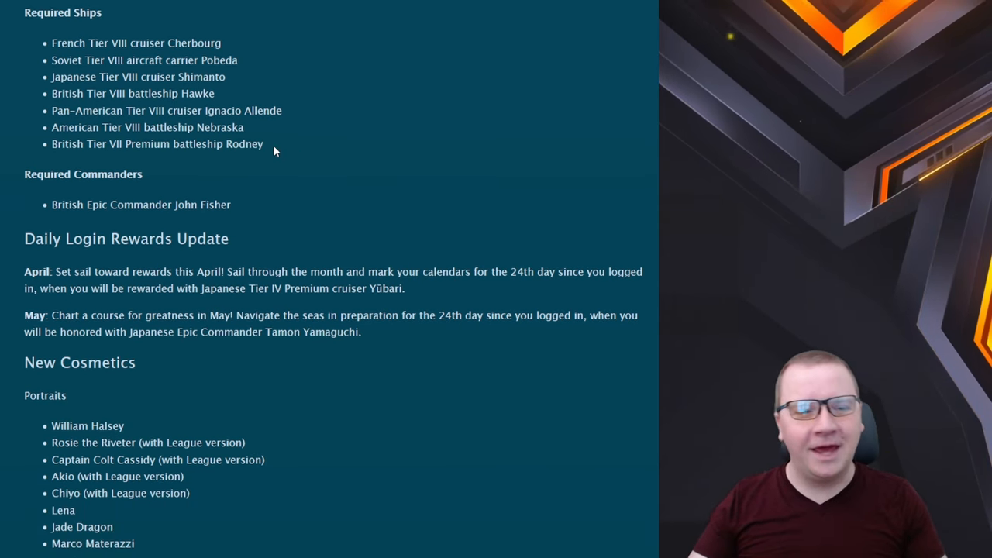
scroll(down, 3)
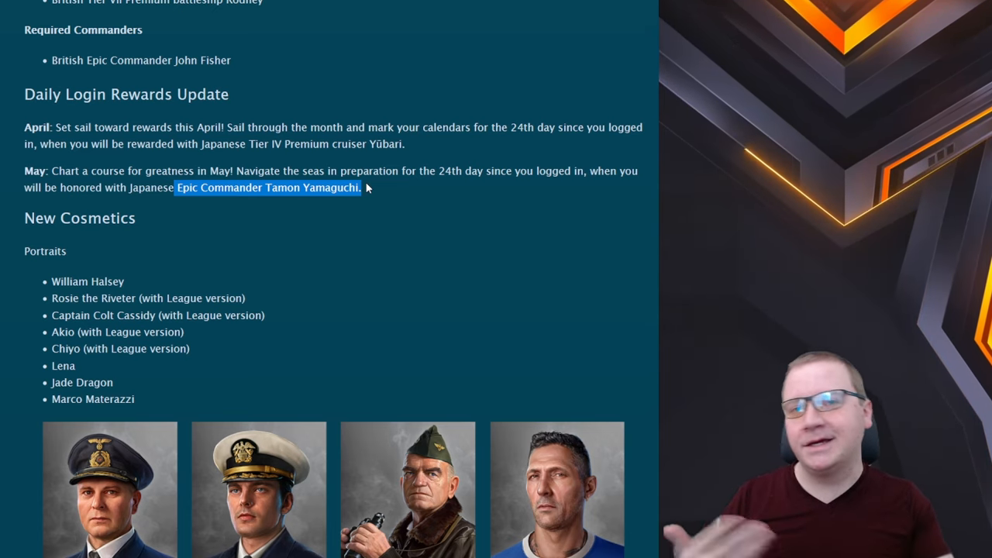
- Scroll through the new portrait images and frames, glancing back up once
scroll(down, 3)
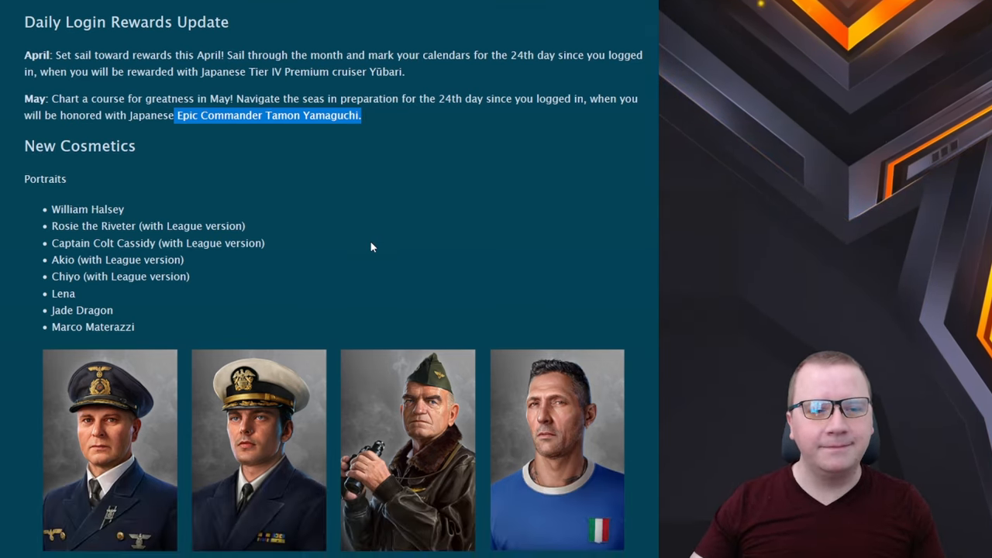
scroll(down, 3)
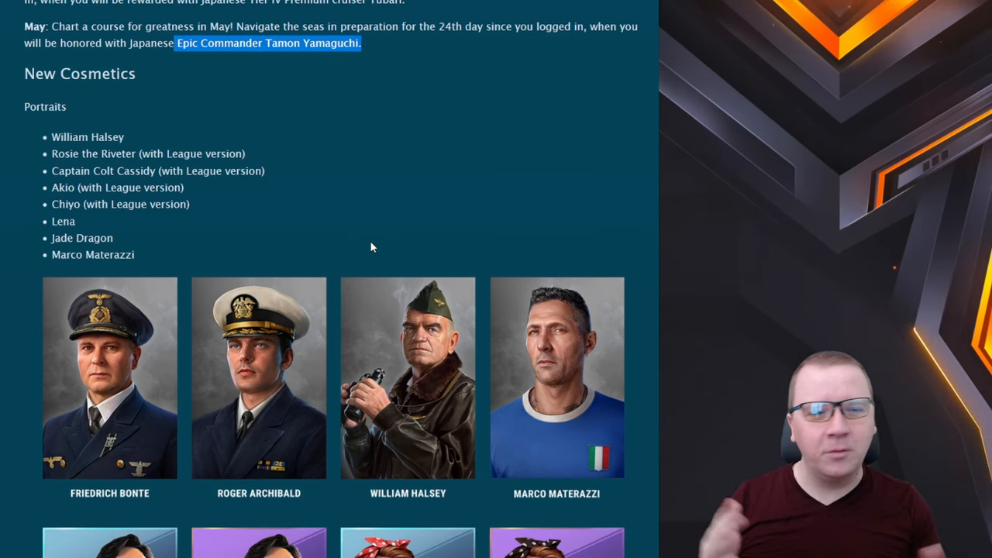
scroll(down, 3)
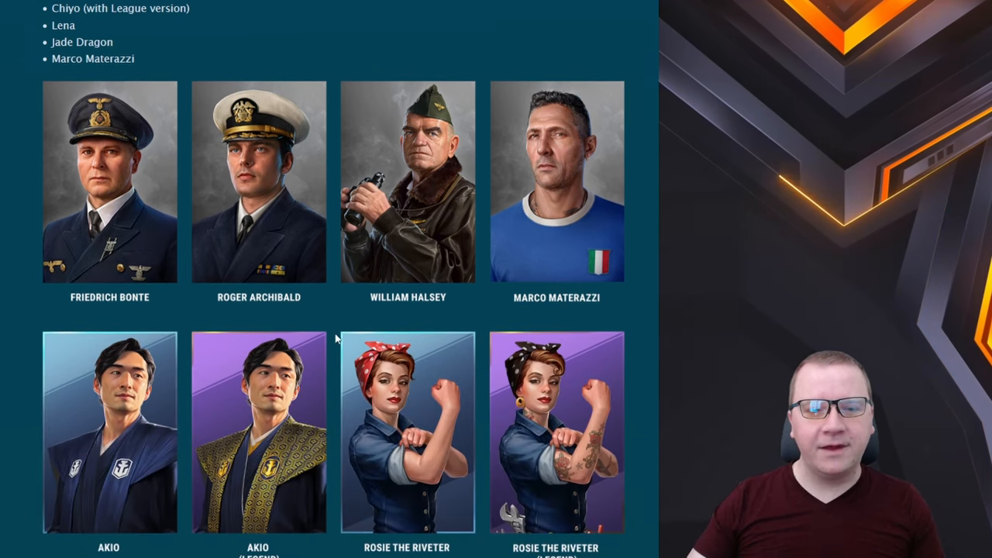
scroll(down, 3)
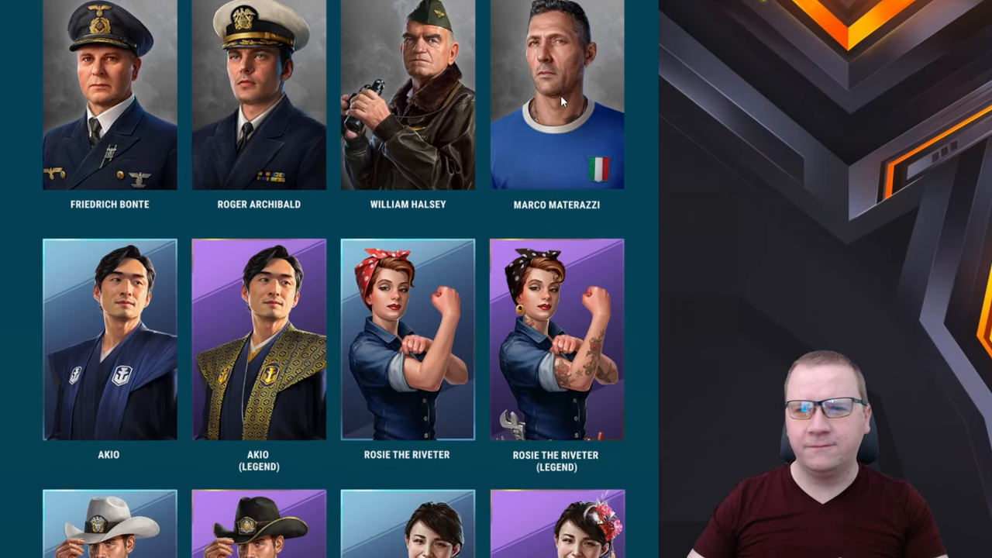
scroll(down, 3)
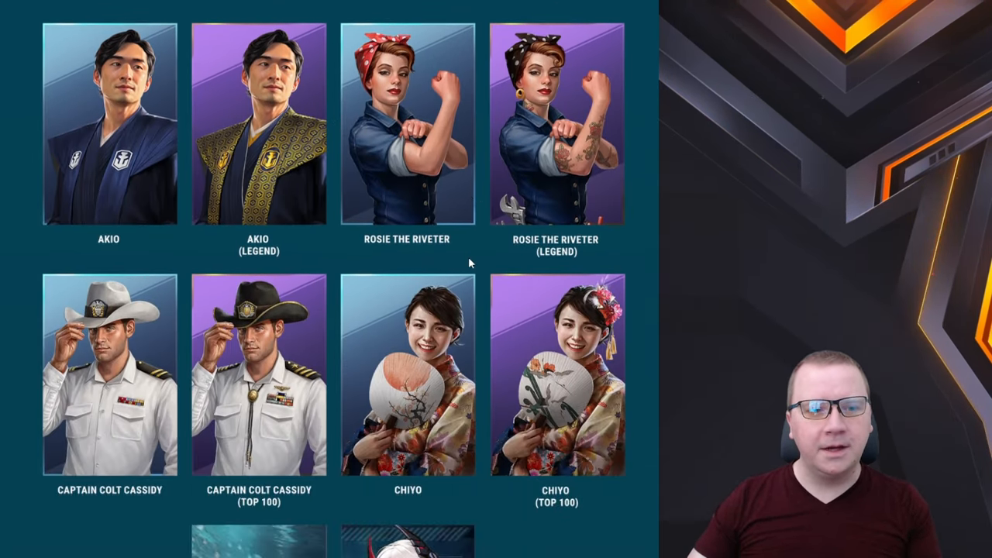
scroll(down, 3)
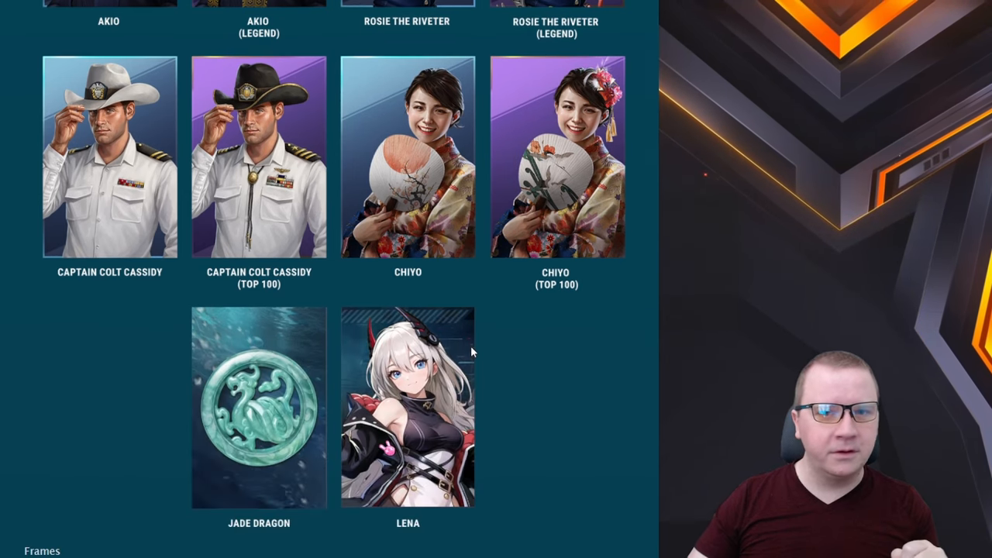
scroll(up, 3)
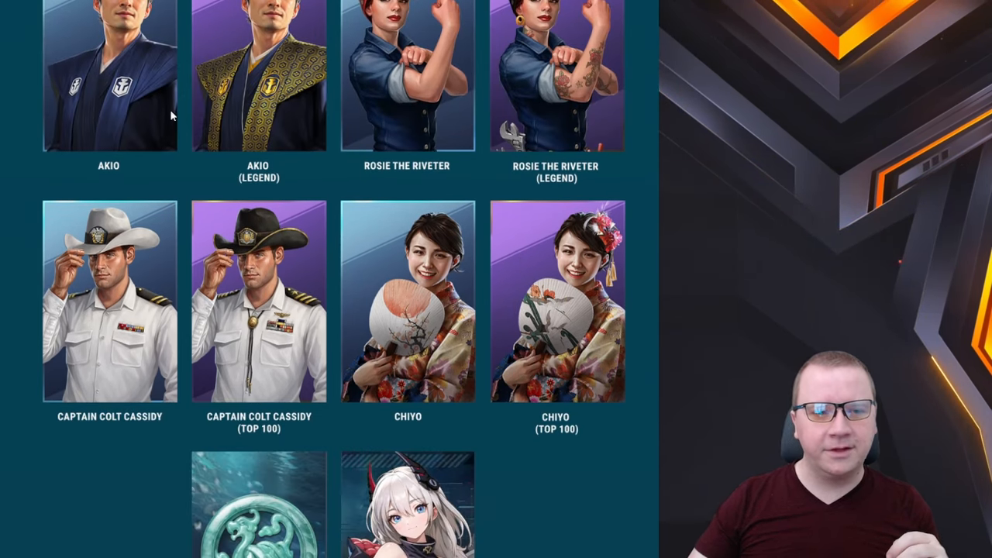
- Scroll past the titles list to the New Techline Additions about Spanish cruisers
scroll(down, 3)
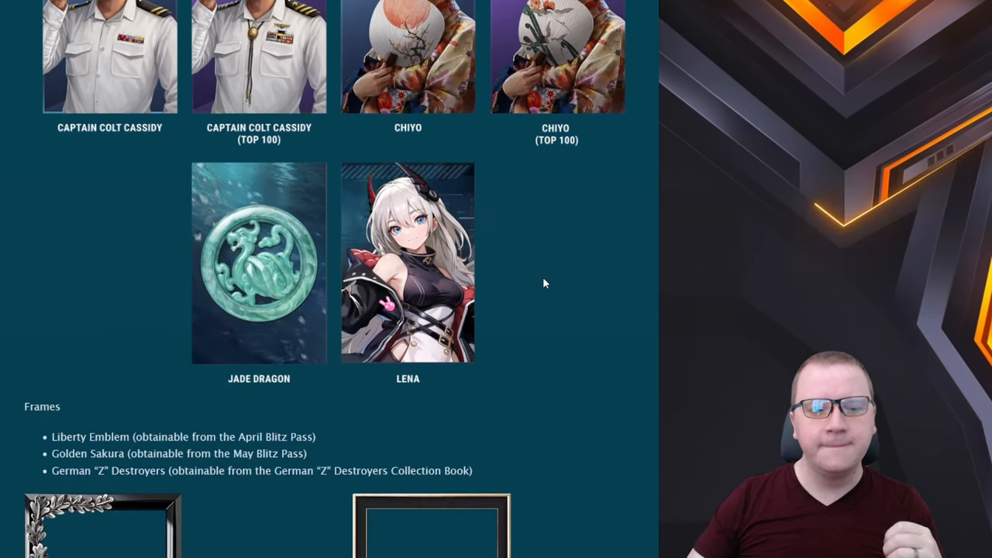
scroll(down, 3)
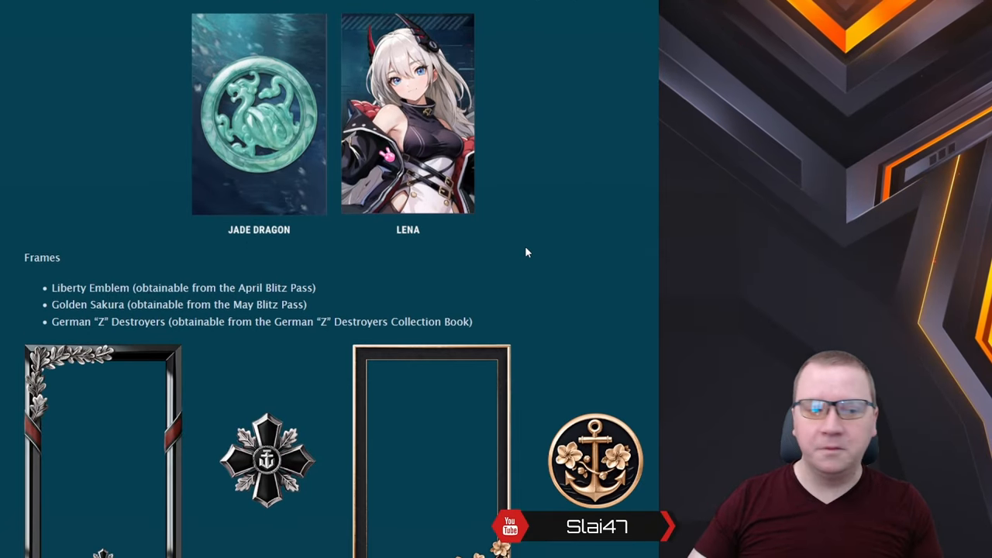
scroll(down, 3)
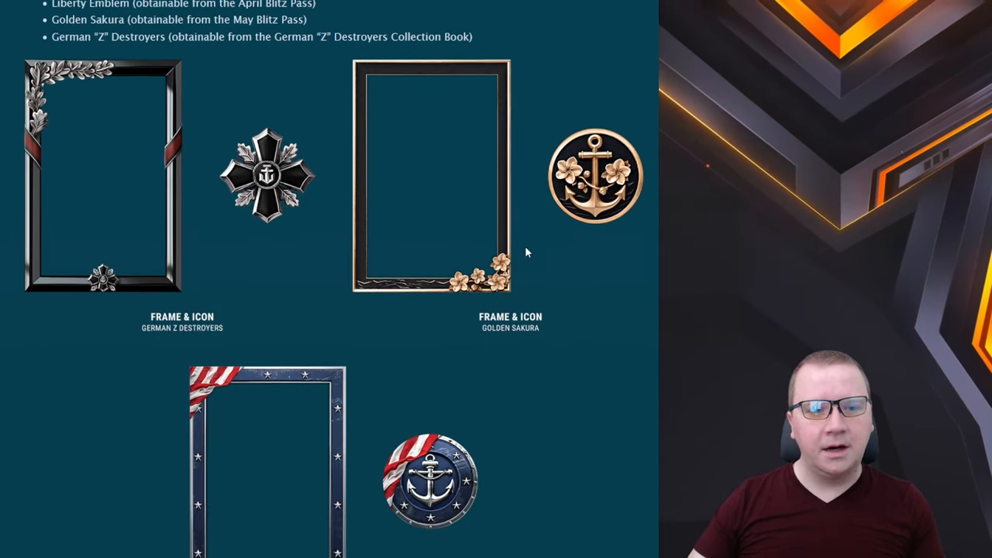
scroll(down, 3)
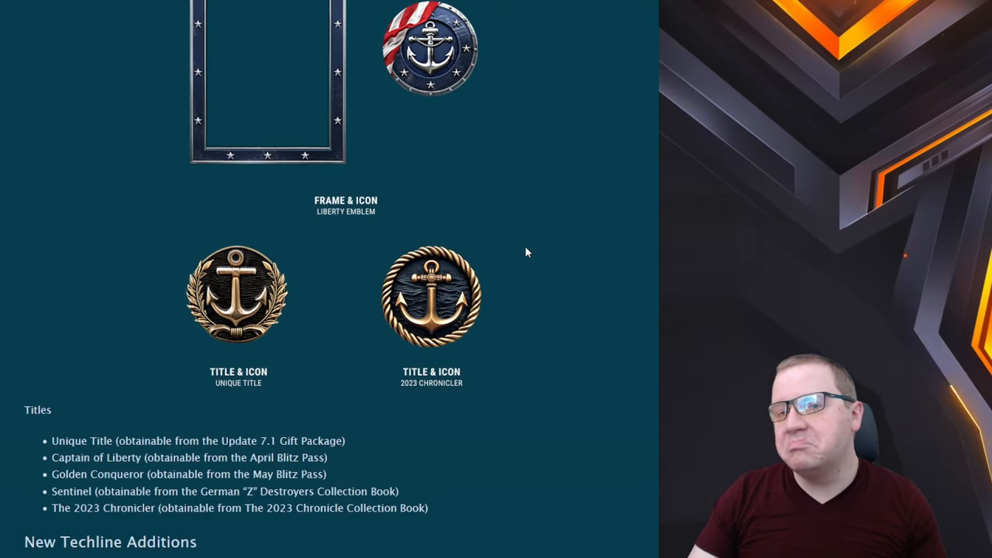
scroll(down, 3)
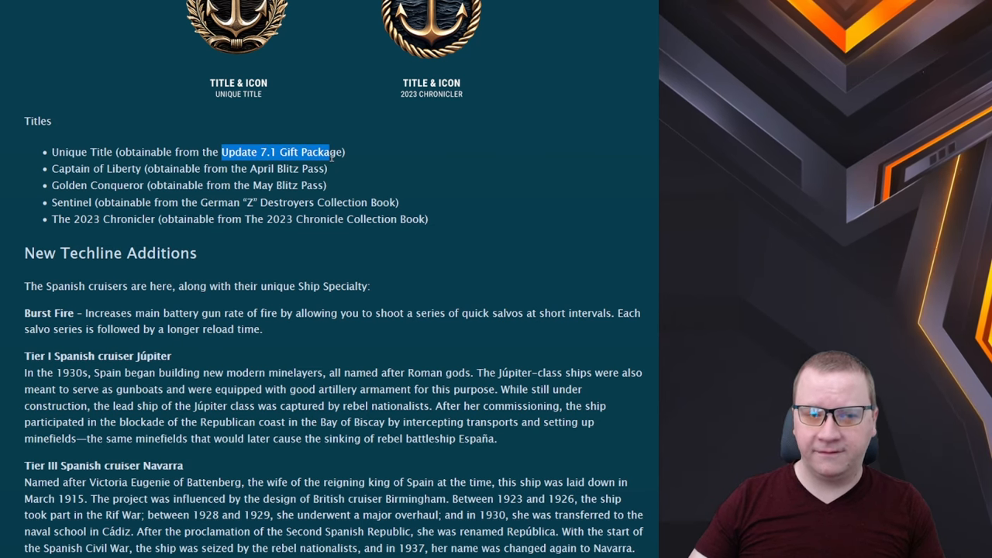
- Scroll through the Spanish cruiser tier histories through Tier IX Andalucía to Future Techline Releases
scroll(down, 3)
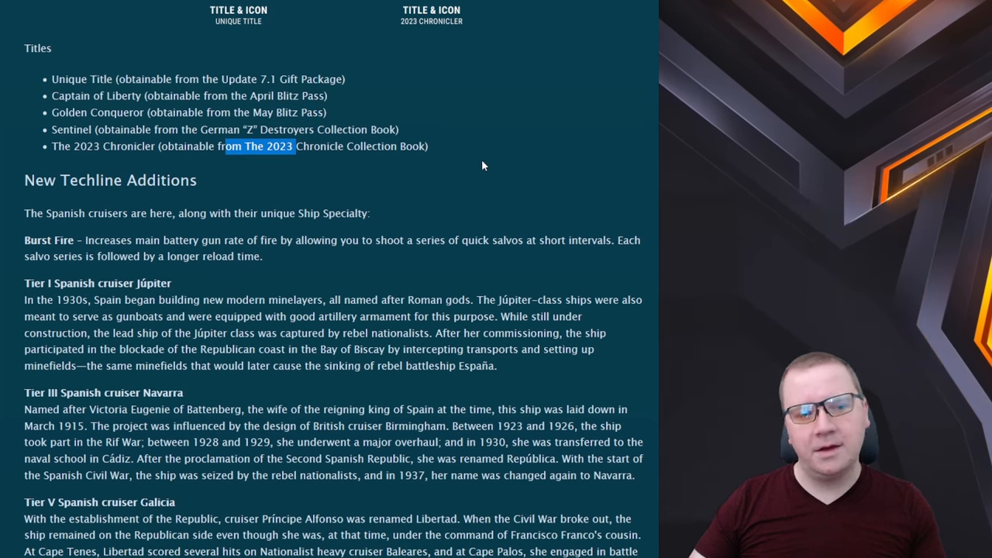
scroll(down, 3)
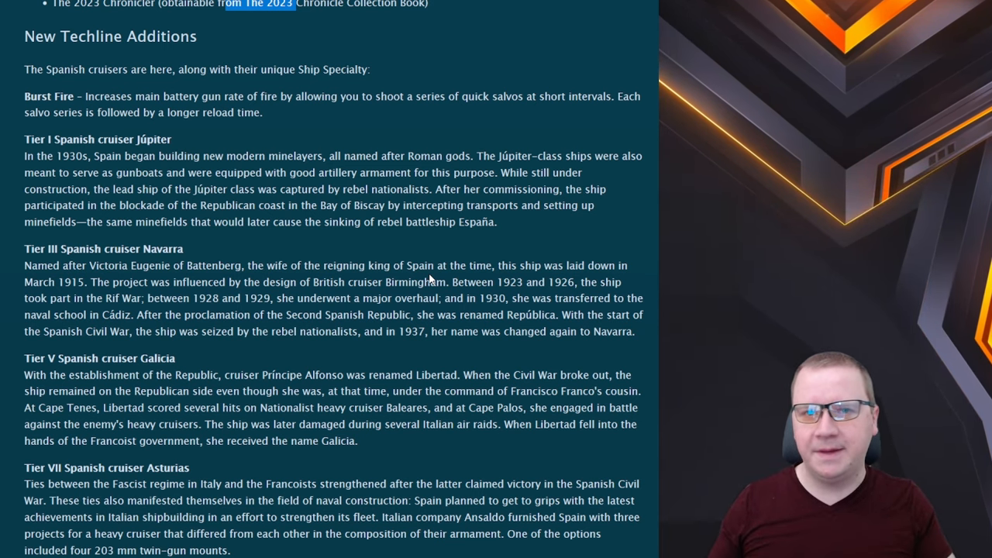
scroll(down, 3)
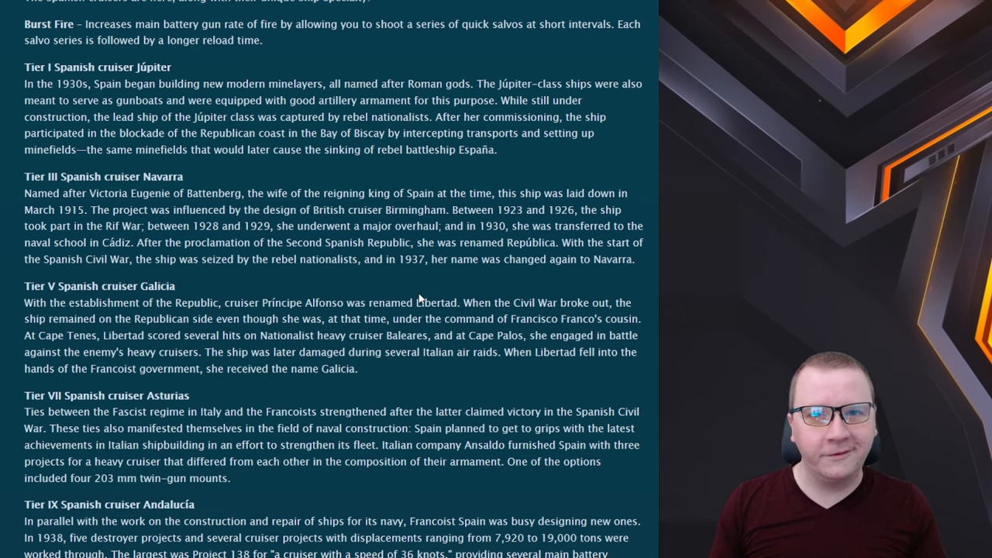
scroll(down, 3)
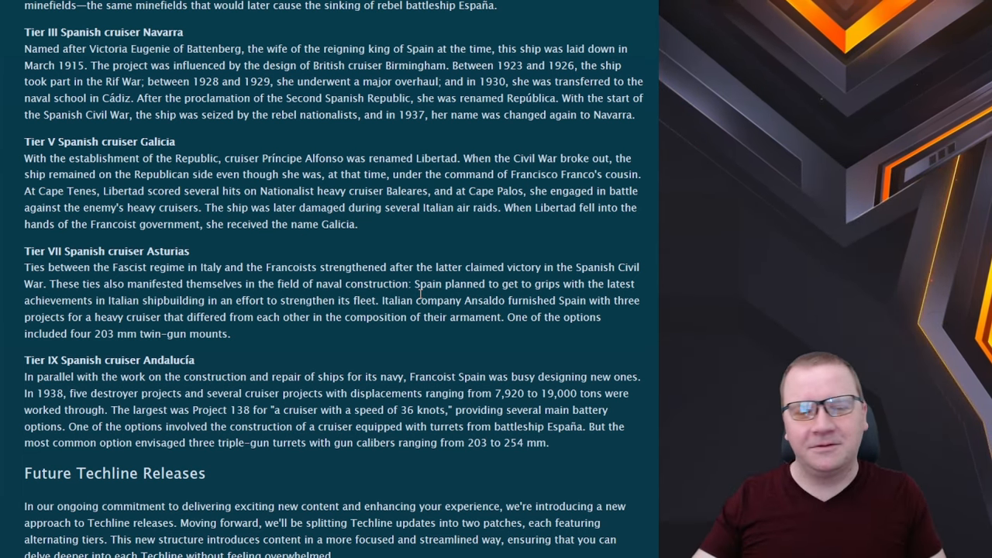
- Scroll into Future Techline Releases and briefly highlight the upcoming Spanish cruiser tier list
scroll(down, 3)
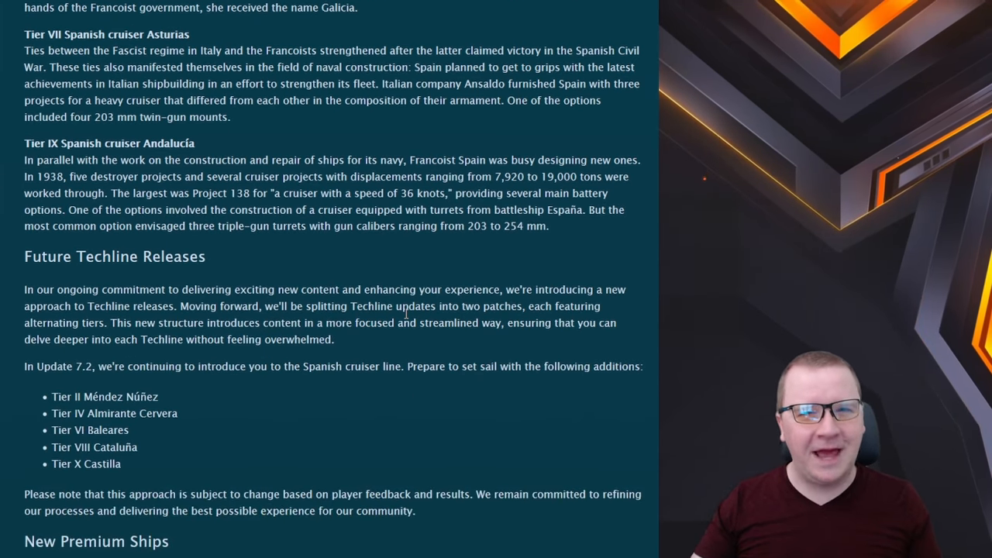
scroll(down, 3)
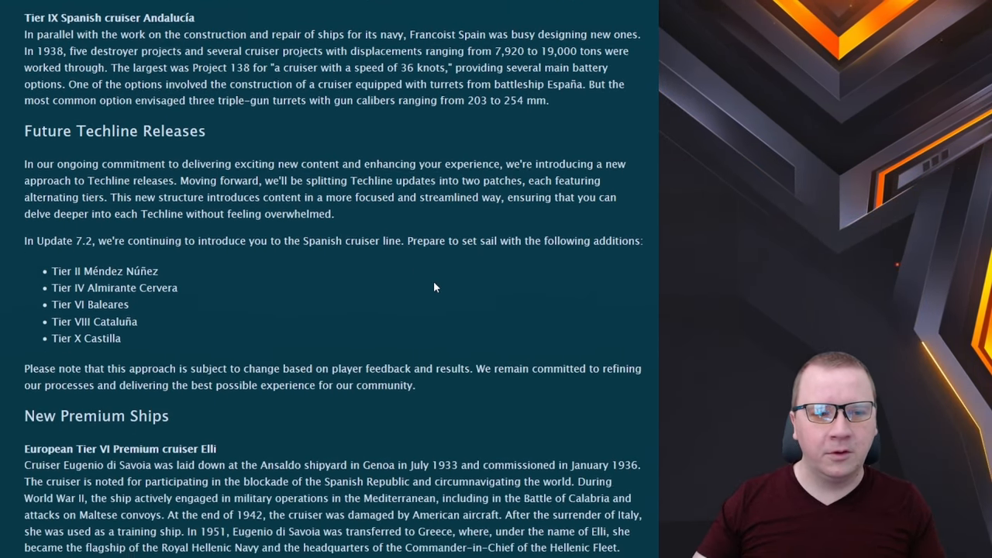
scroll(down, 3)
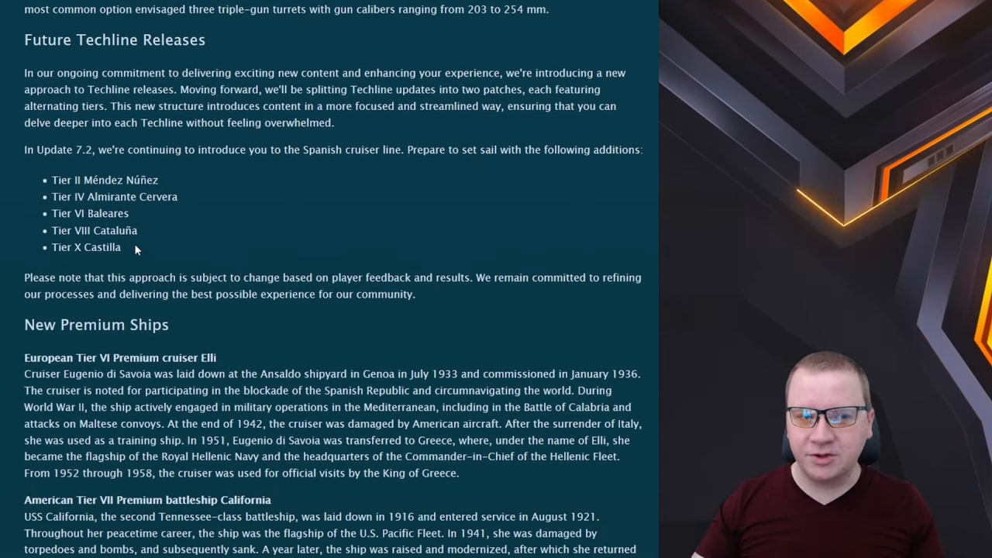
drag(53, 195, 121, 248)
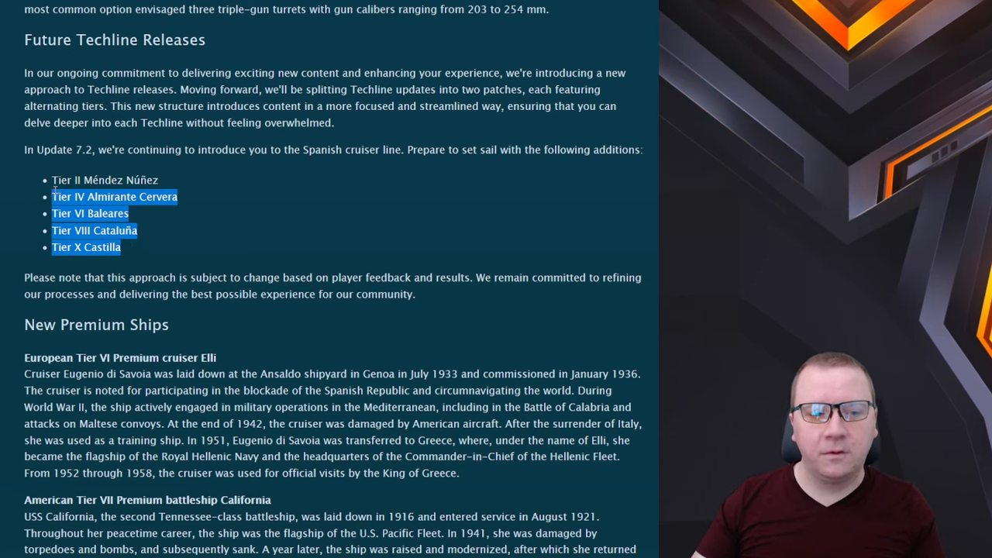
click(155, 260)
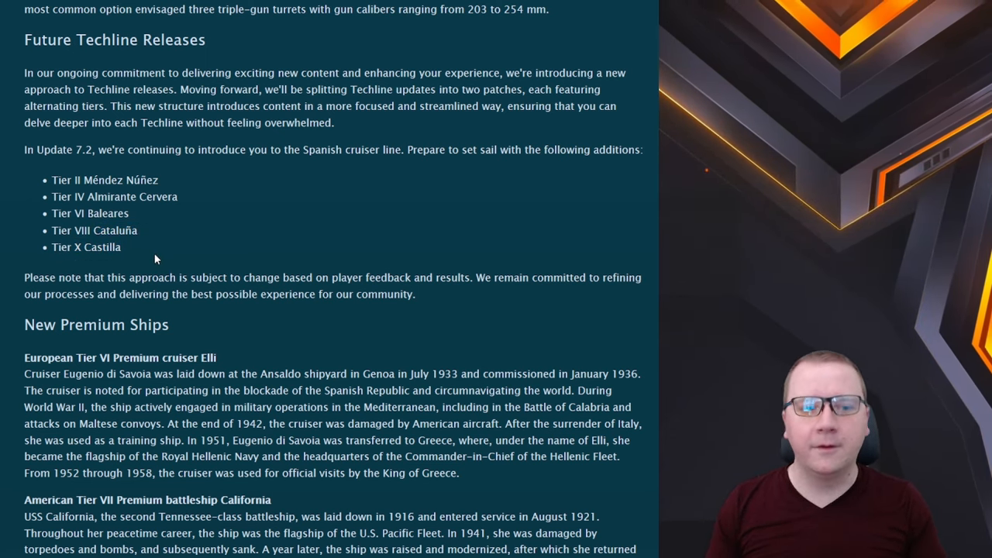
mouse_move(205, 255)
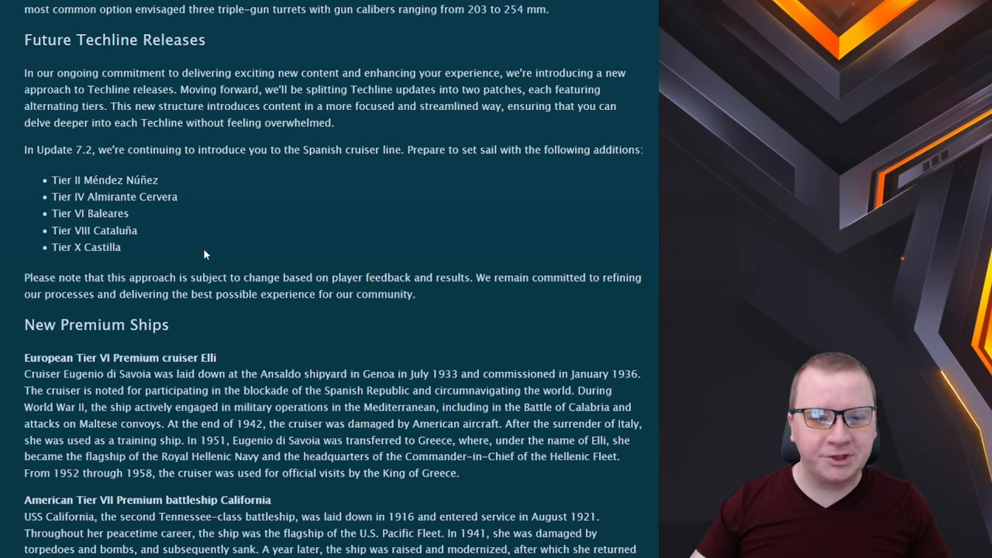
- Scroll past New Premium Ships to the Unique Camouflages list ending with Black Großer Kurfürst
scroll(down, 3)
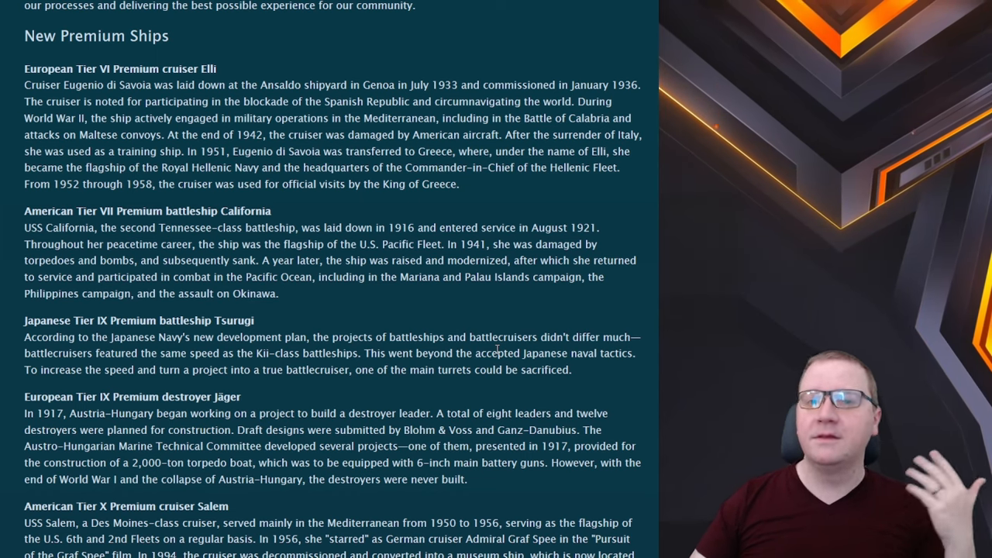
scroll(down, 3)
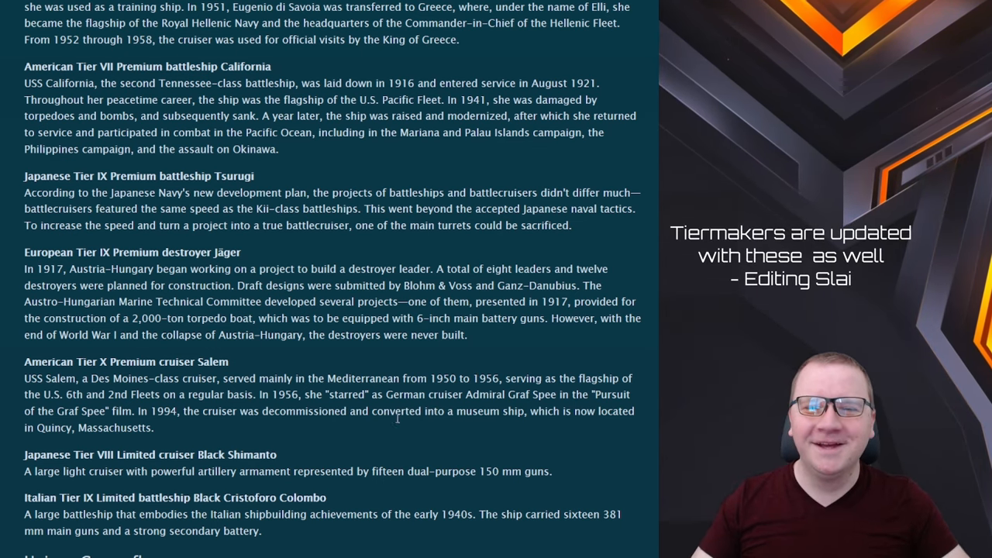
scroll(down, 3)
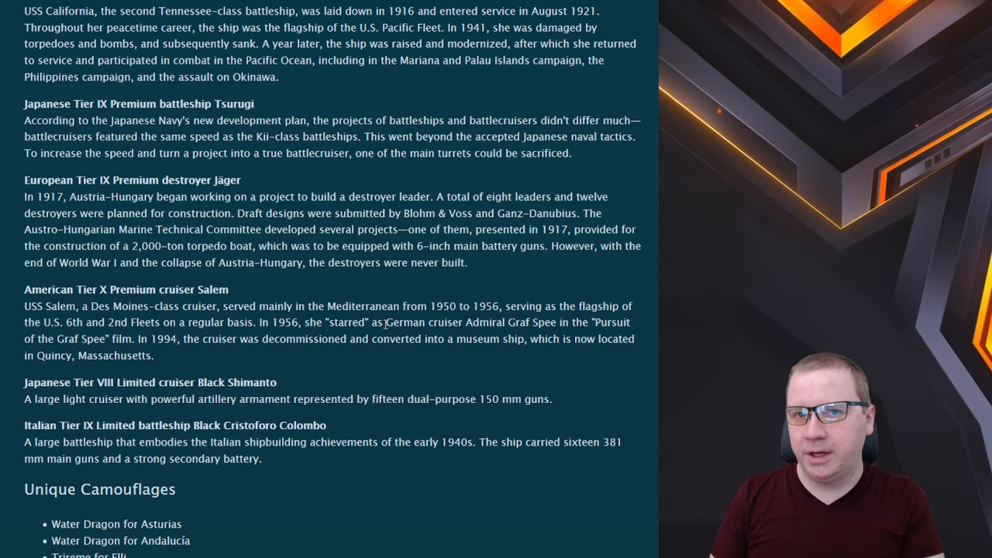
scroll(down, 3)
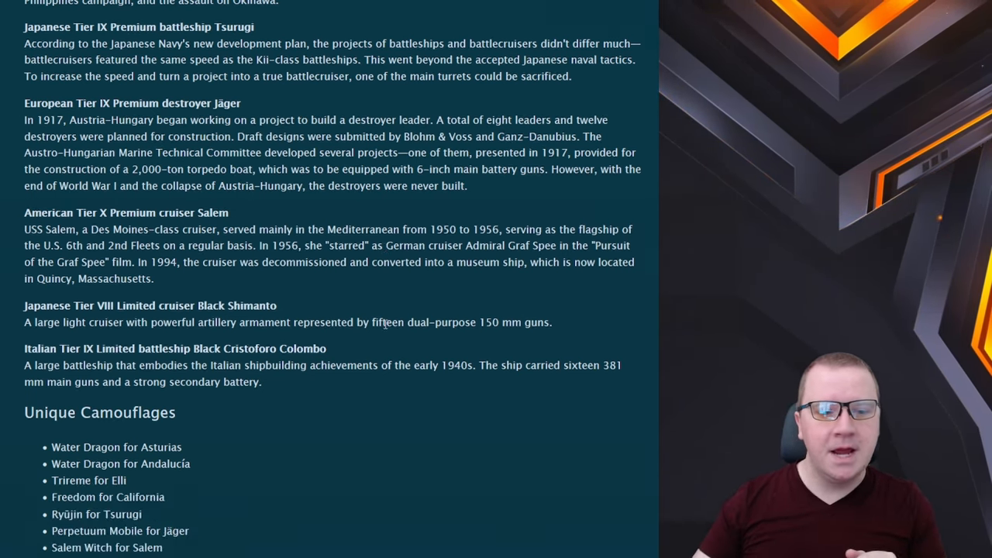
scroll(down, 3)
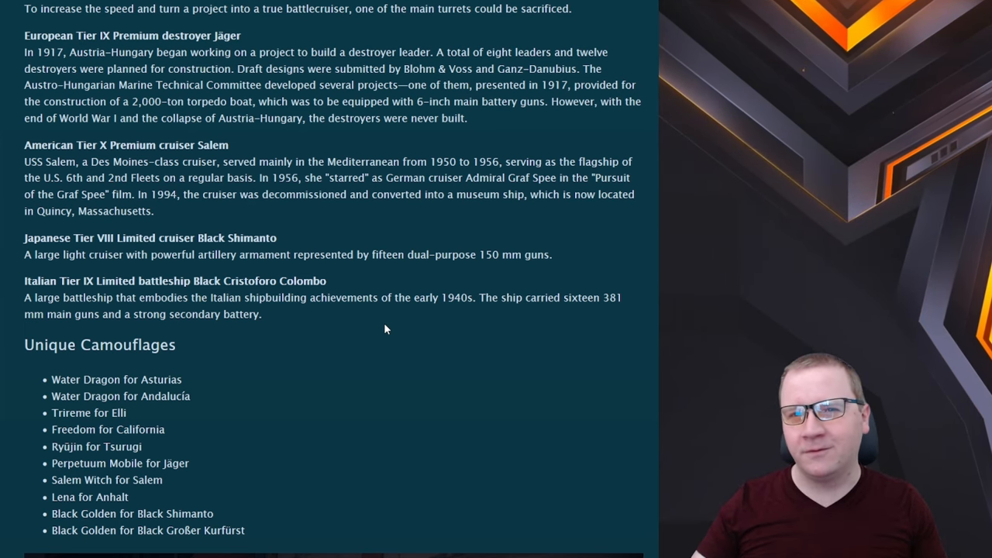
double_click(536, 254)
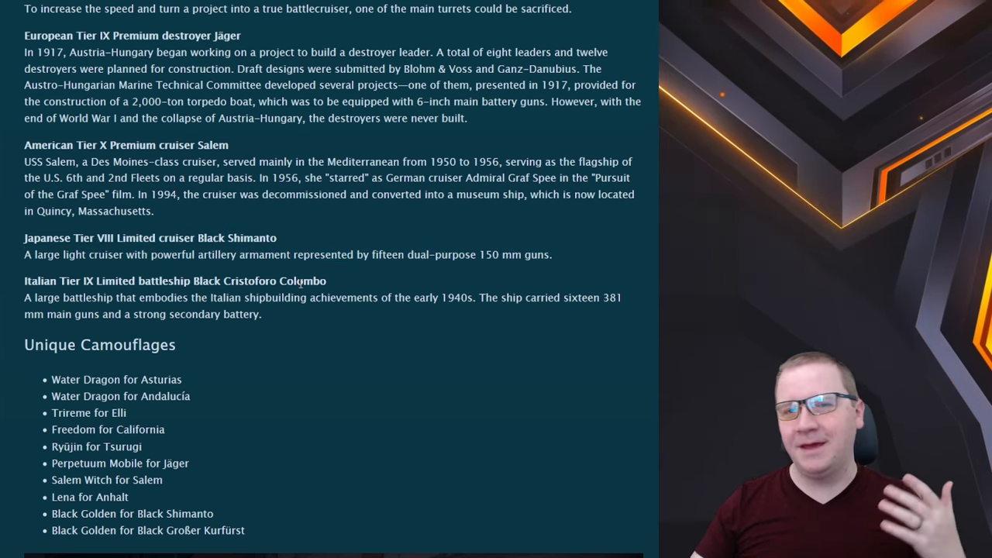
scroll(down, 3)
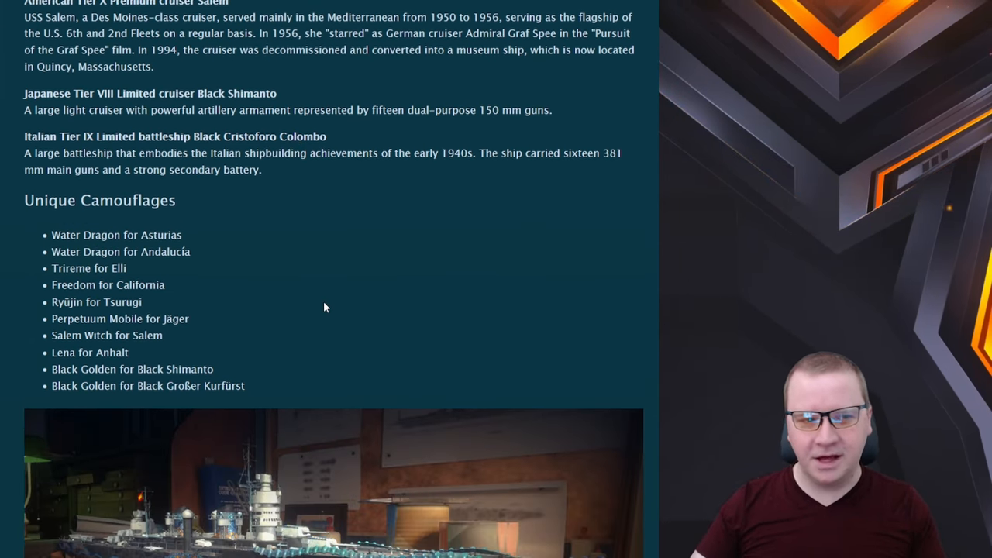
- Scroll through the camouflage preview images starting from Andalucía's Sand Dragon
scroll(down, 3)
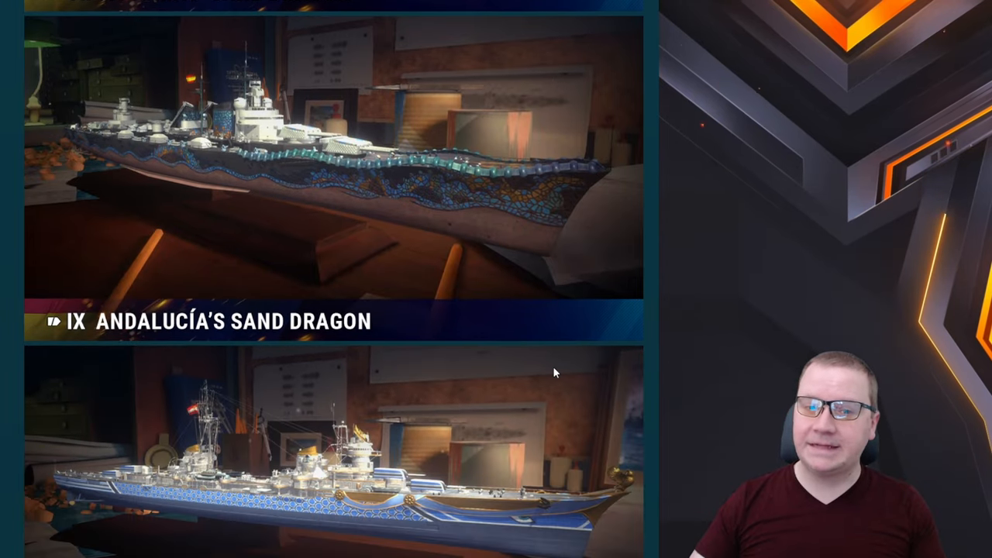
scroll(down, 3)
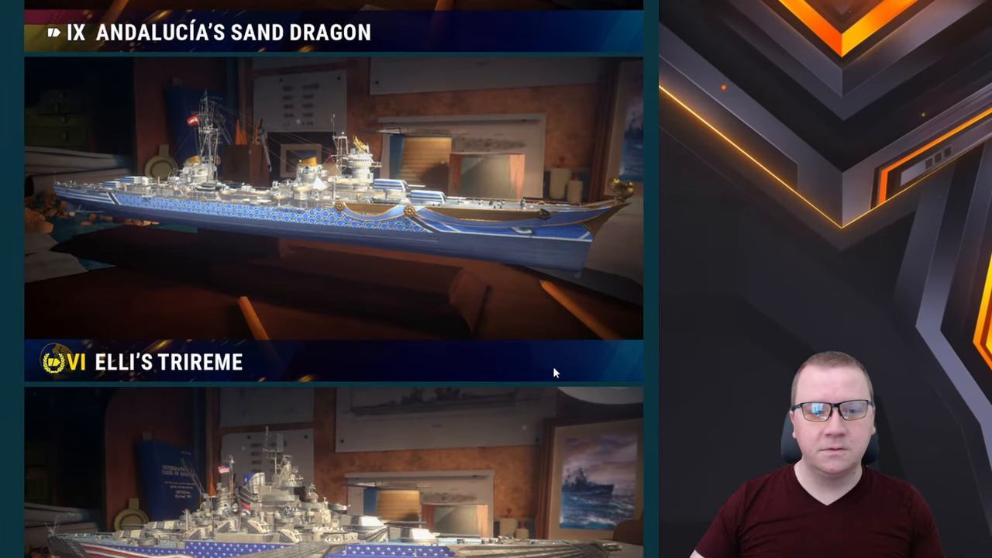
scroll(down, 3)
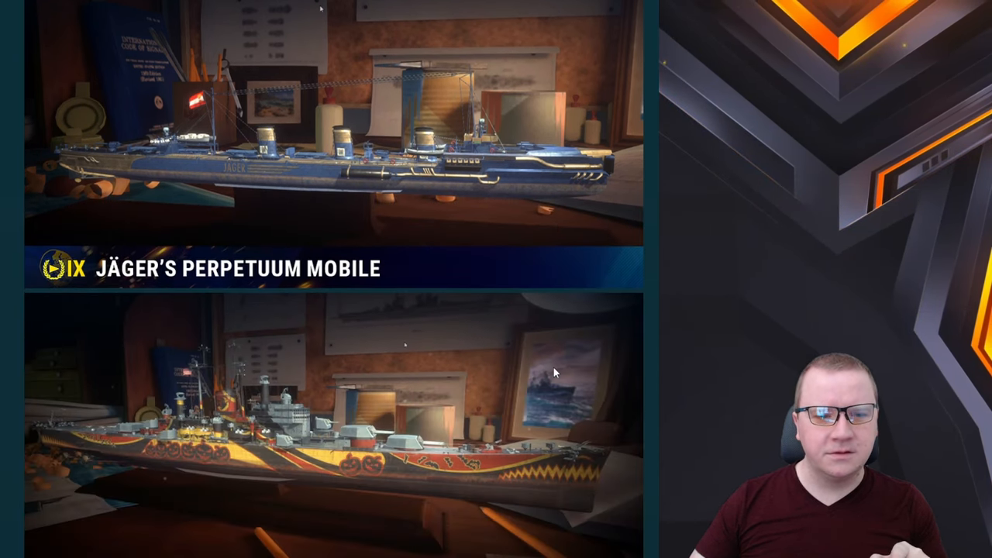
mouse_move(388, 220)
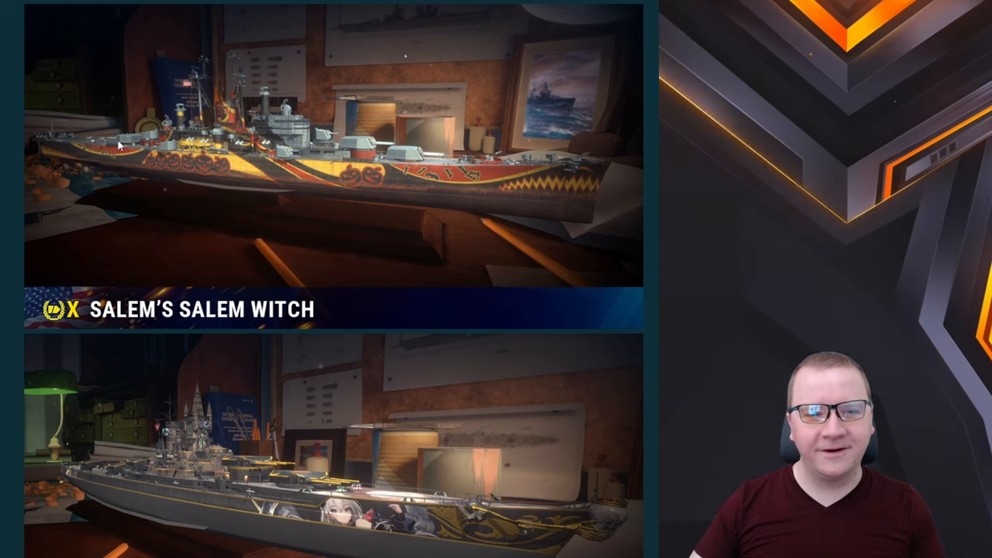
mouse_move(165, 177)
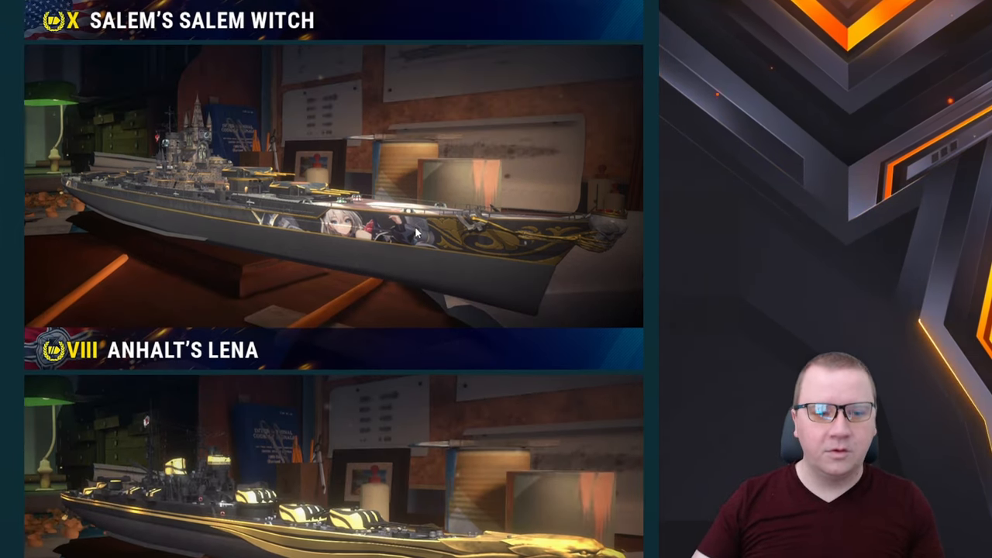
scroll(down, 3)
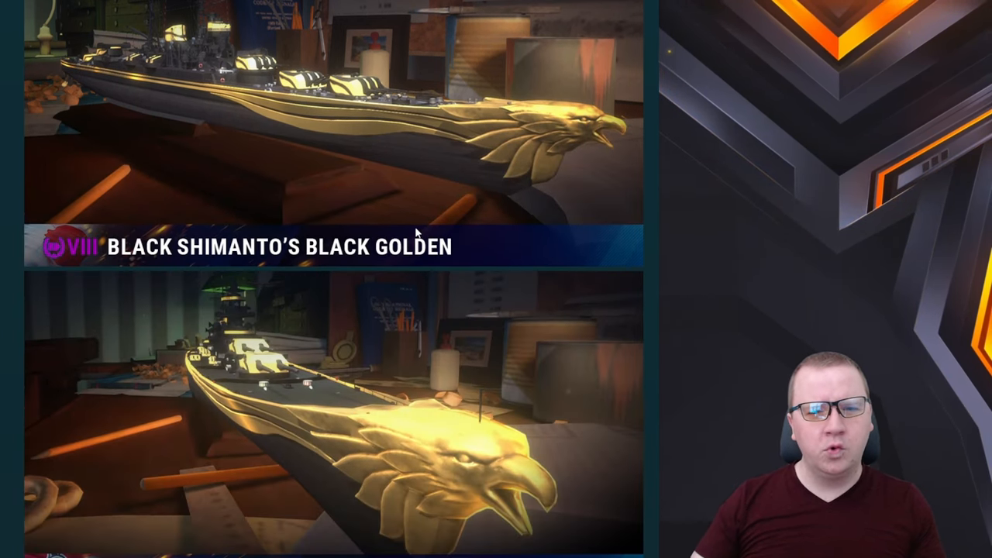
- Scroll on through the remaining camouflage previews to the Black Golden designs
scroll(down, 3)
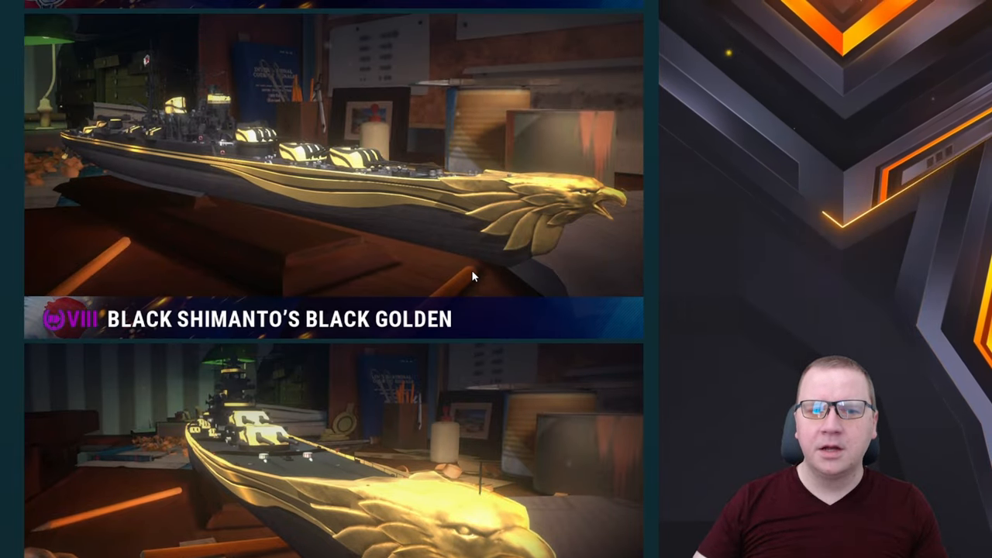
scroll(down, 3)
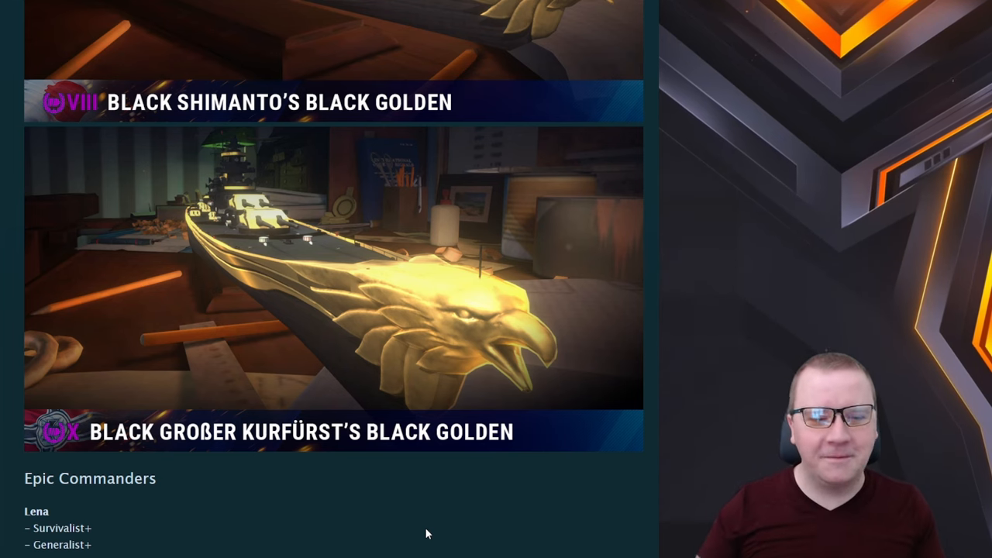
scroll(down, 3)
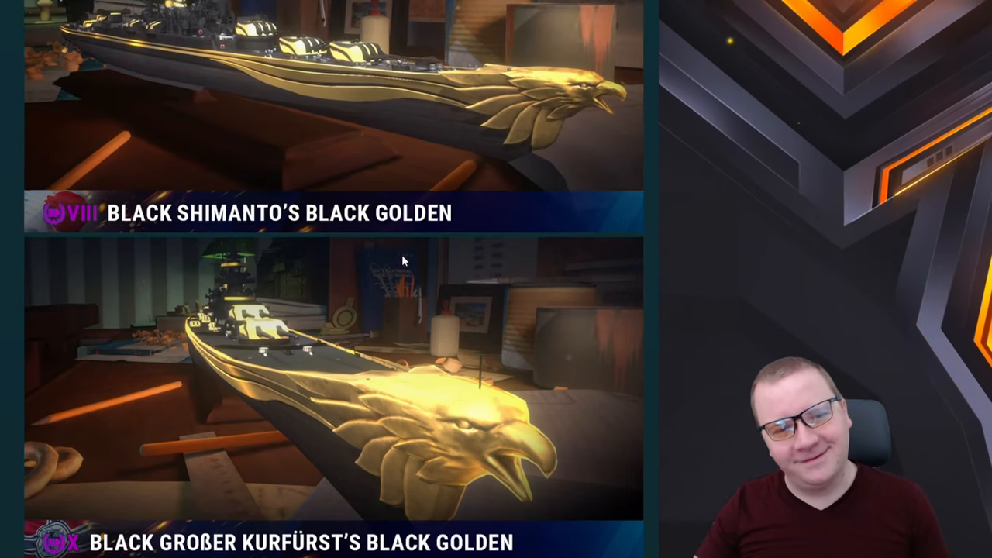
scroll(down, 3)
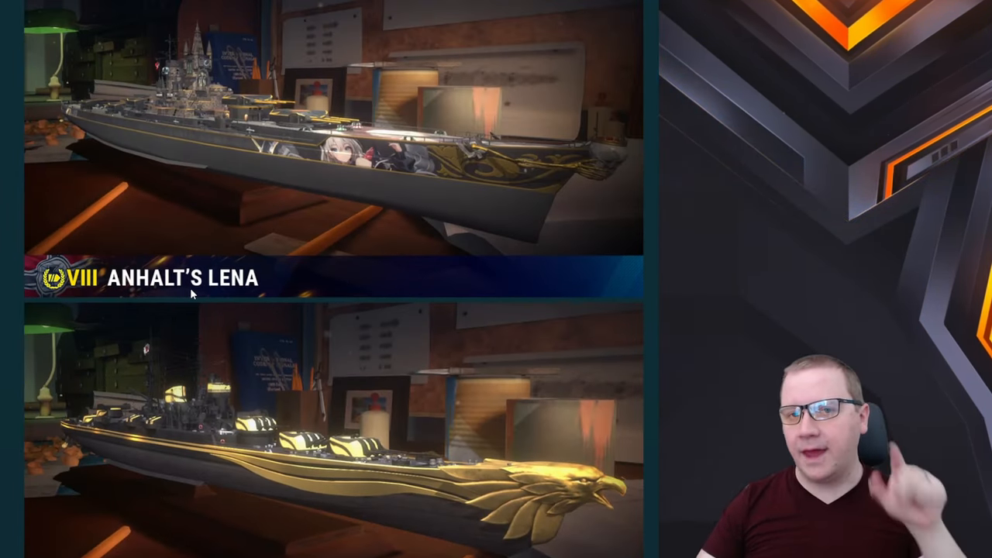
- Scroll past Chiyo's skills to the Epic and Legendary Commanders skill lists
scroll(down, 3)
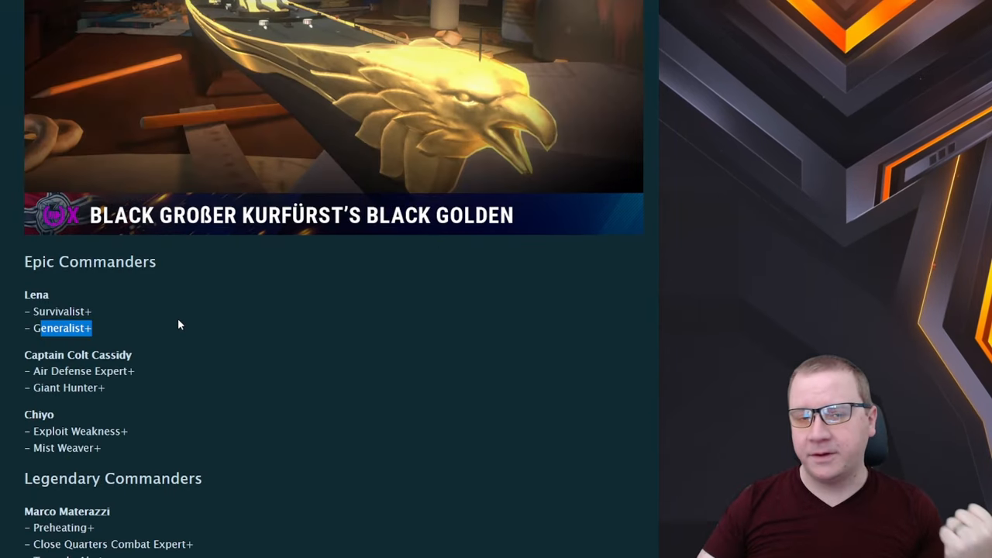
mouse_move(100, 329)
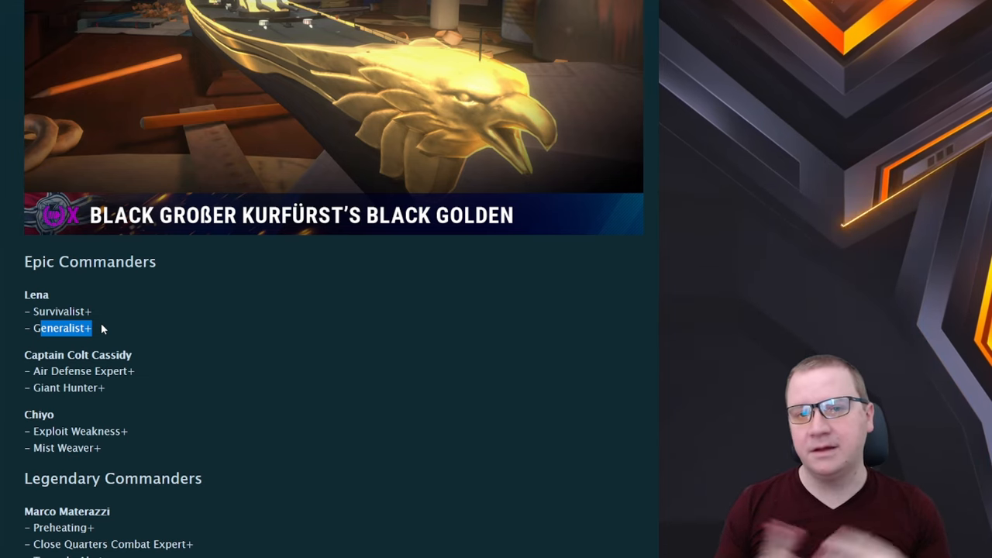
scroll(down, 3)
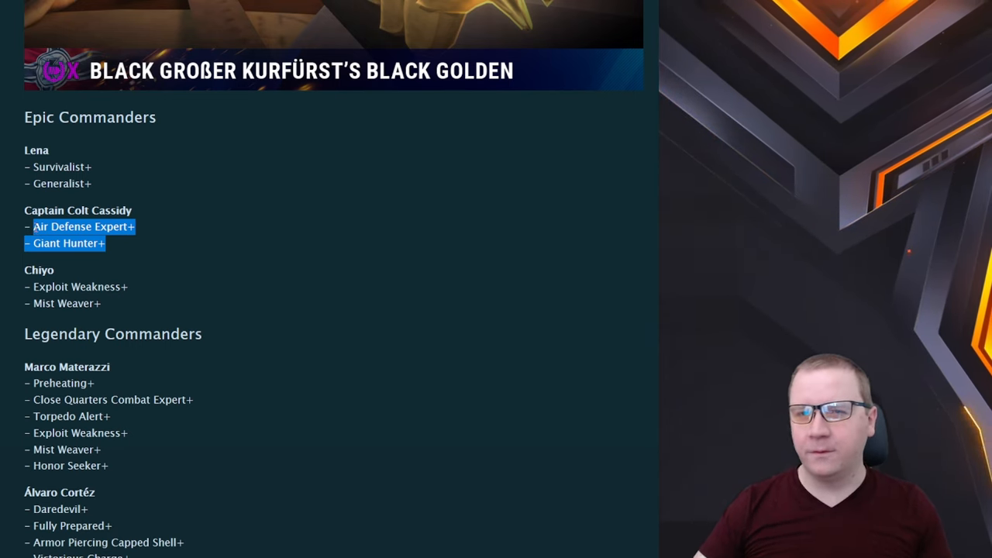
mouse_move(174, 260)
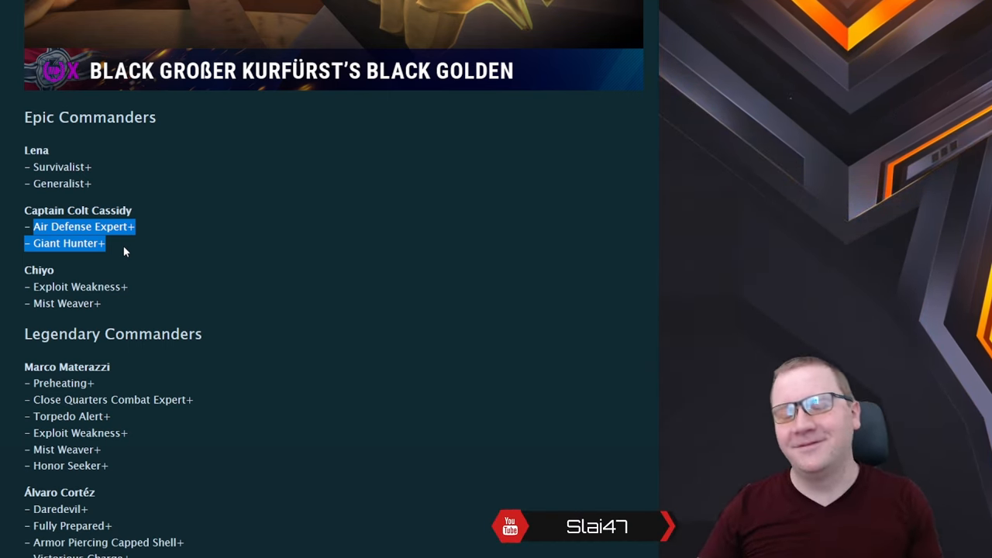
scroll(down, 3)
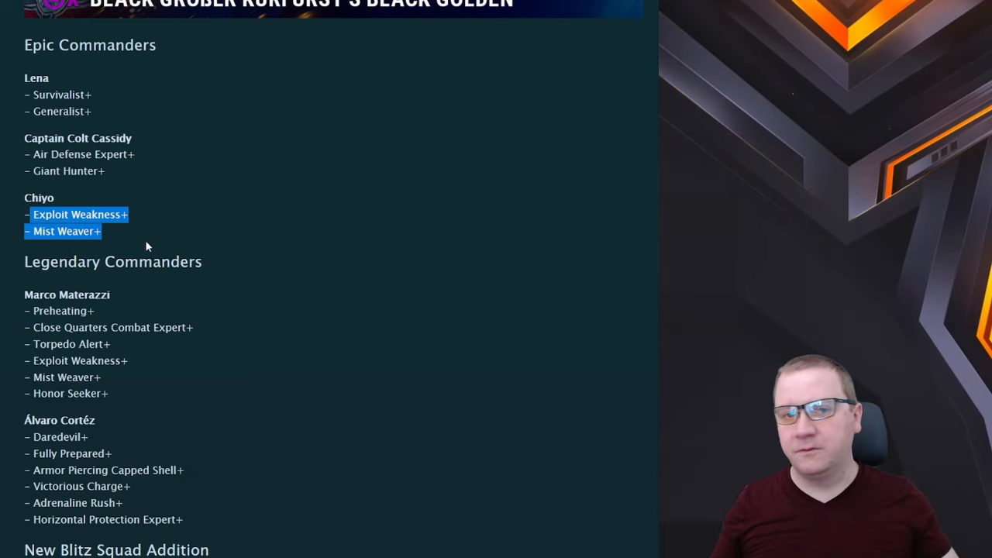
scroll(down, 3)
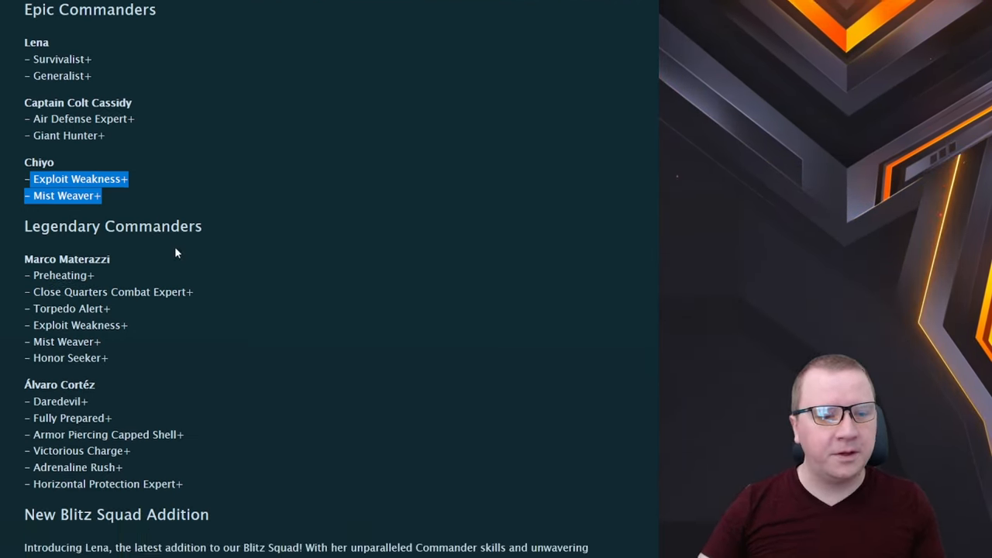
scroll(down, 3)
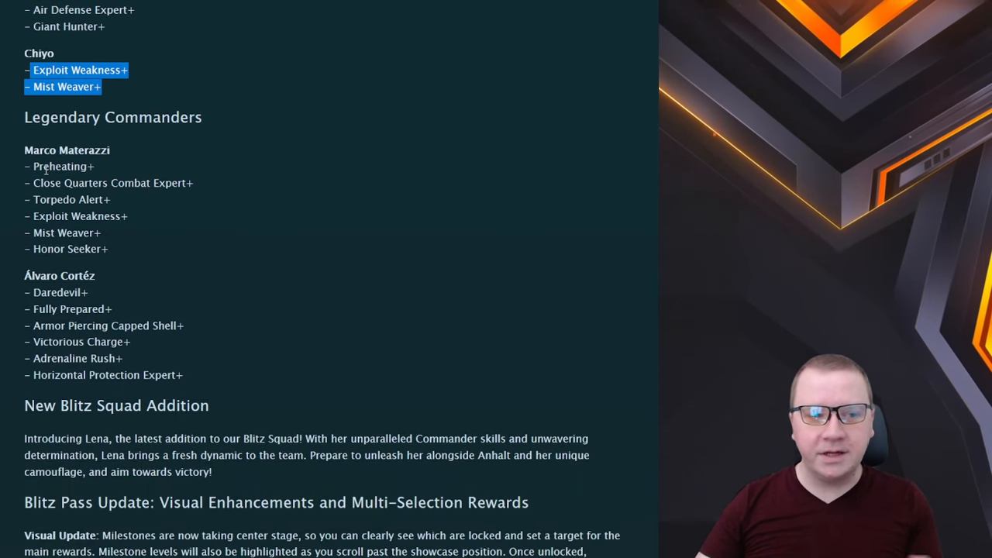
- Highlight Marco Materazzi's skill list and scroll through the legendary commanders' skills
double_click(67, 150)
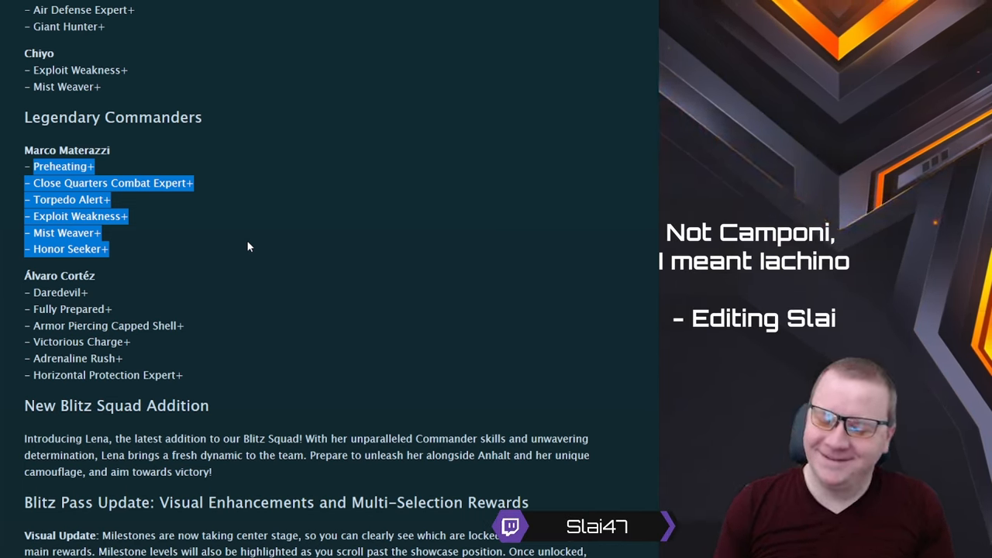
scroll(down, 3)
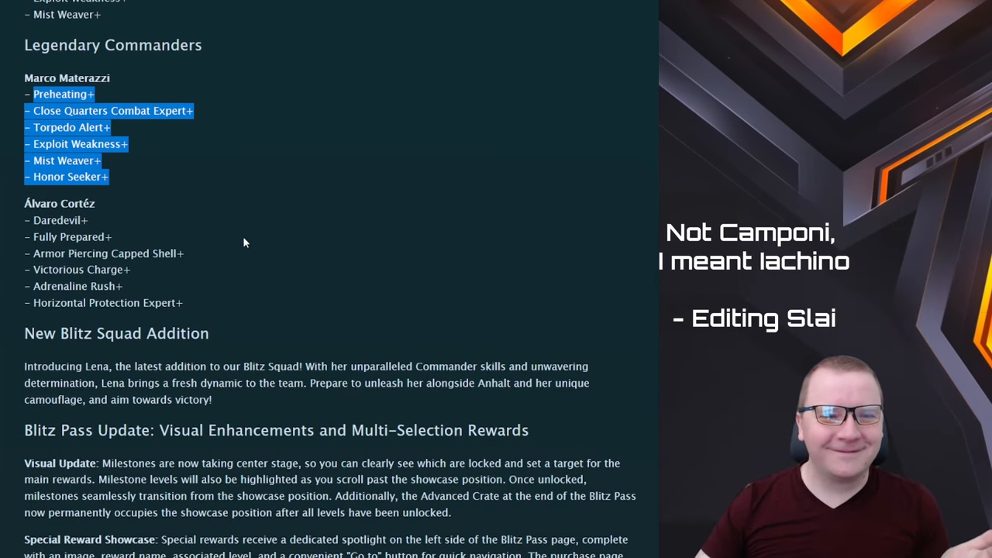
mouse_move(123, 177)
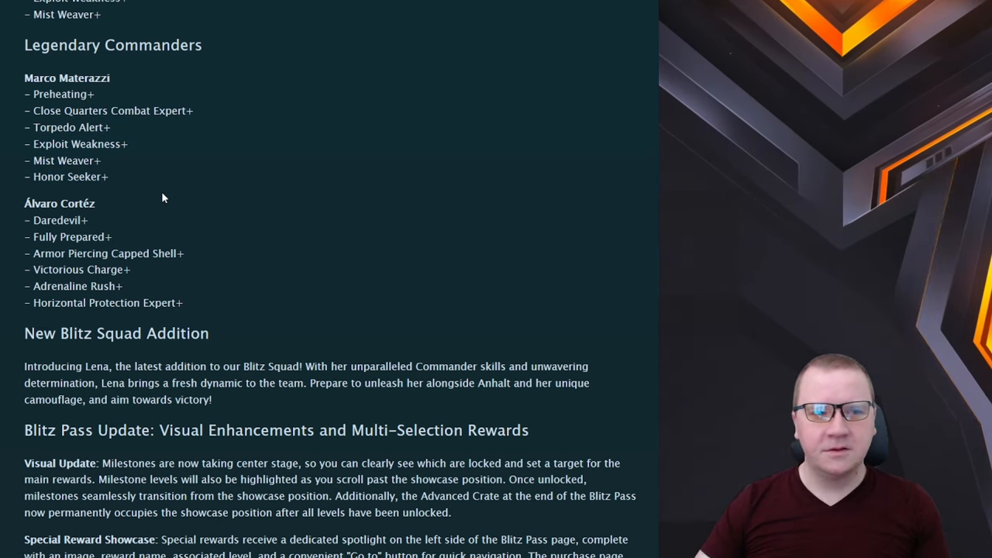
scroll(down, 3)
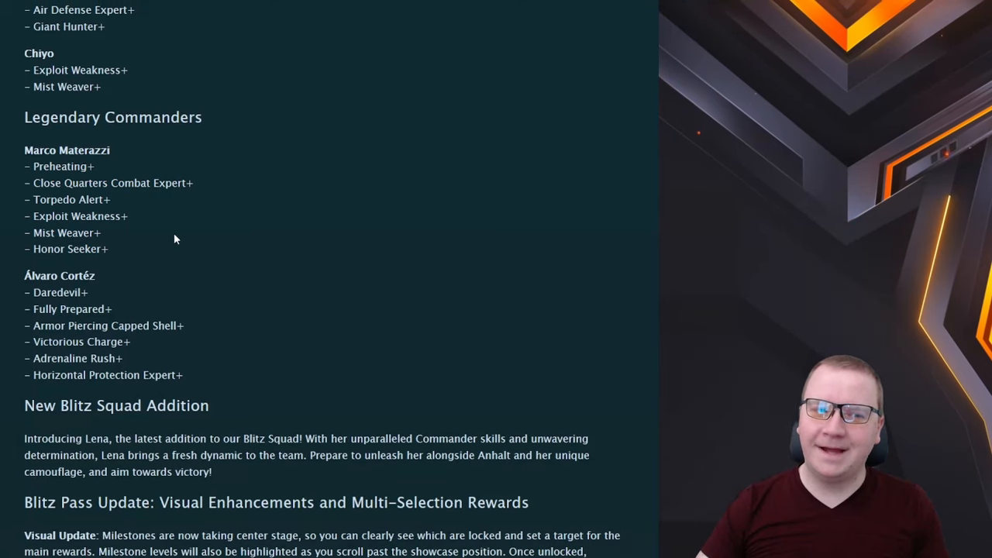
scroll(down, 3)
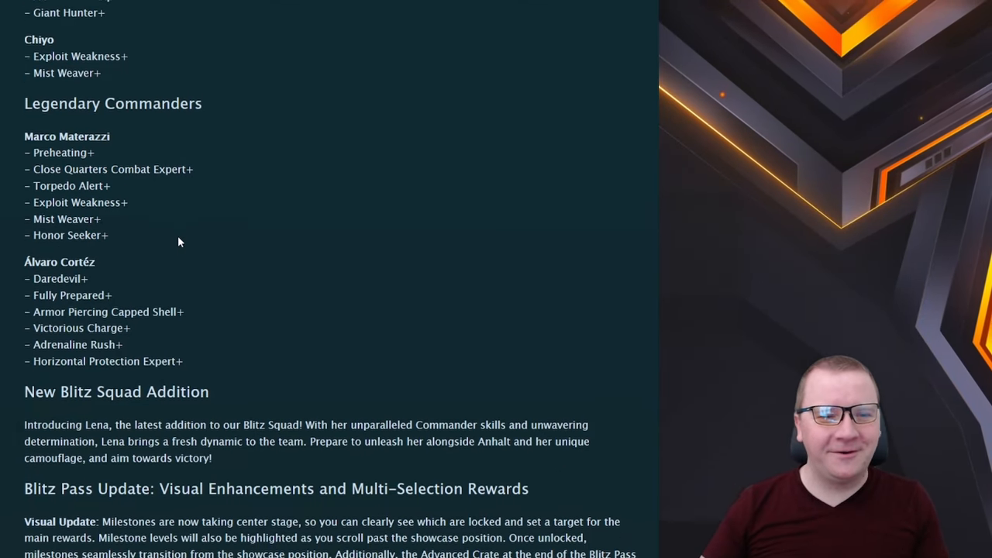
- Clear the Victorious Charge highlight and scroll to the New Blitz Squad Addition and Blitz Pass sections
scroll(down, 3)
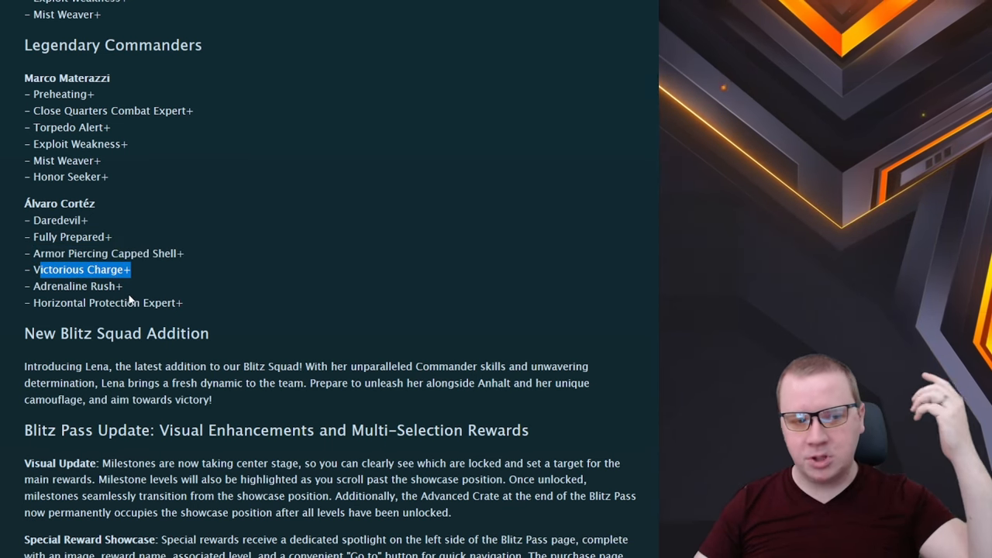
click(107, 302)
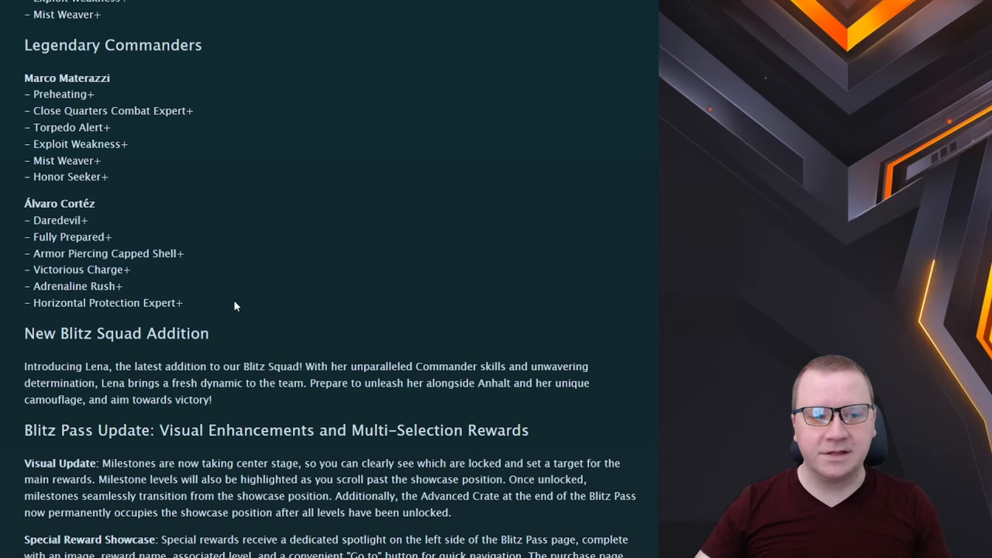
scroll(down, 3)
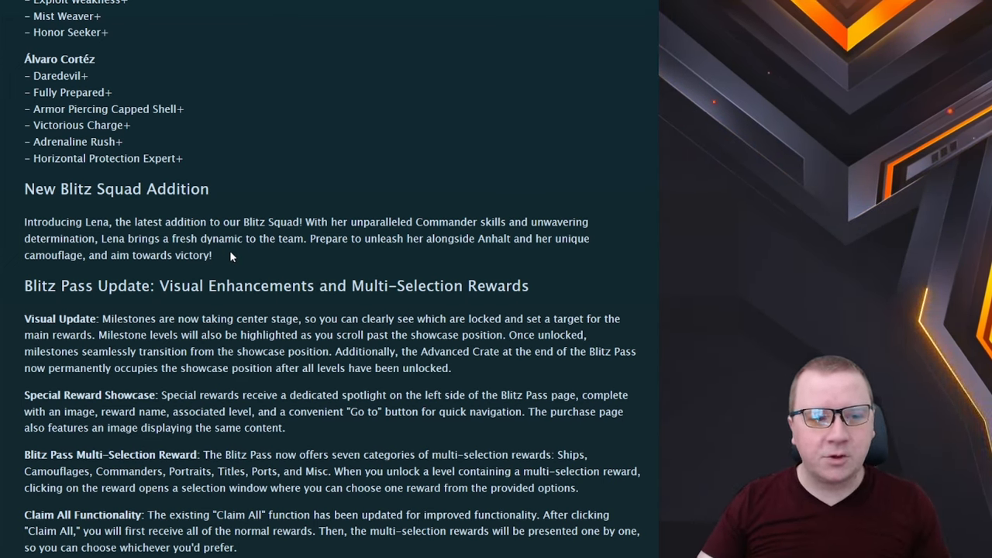
- Scroll through the Blitz Pass Update, highlight the Special Reward Showcase text, and reach Additional Information
scroll(down, 3)
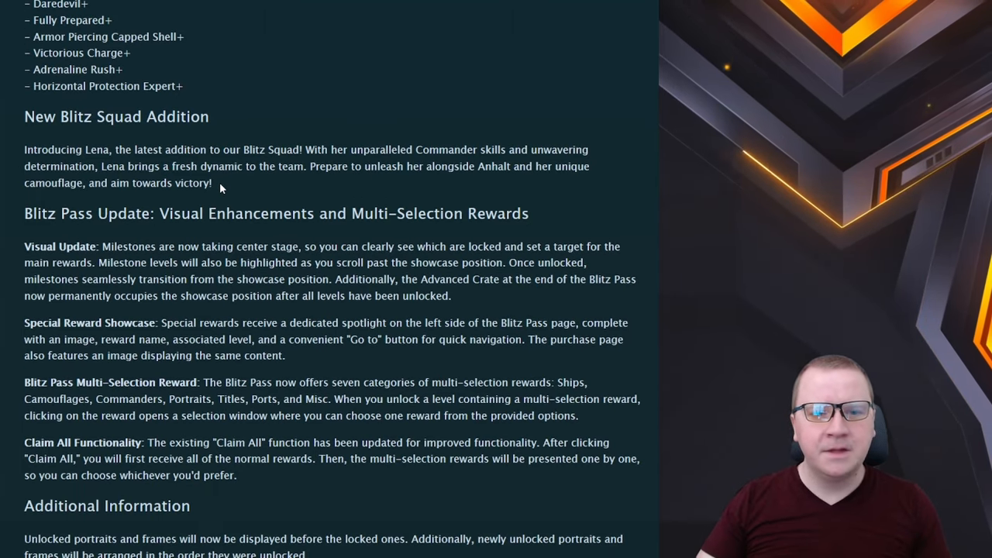
scroll(down, 3)
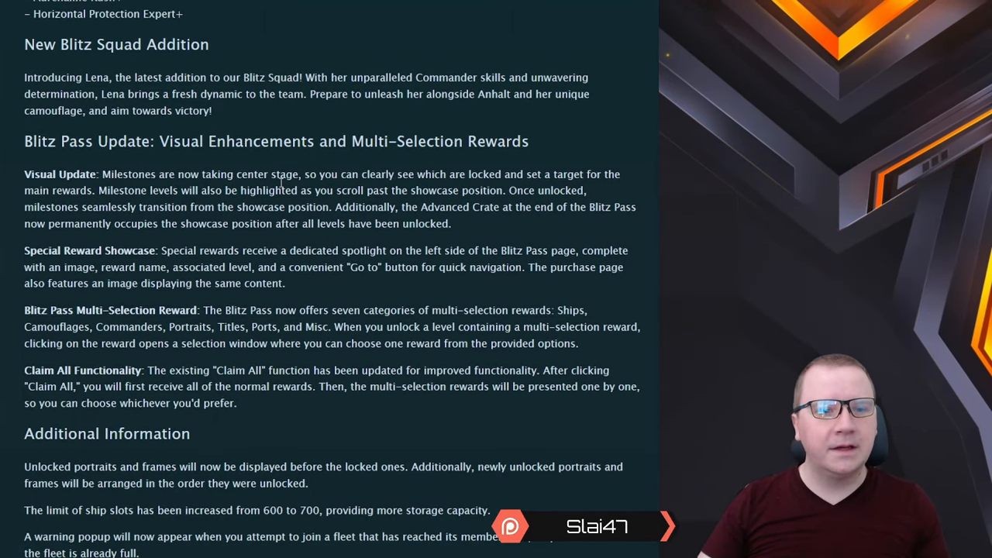
scroll(down, 3)
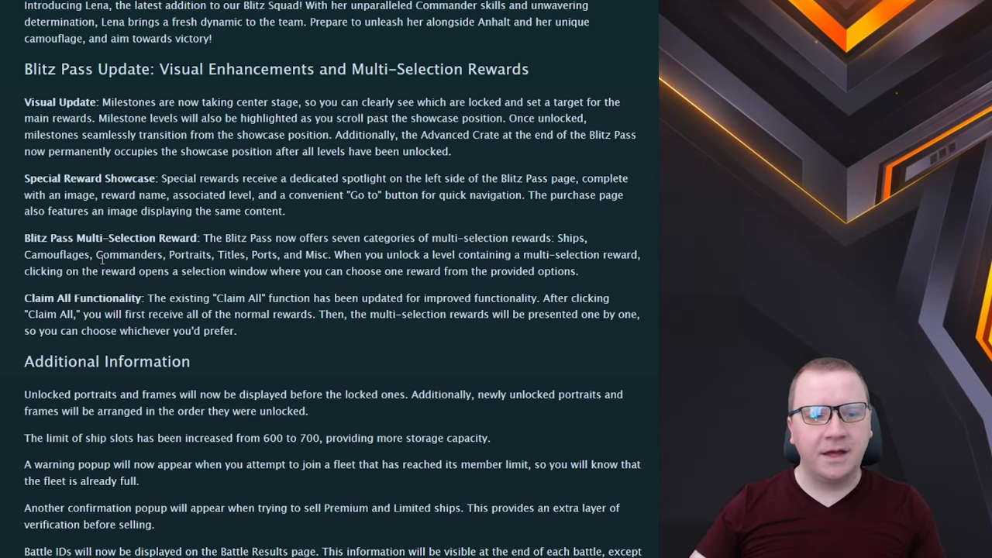
double_click(137, 238)
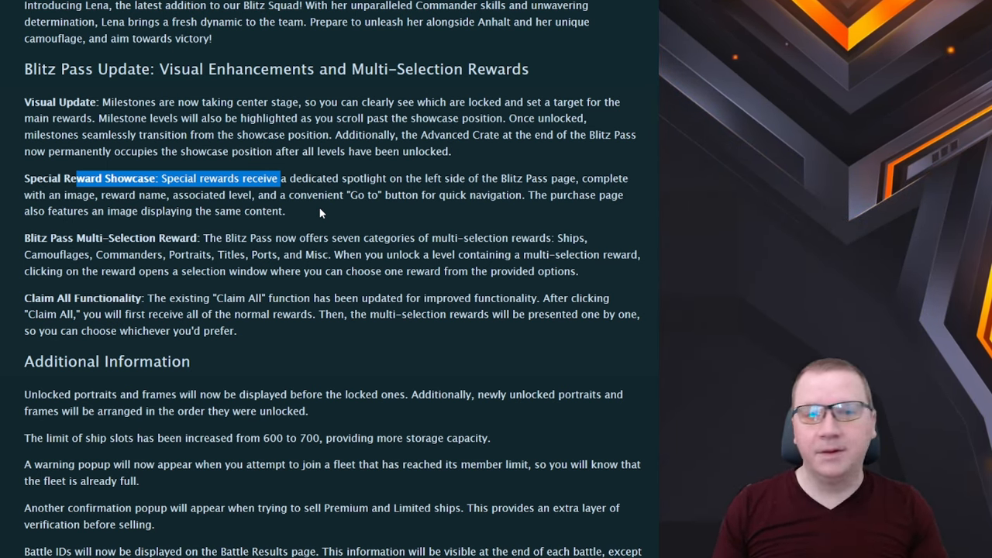
scroll(down, 3)
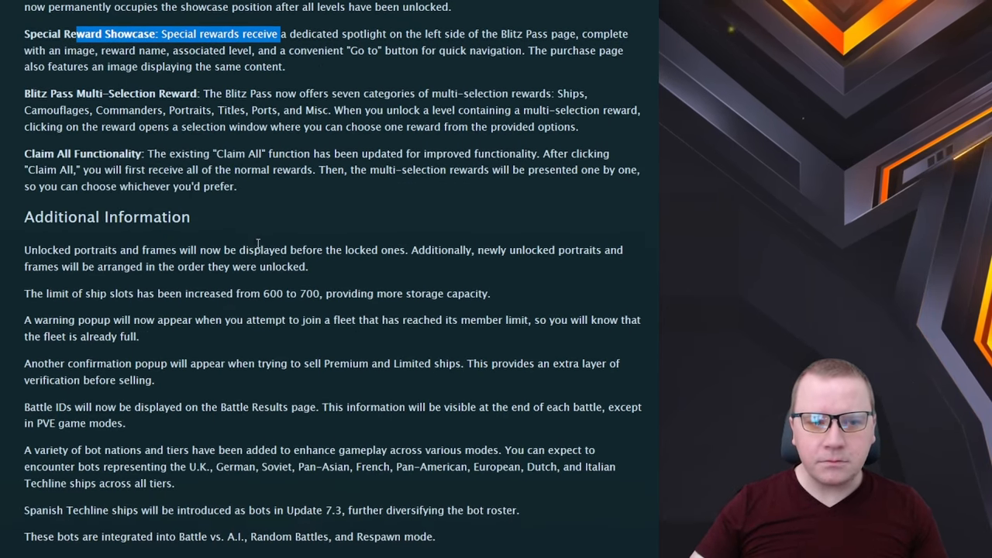
- Highlight the Claim All description and the fleet member limit warning while scrolling Additional Information
drag(152, 154, 248, 186)
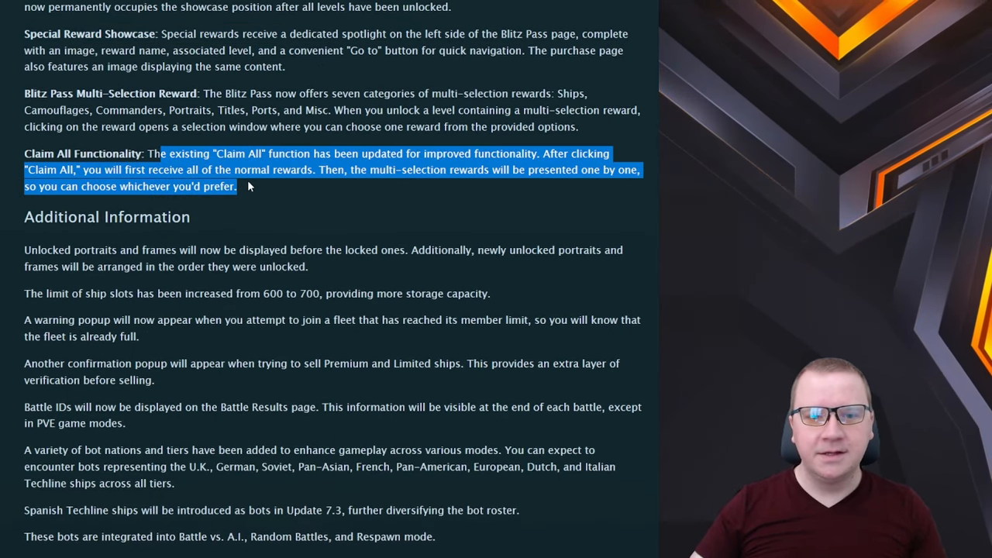
click(255, 189)
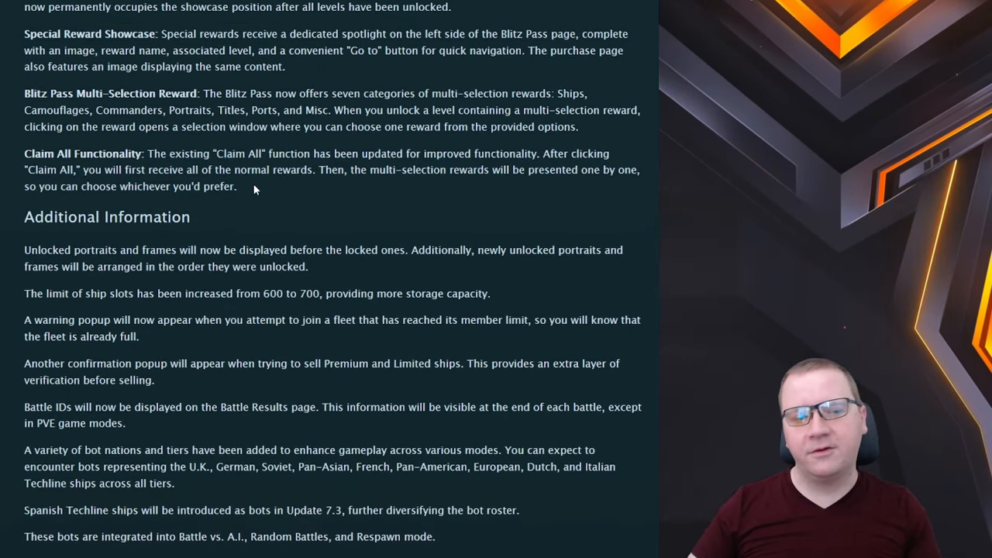
scroll(down, 3)
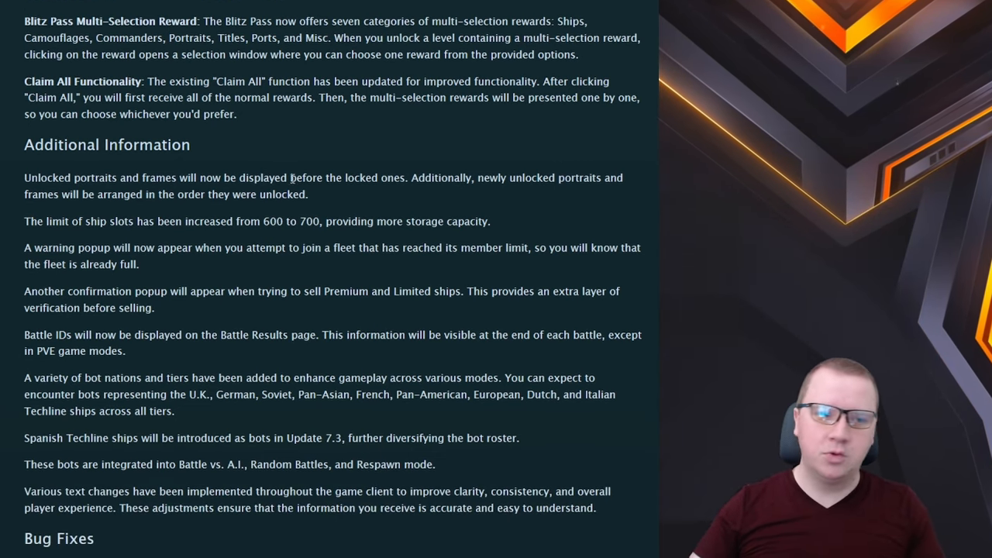
scroll(down, 3)
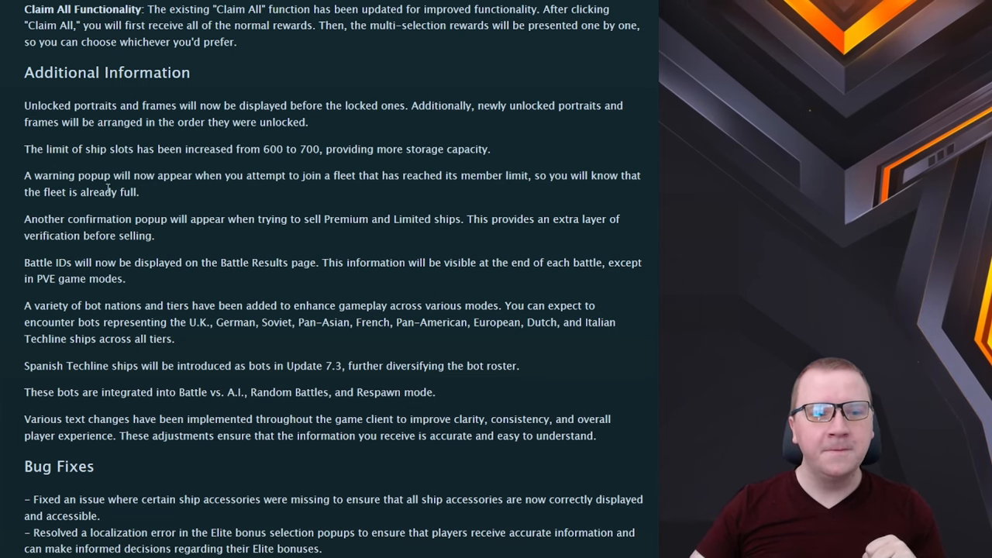
drag(24, 175, 412, 175)
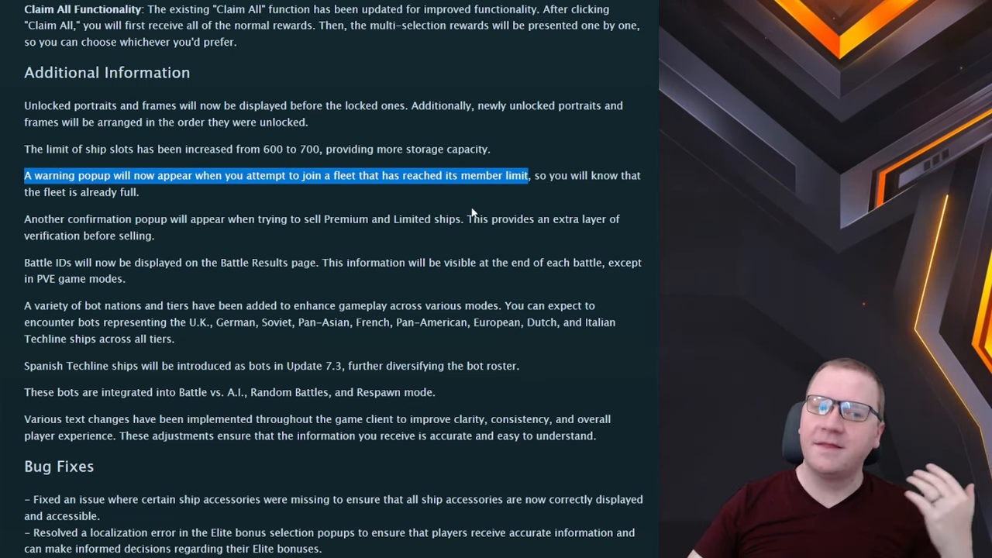
click(187, 236)
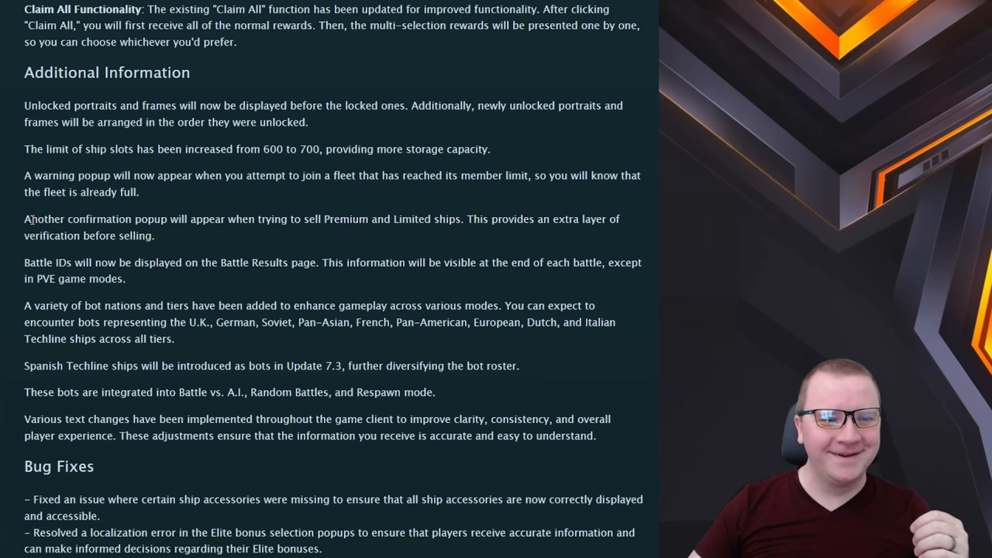
- Highlight the sell confirmation and Battle IDs sentences, then scroll to Bug Fixes and Ship Changes
drag(25, 219, 164, 219)
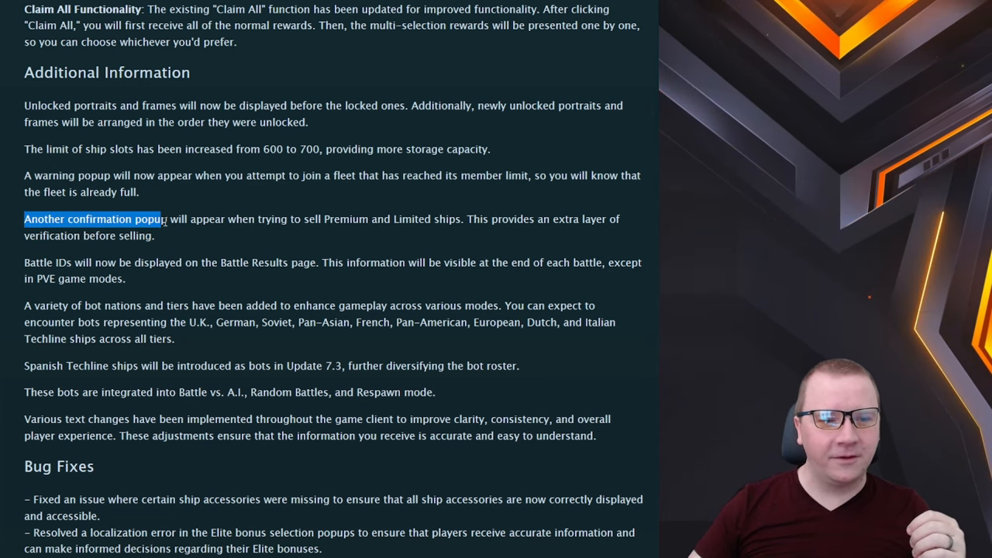
drag(163, 219, 459, 219)
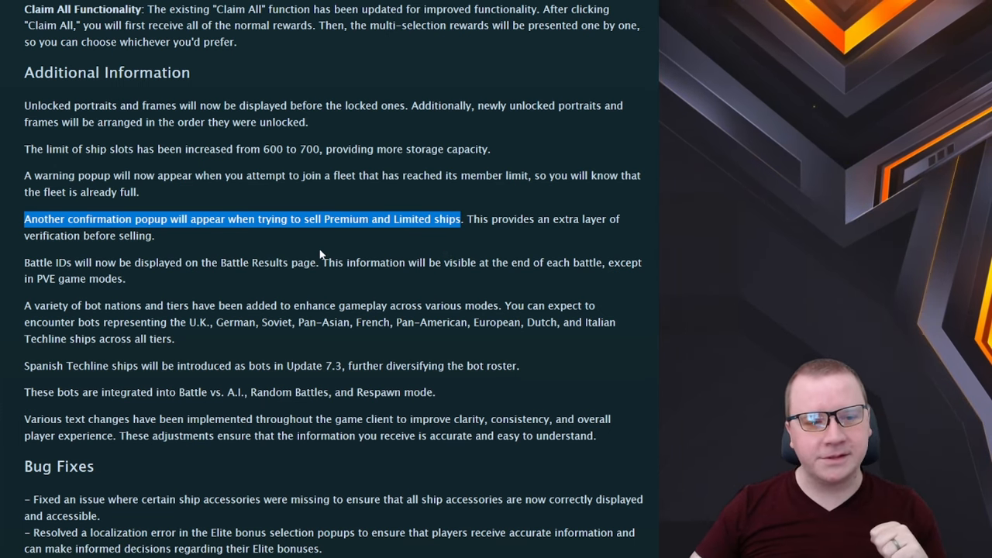
scroll(down, 3)
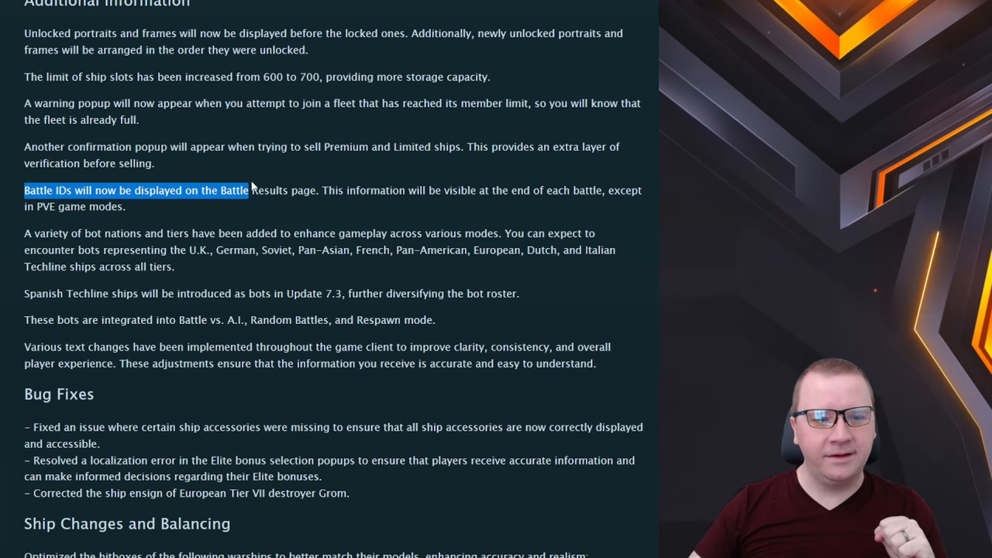
drag(248, 189, 317, 189)
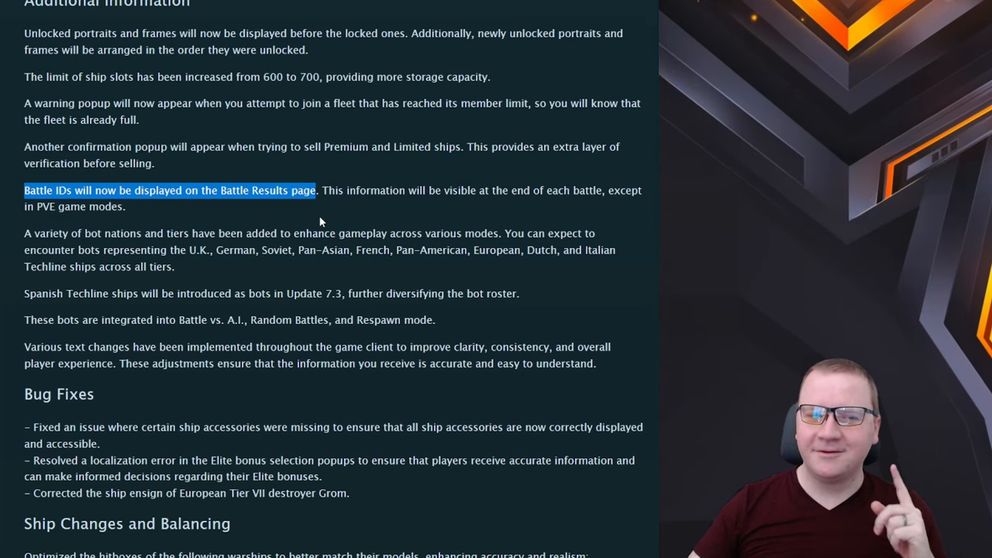
scroll(down, 3)
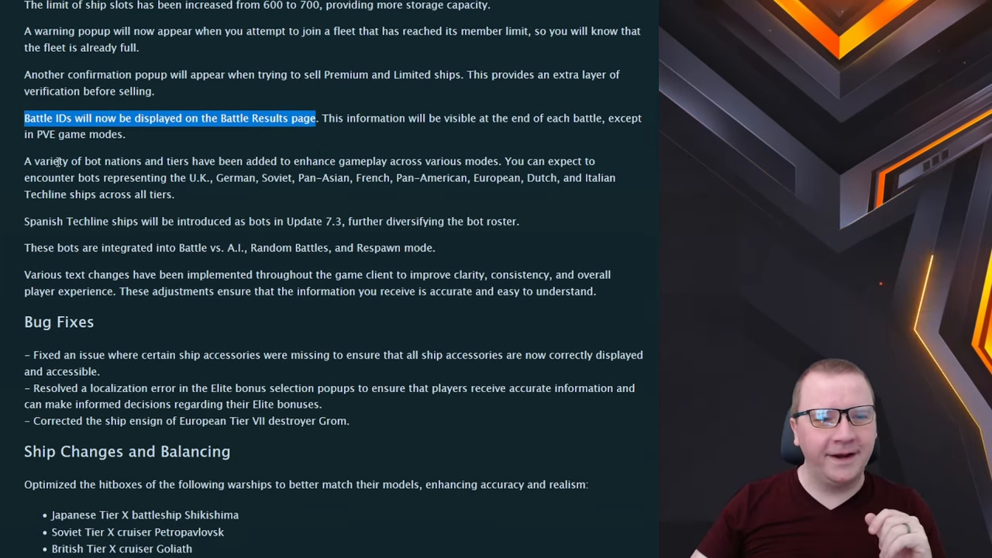
- Highlight the Spanish Techline bots sentence after clearing the Battle IDs selection
drag(28, 160, 177, 193)
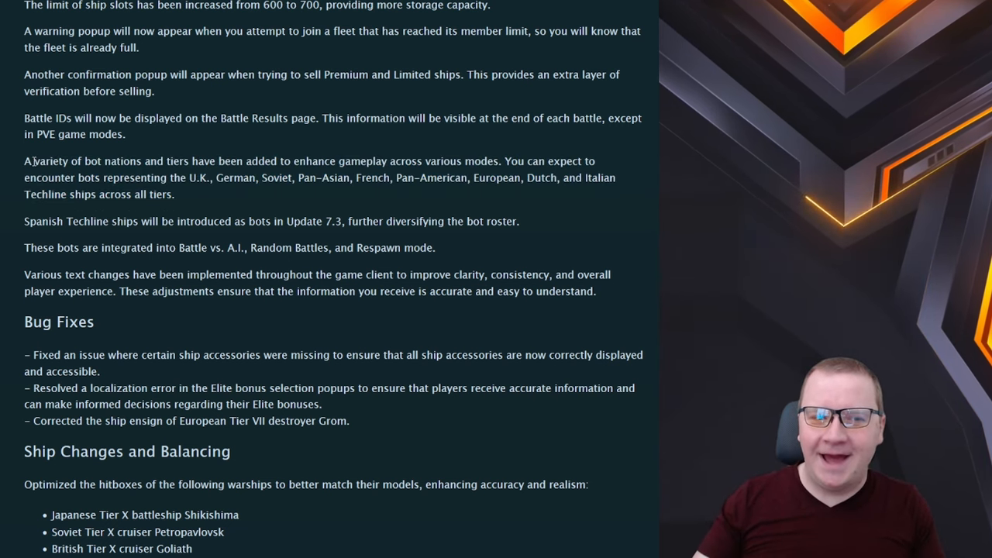
drag(31, 161, 173, 195)
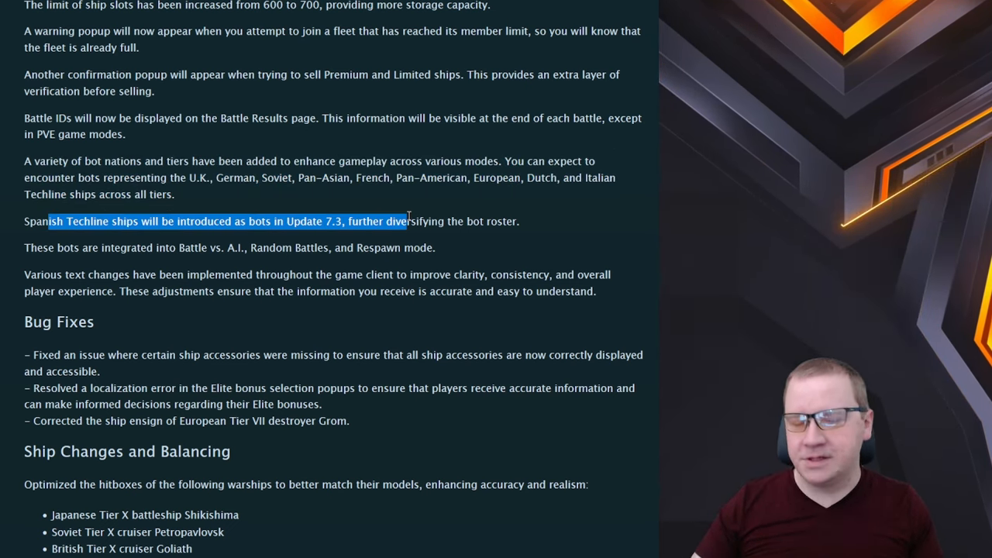
scroll(down, 3)
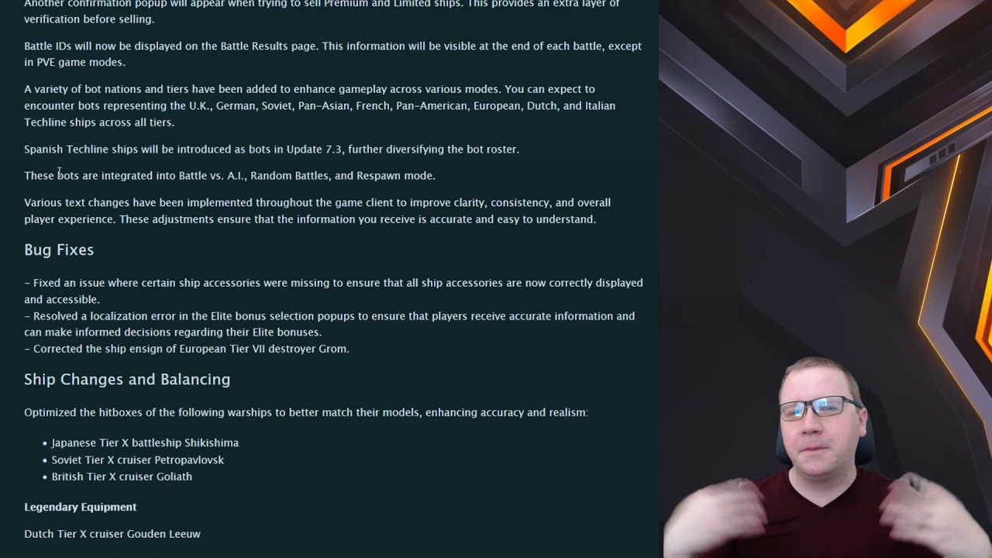
mouse_move(87, 200)
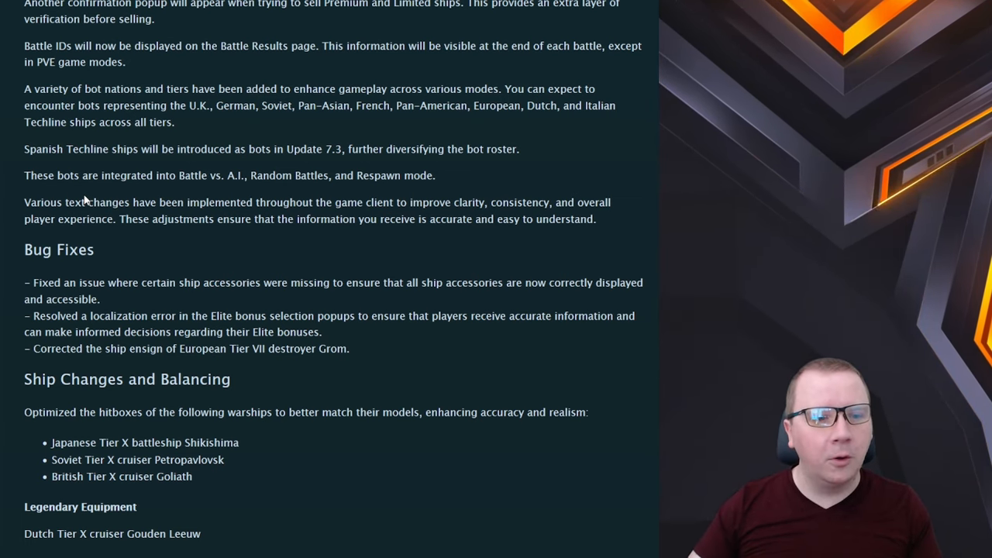
- Highlight the game modes including bots and the text-changes sentence, reaching Bug Fixes and Ship Changes
drag(54, 174, 245, 174)
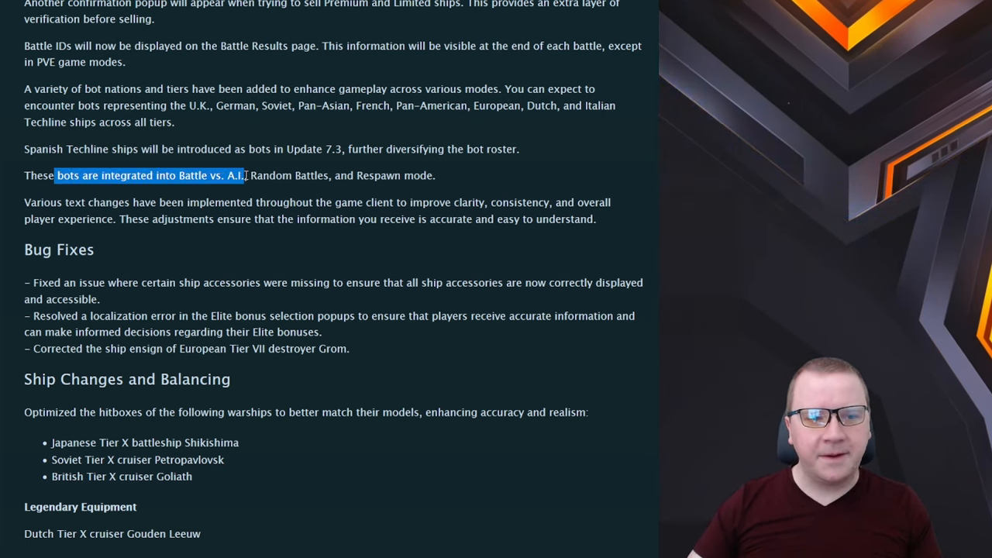
drag(245, 175, 435, 175)
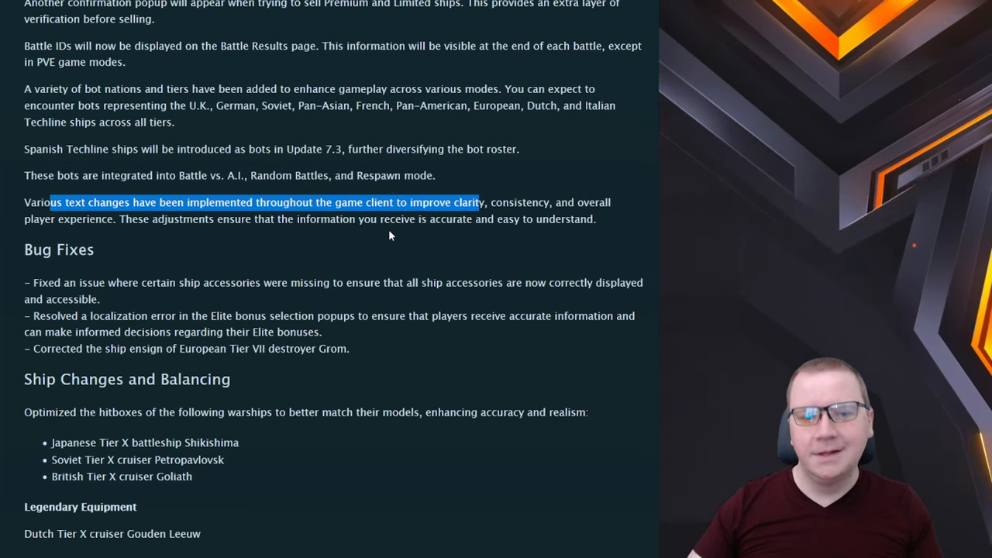
scroll(down, 3)
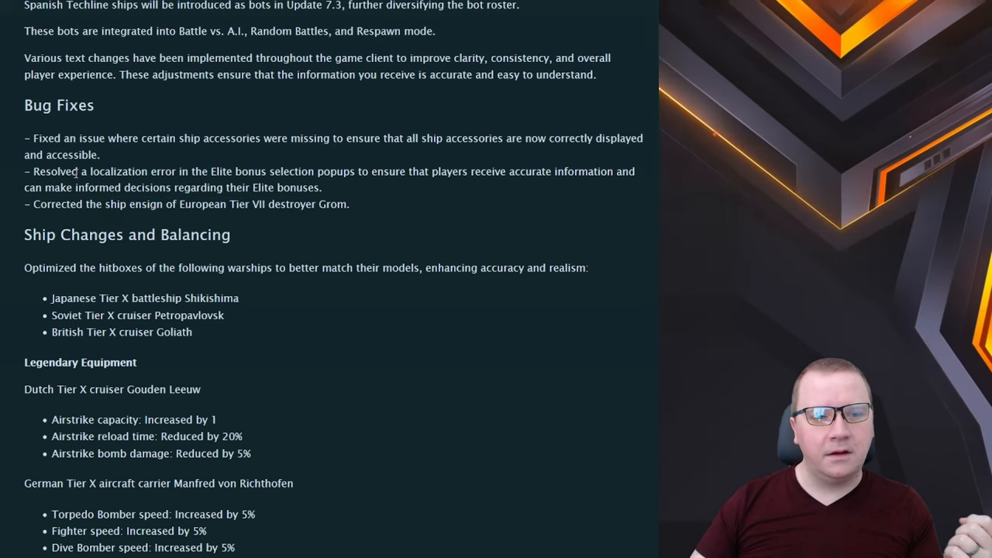
- Select the Gouden Leeuw airstrike bullet points and scroll through Legendary Equipment to the Elbing changes
drag(77, 170, 321, 186)
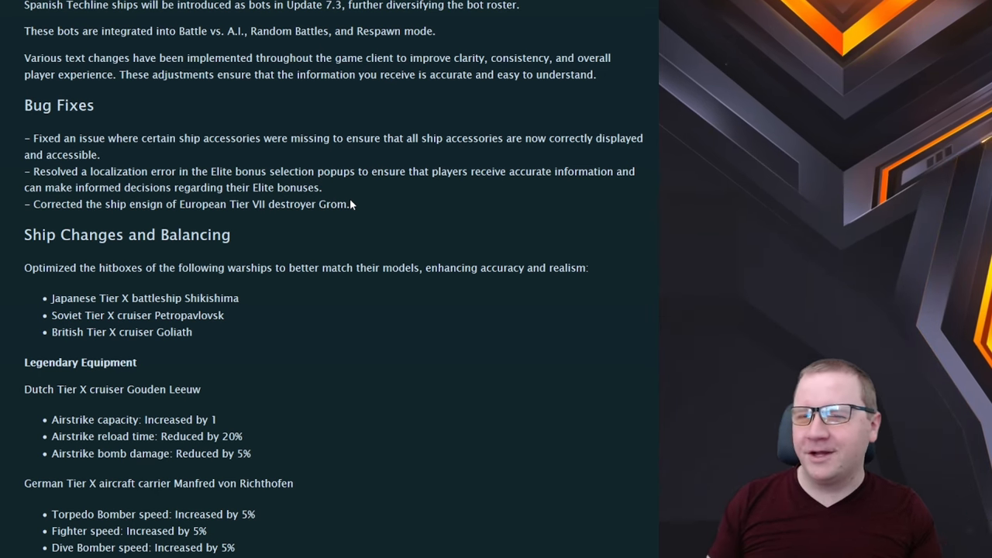
scroll(down, 3)
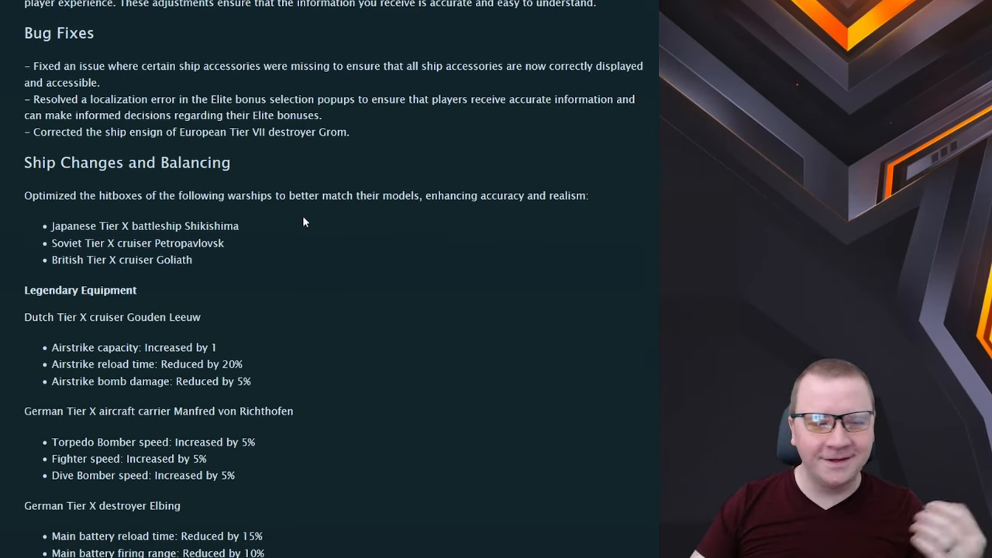
scroll(down, 3)
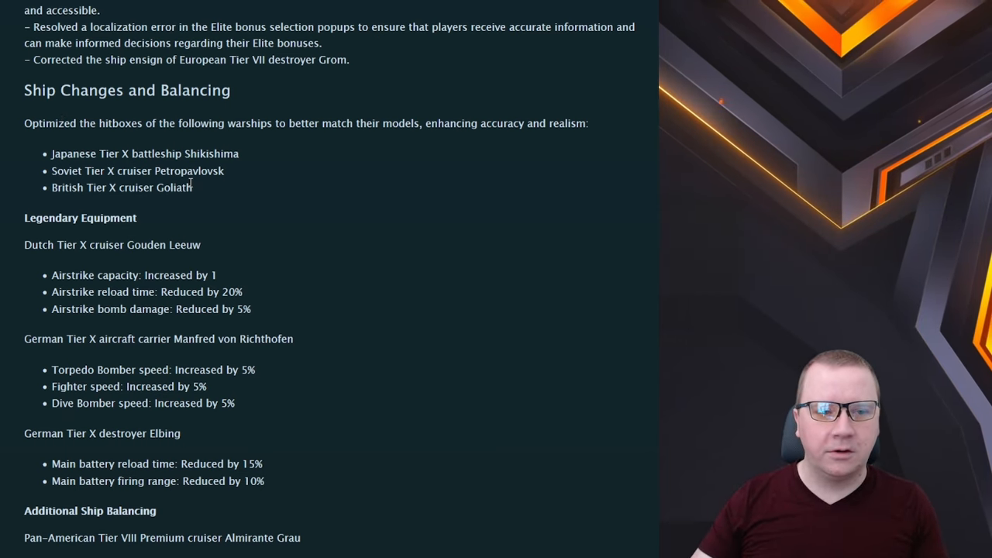
mouse_move(282, 247)
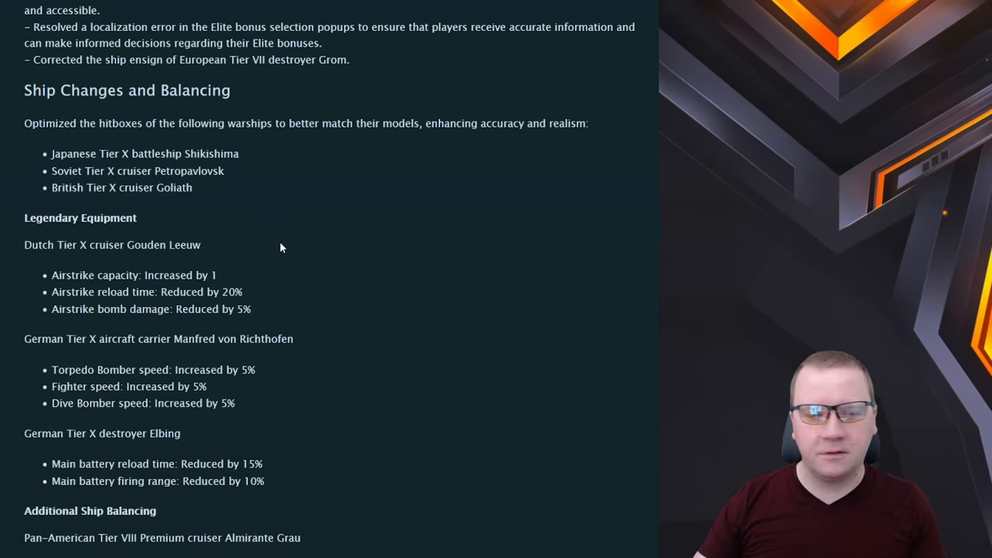
scroll(down, 3)
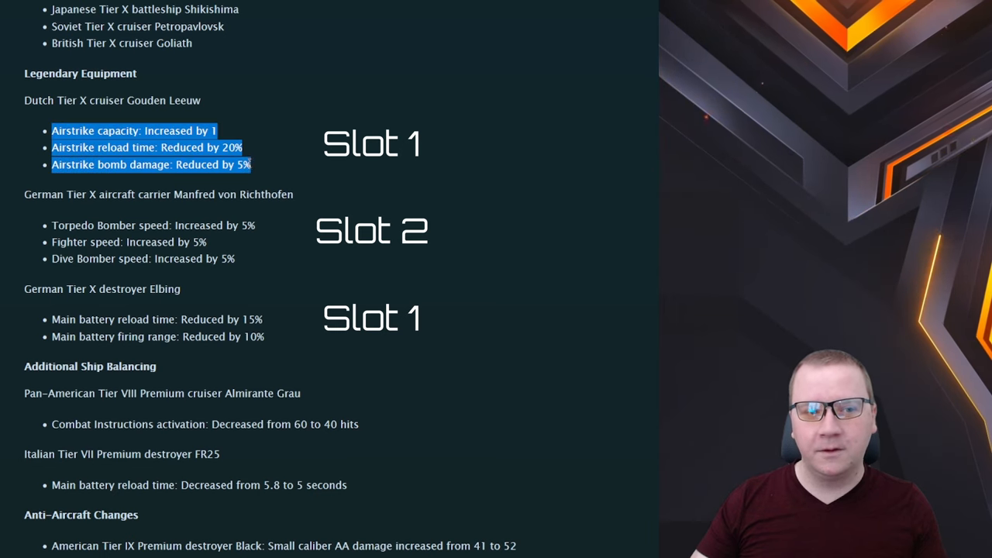
- Highlight the Gouden Leeuw airstrike changes and the Manfred von Richthofen squadron speed buffs
click(264, 169)
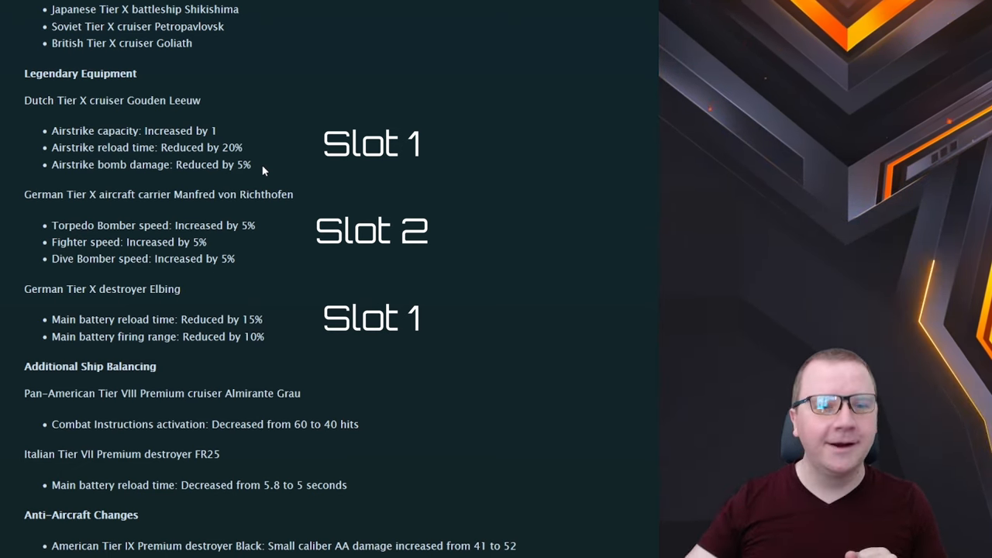
drag(52, 130, 251, 165)
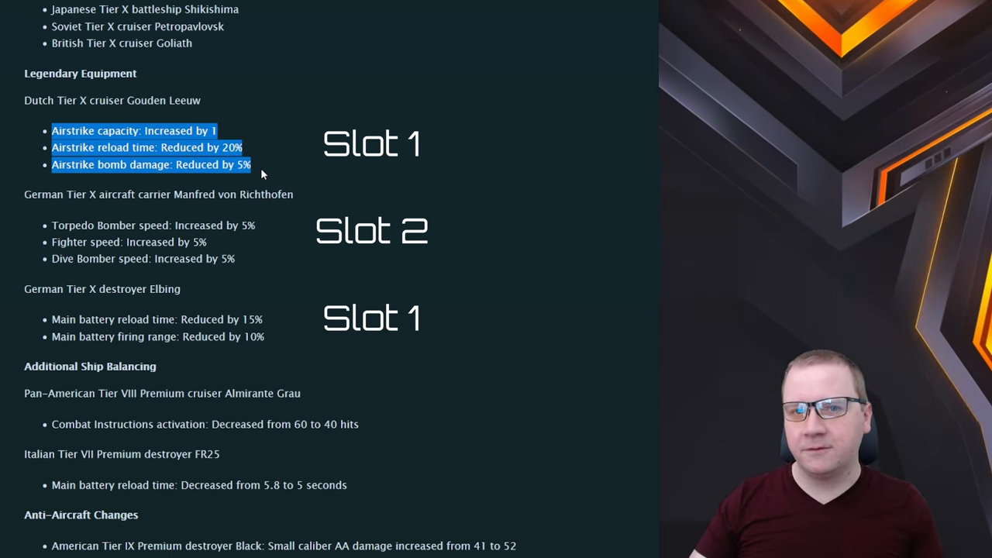
mouse_move(269, 227)
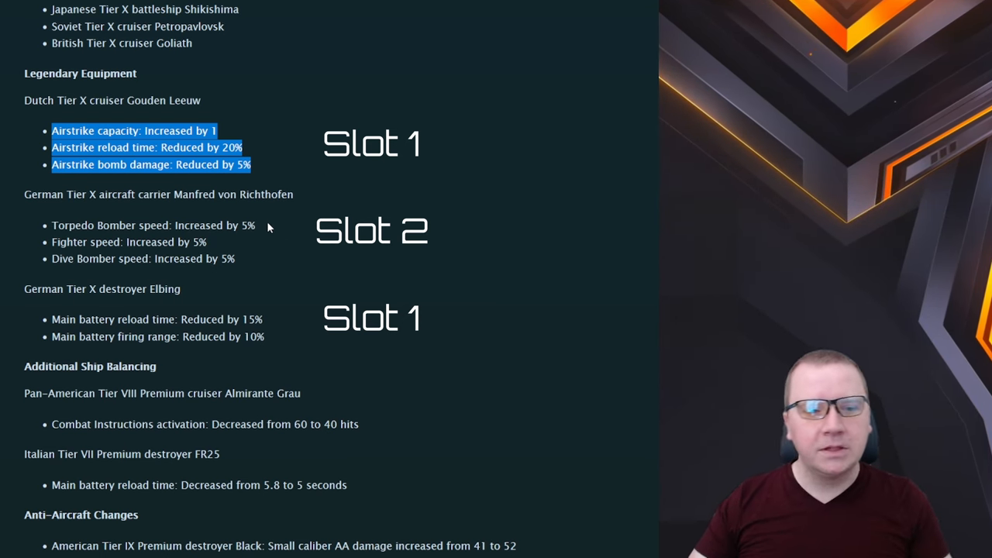
scroll(down, 3)
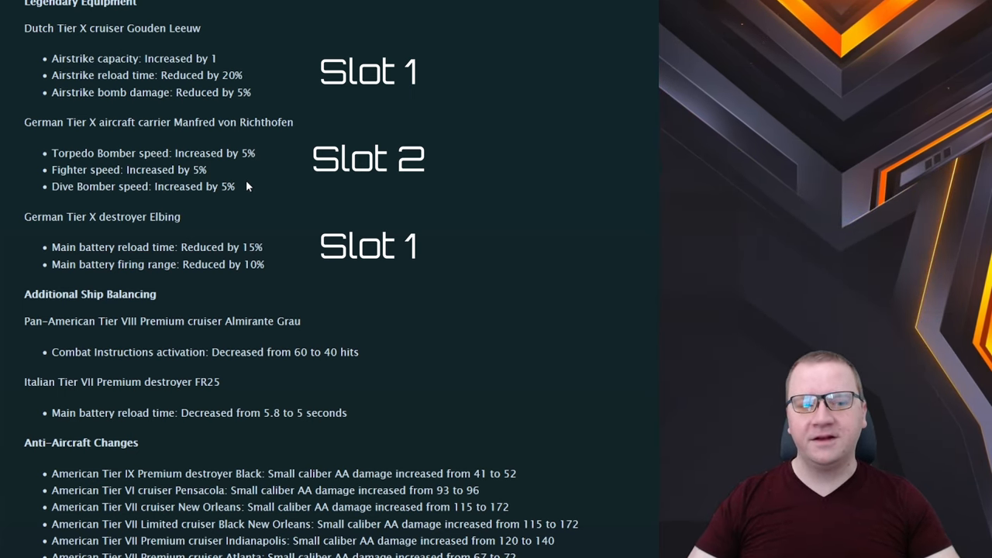
drag(87, 153, 235, 186)
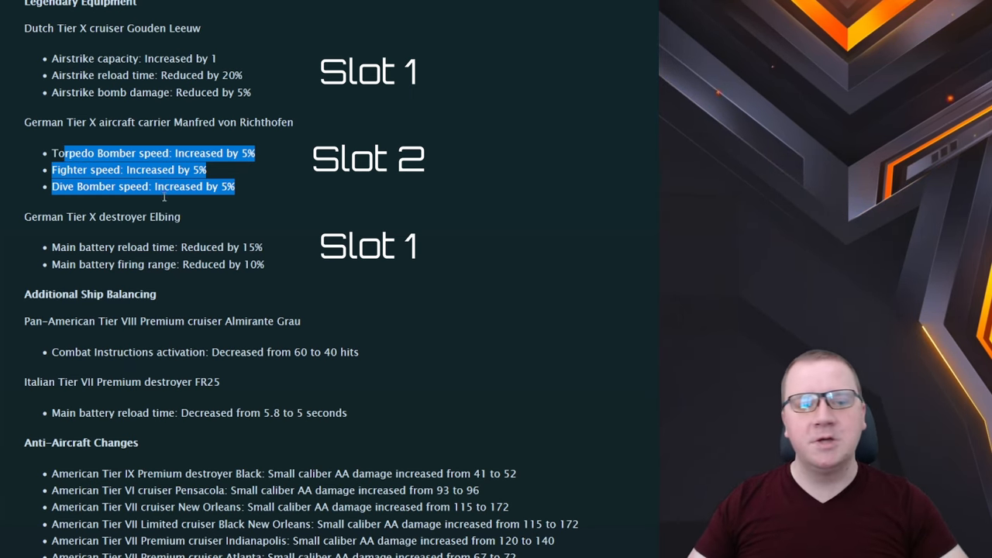
click(242, 232)
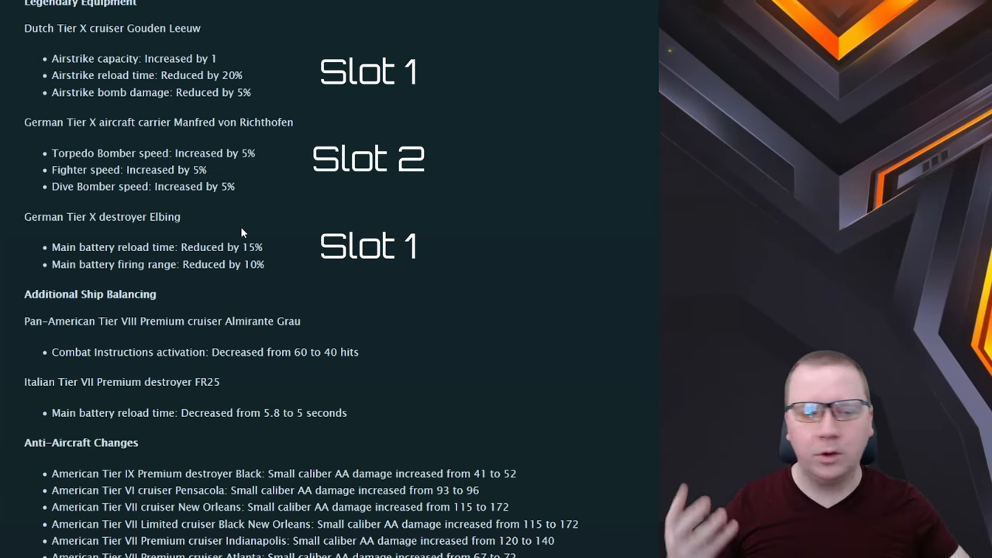
- Highlight both Elbing main battery changes, reaching Additional Ship Balancing
scroll(down, 3)
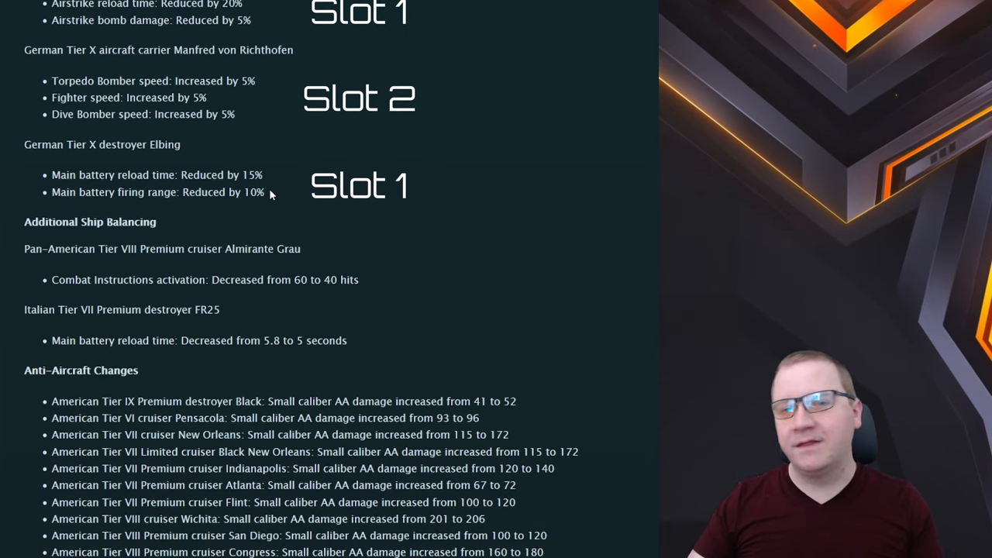
drag(93, 174, 198, 174)
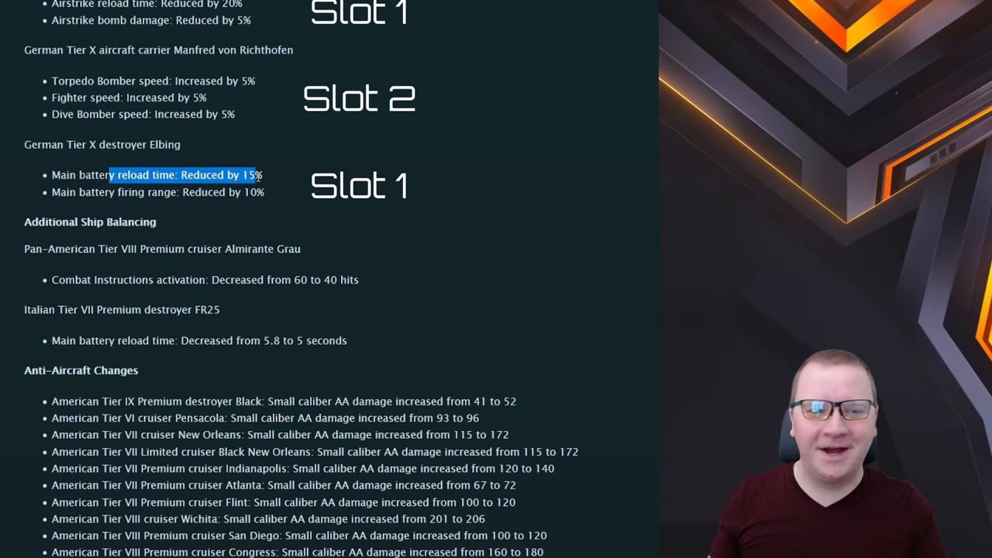
mouse_move(271, 192)
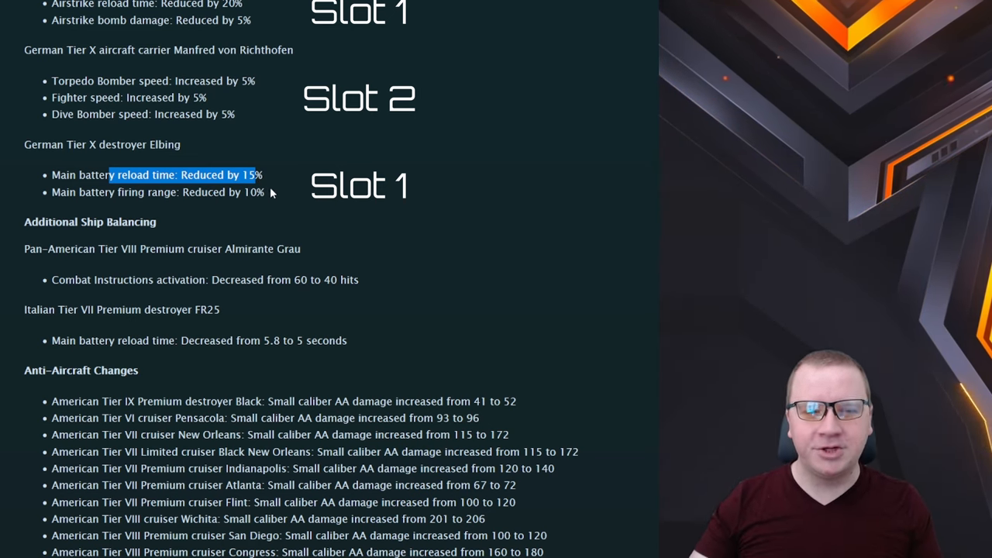
drag(112, 174, 264, 192)
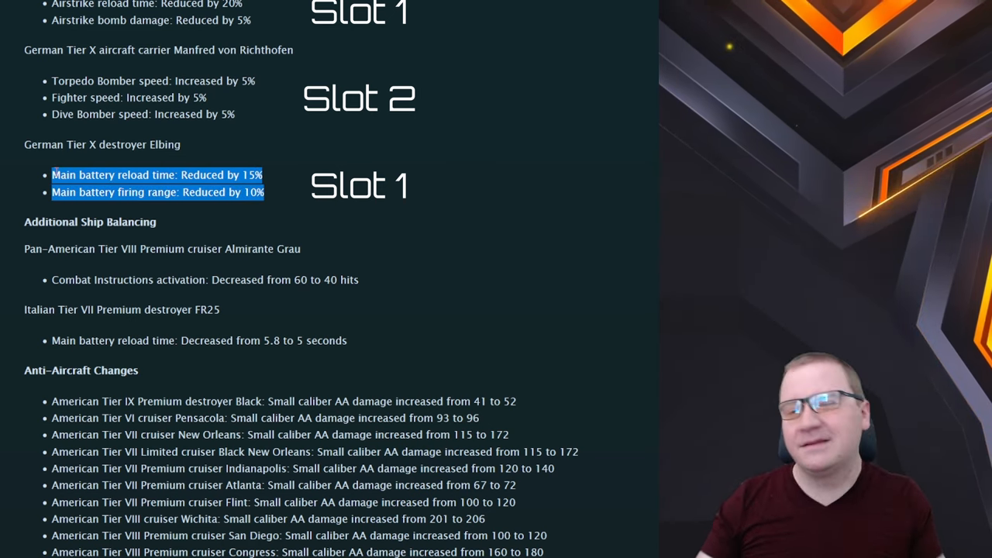
mouse_move(293, 201)
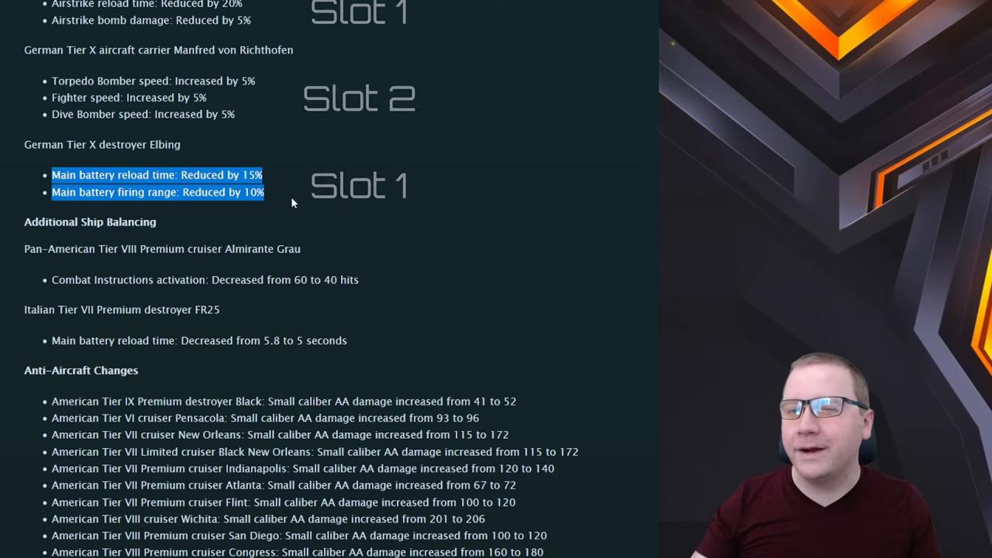
scroll(down, 3)
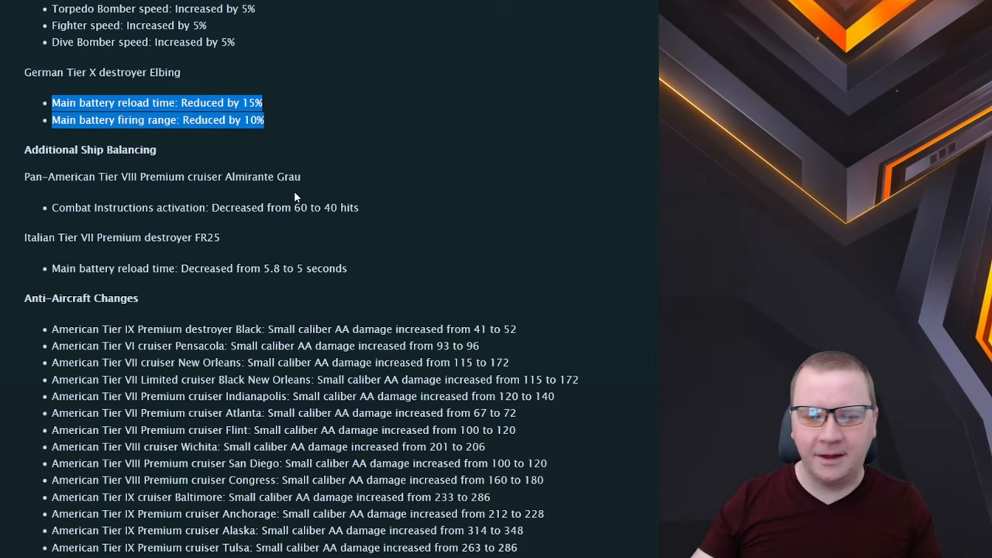
- Highlight the FR25 reload time reduction under Additional Ship Balancing
scroll(down, 3)
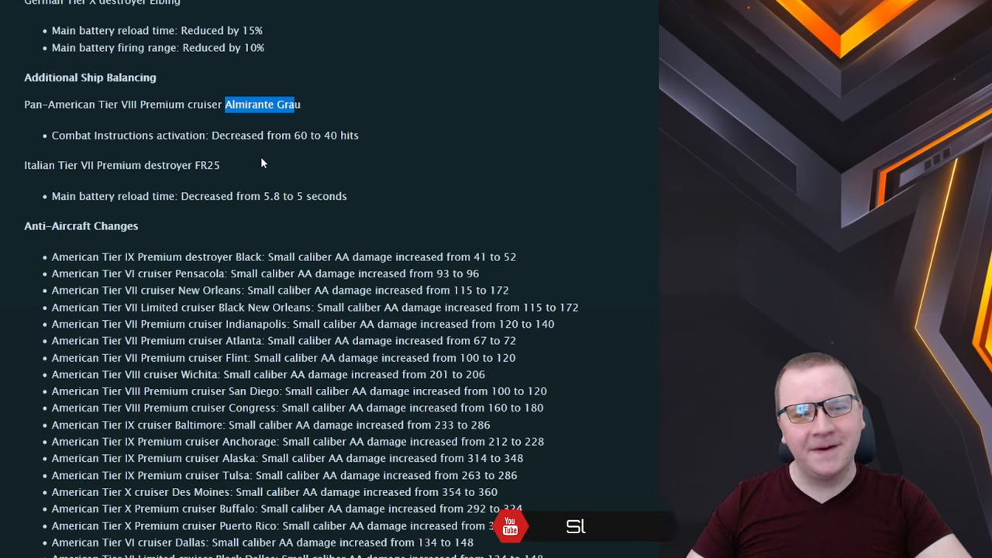
mouse_move(271, 150)
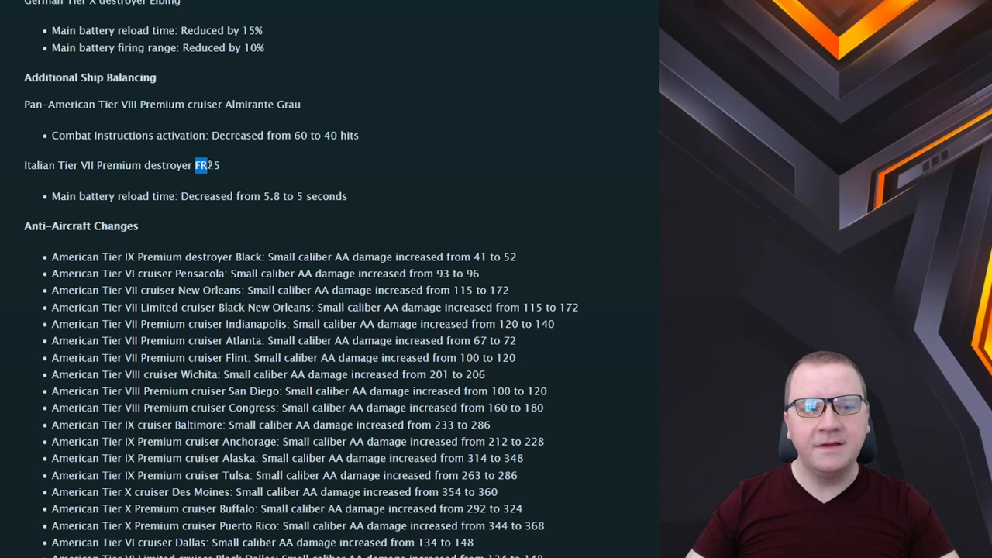
drag(188, 195, 347, 195)
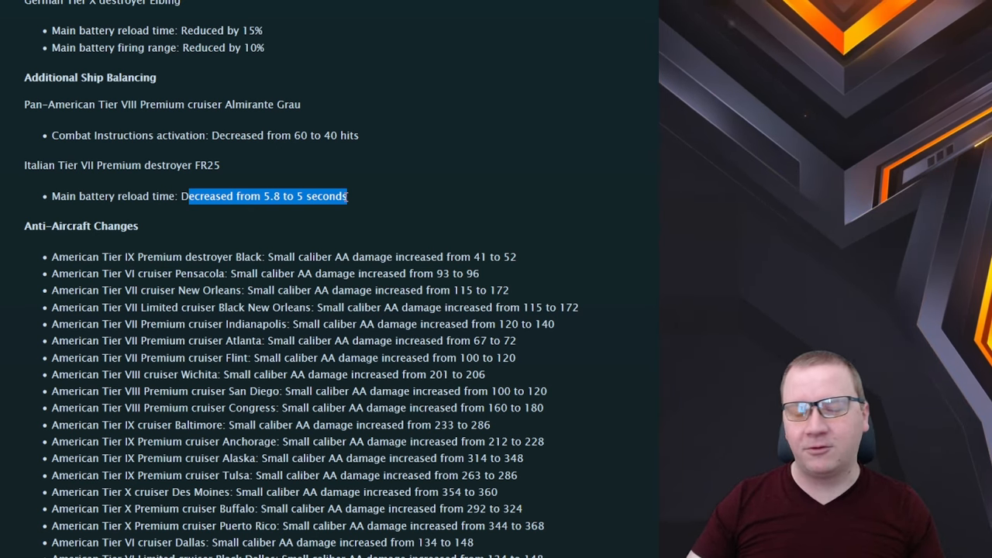
click(219, 209)
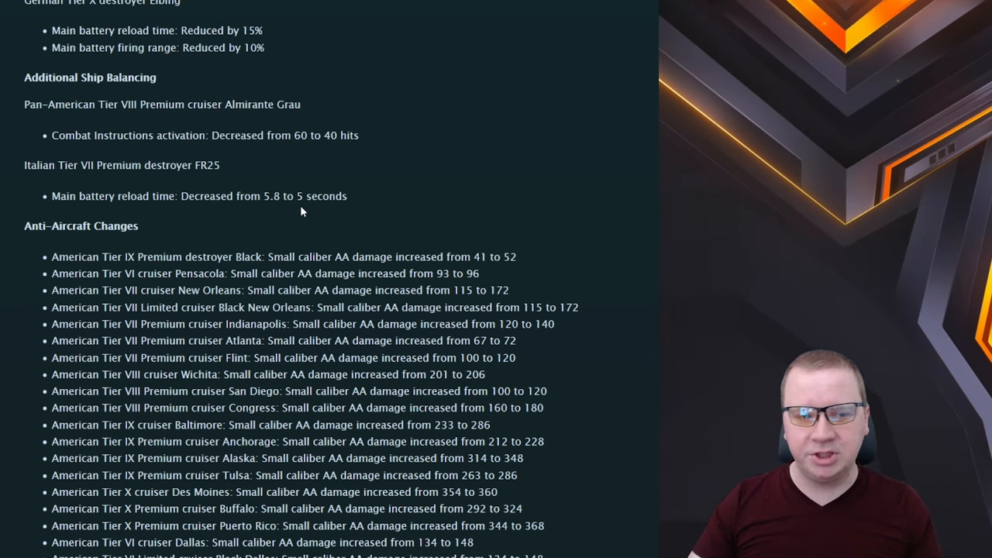
scroll(down, 3)
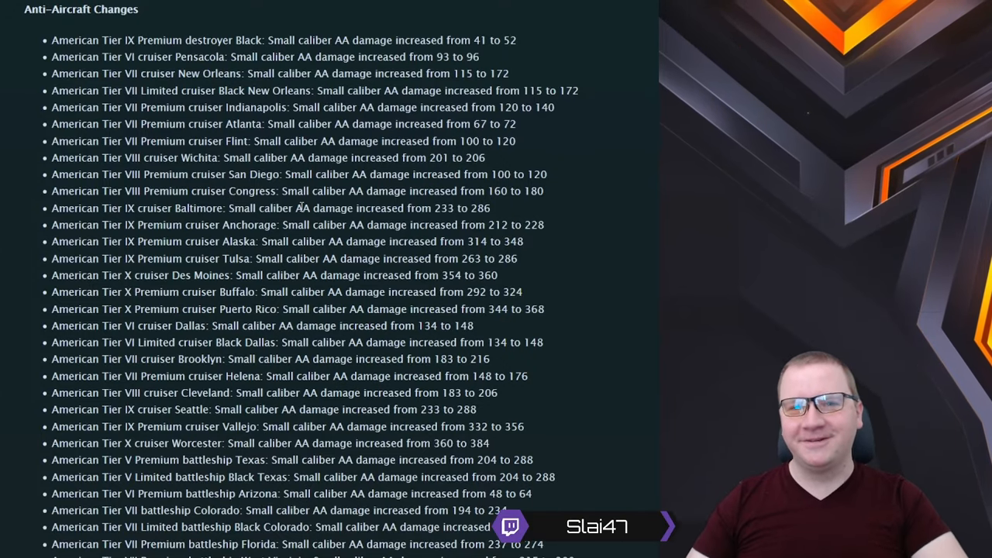
- Scroll through the full Anti-Aircraft Changes list down to the What's Next? section
scroll(down, 3)
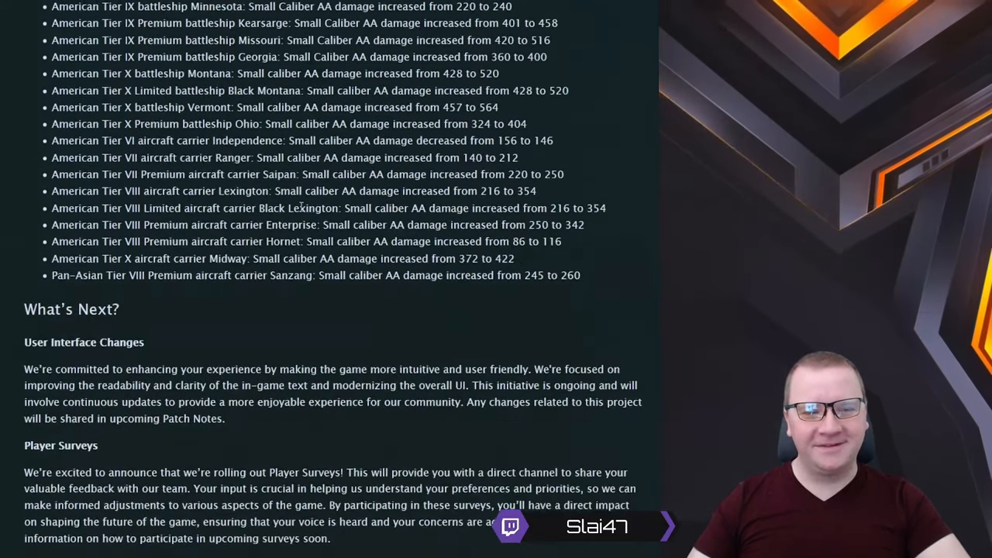
scroll(up, 3)
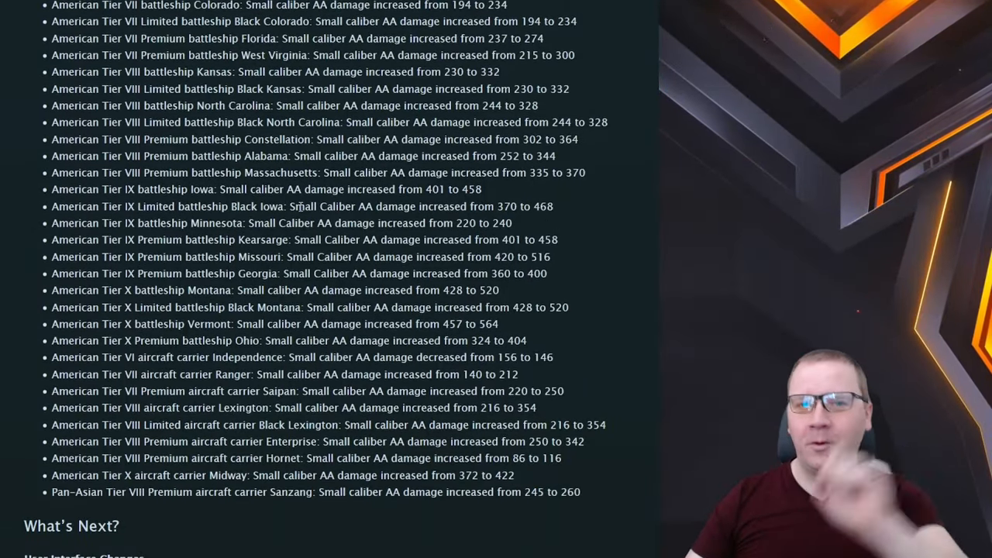
scroll(down, 3)
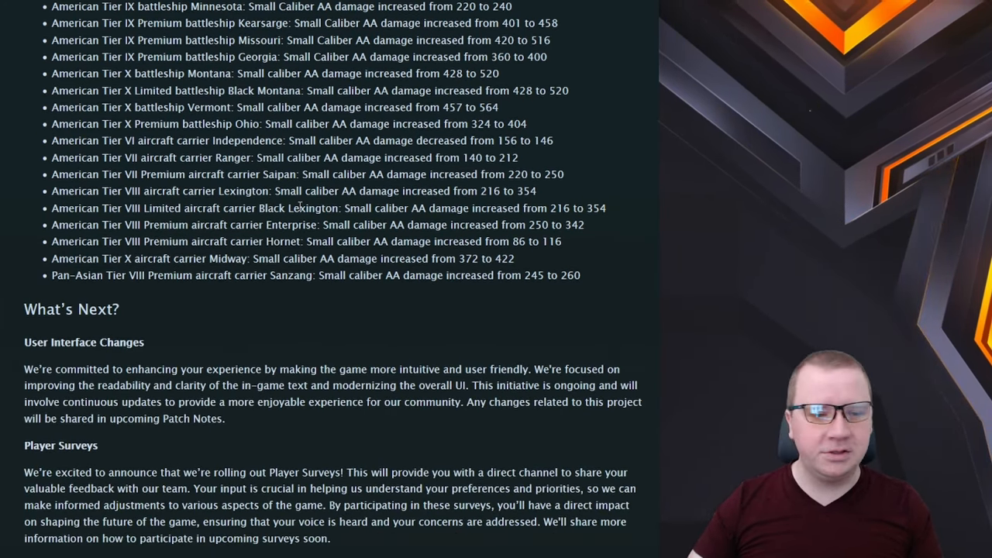
scroll(down, 3)
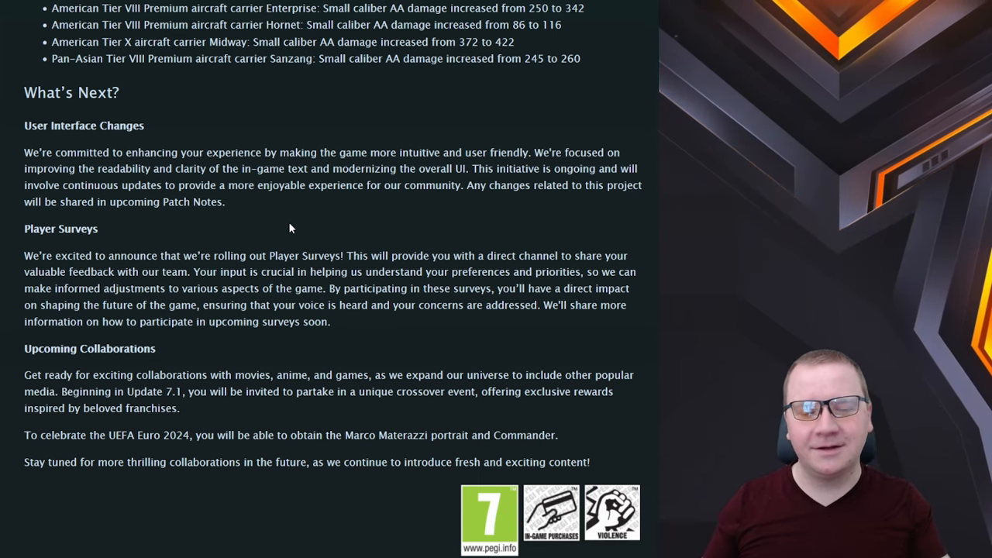
scroll(down, 3)
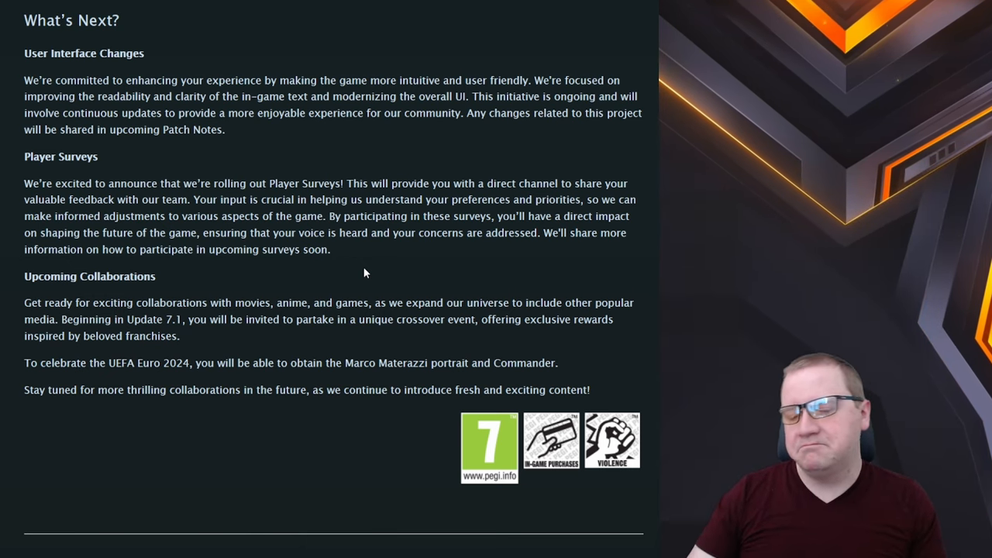
scroll(up, 3)
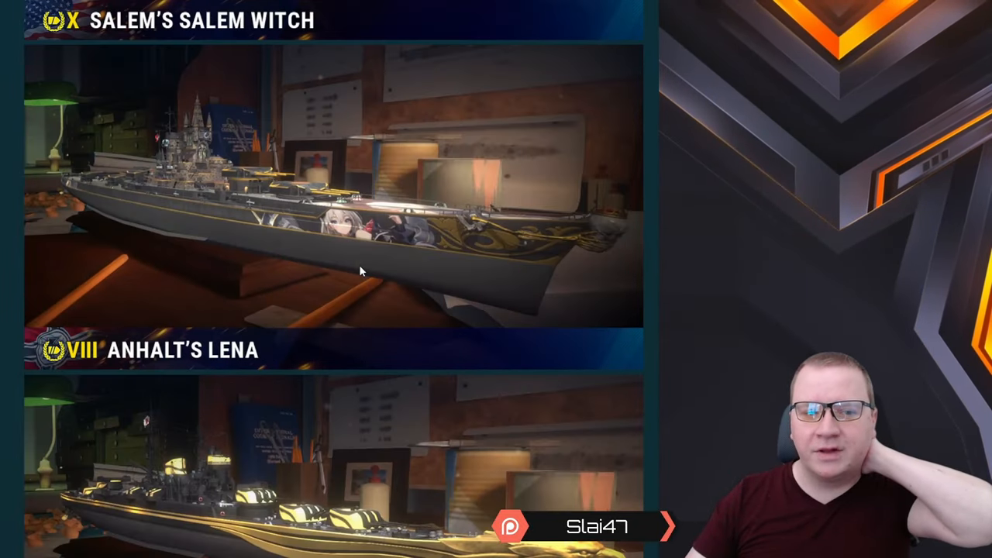
scroll(down, 3)
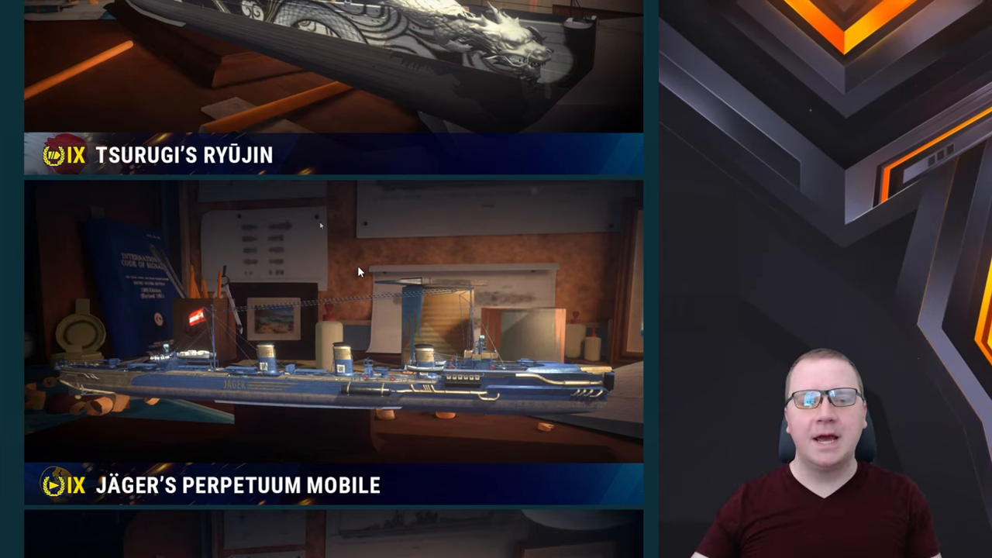
scroll(down, 3)
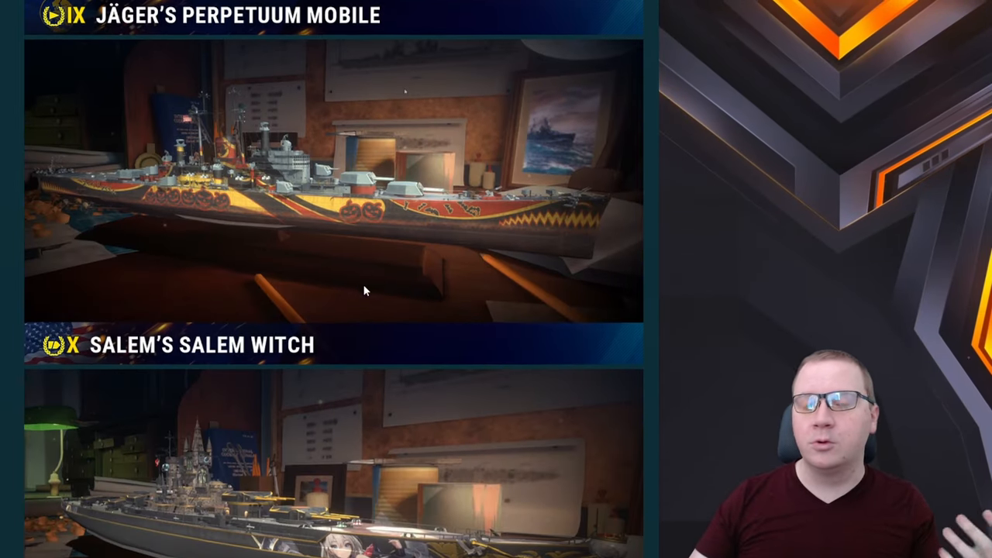
scroll(down, 3)
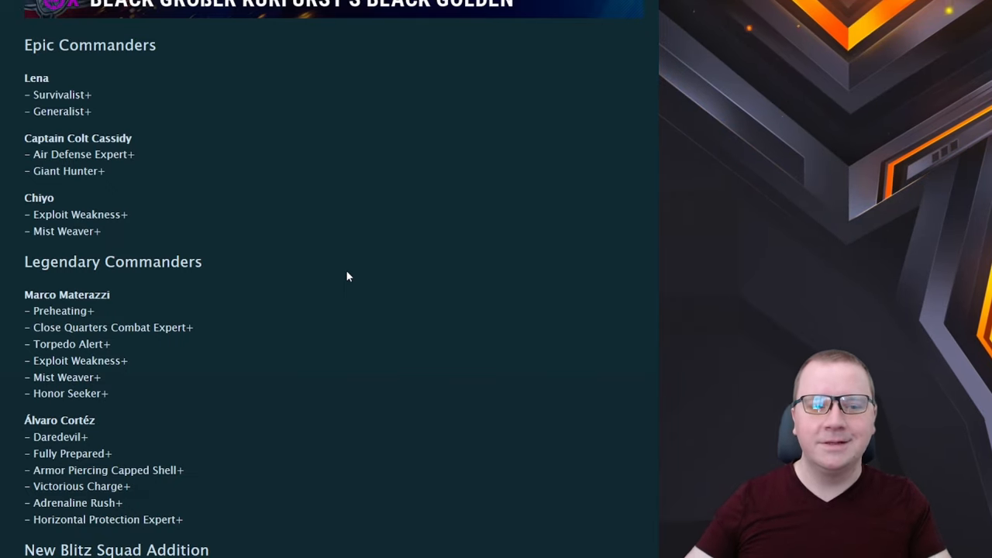
scroll(down, 3)
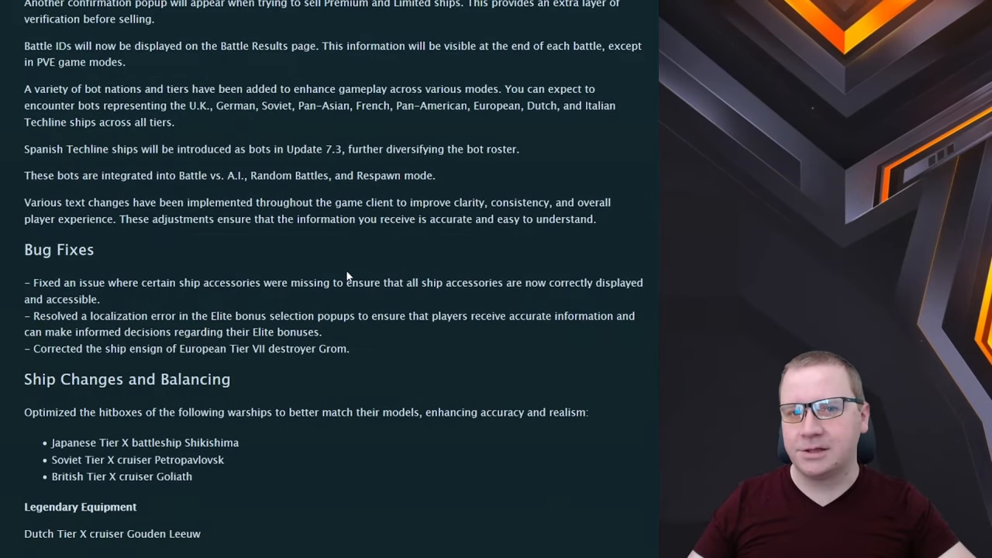
scroll(down, 3)
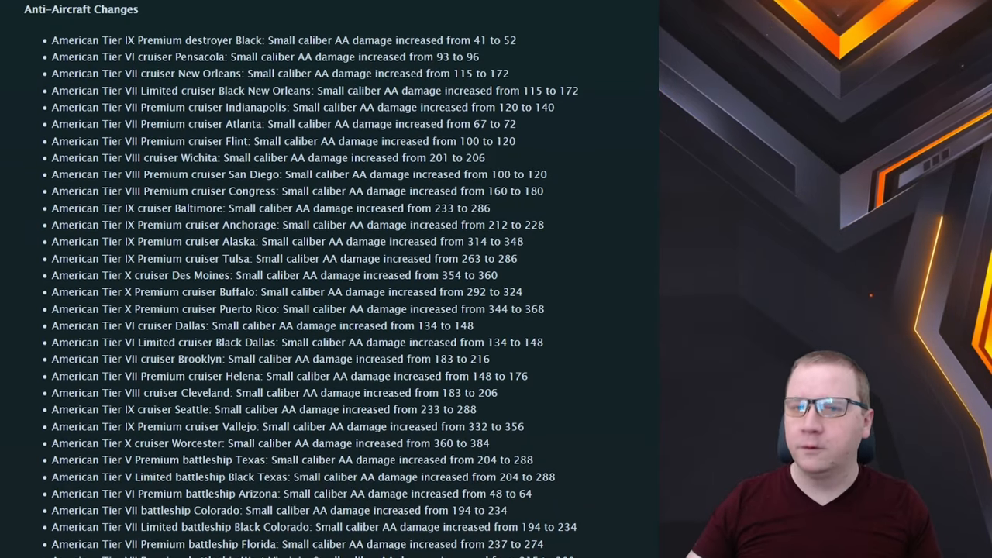
mouse_move(573, 210)
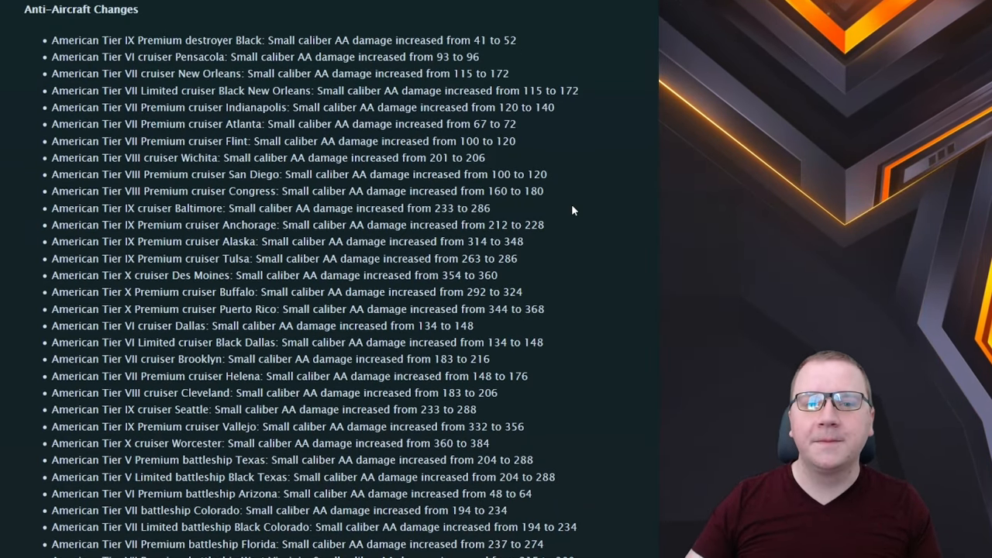
mouse_move(571, 222)
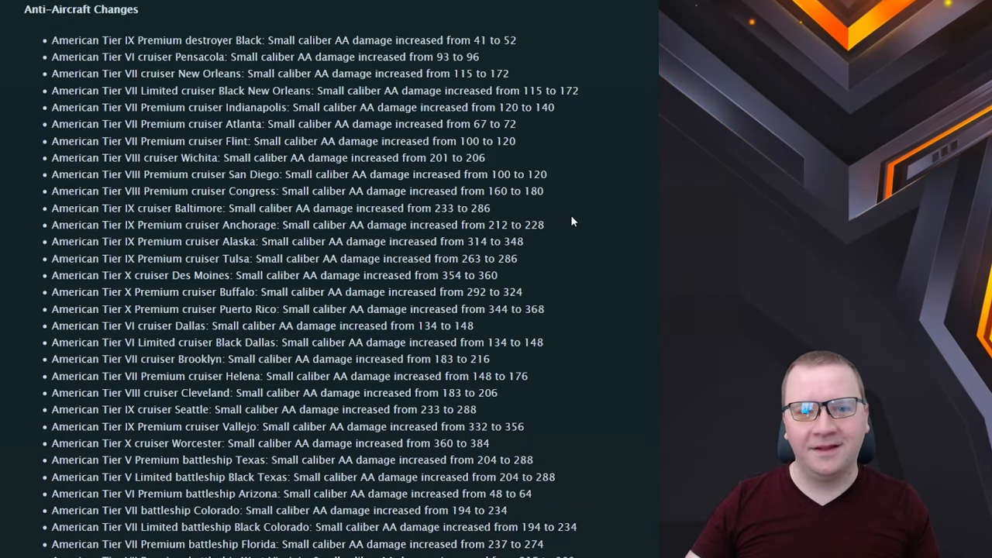
scroll(down, 3)
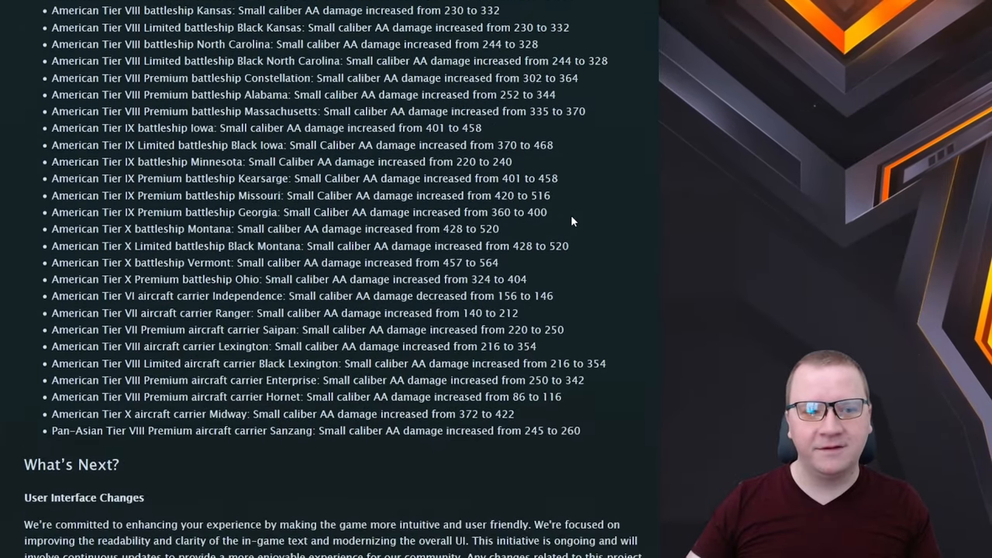
- Scroll the ChatGPT AA damage percentage-change table covering ships Black through Sanzang
scroll(up, 3)
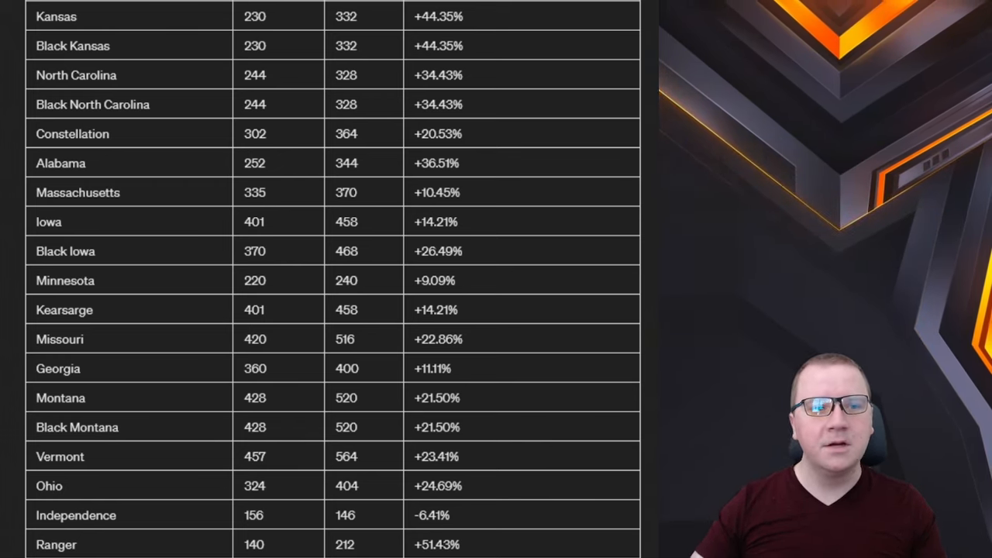
scroll(down, 3)
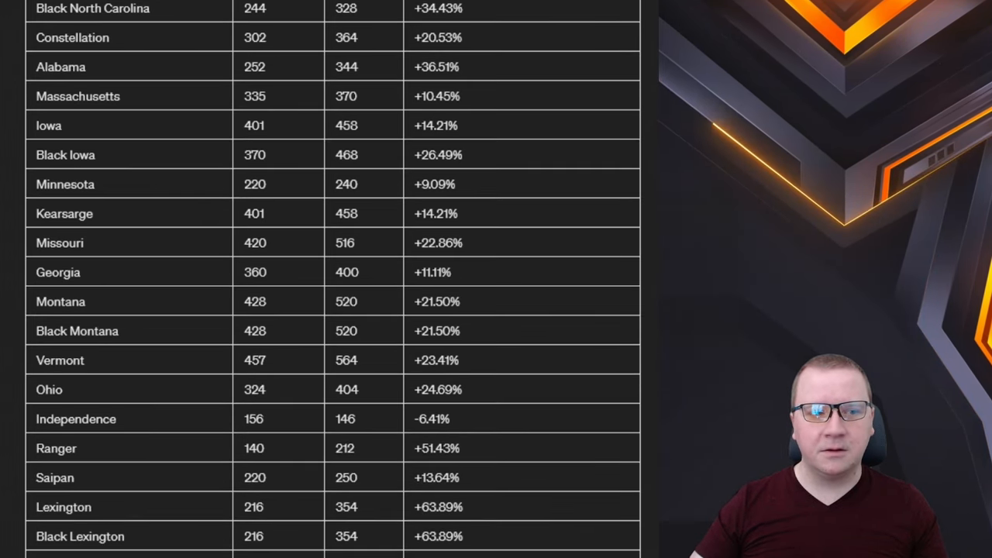
scroll(down, 3)
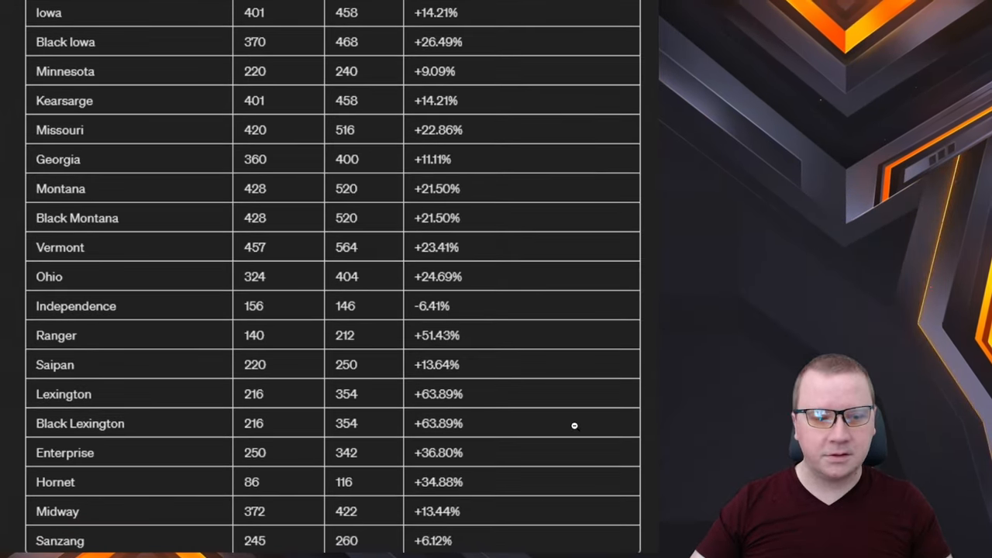
mouse_move(83, 440)
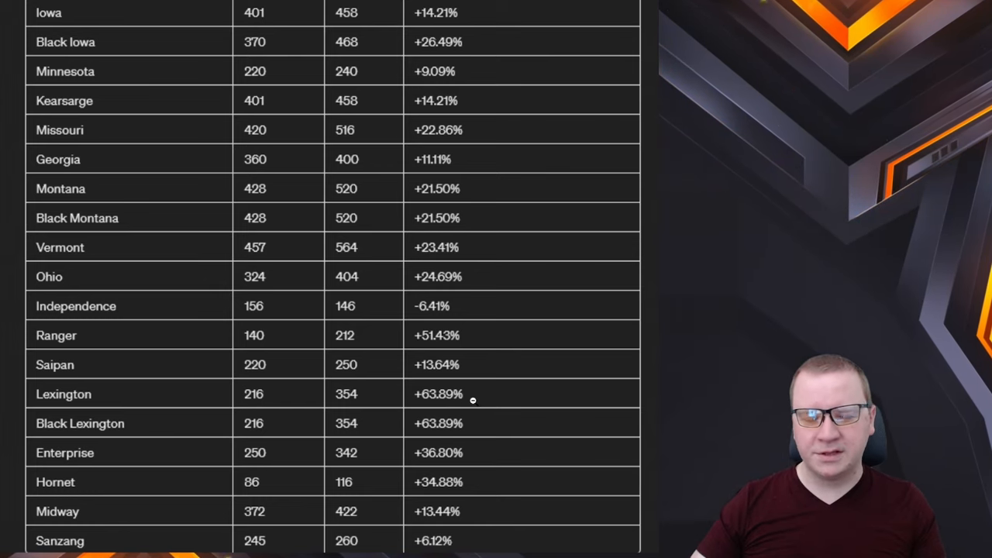
scroll(down, 3)
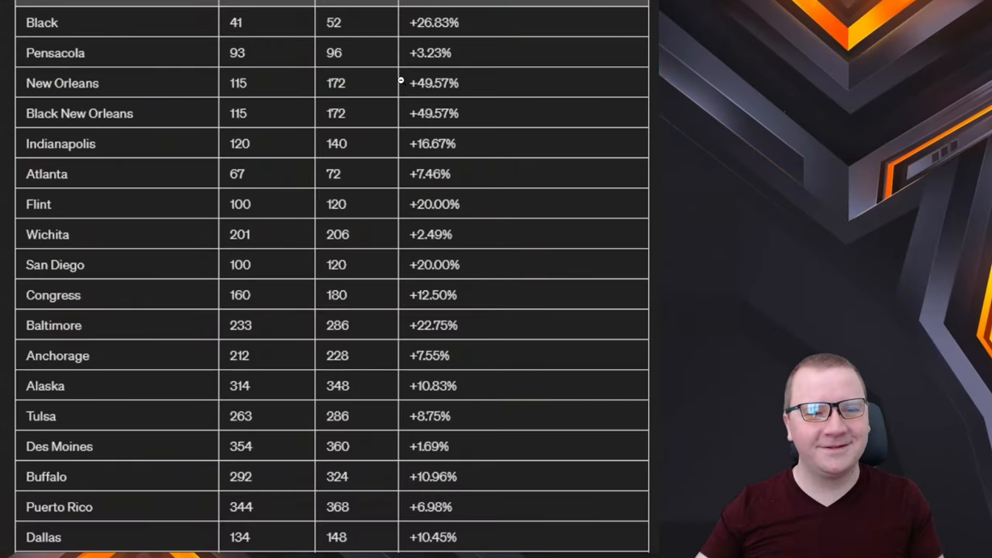
scroll(down, 3)
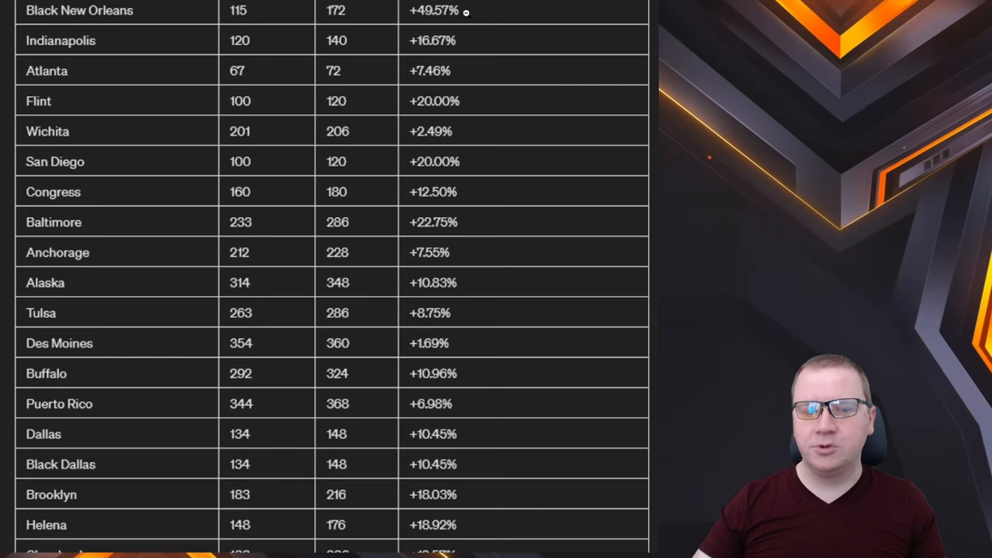
mouse_move(520, 192)
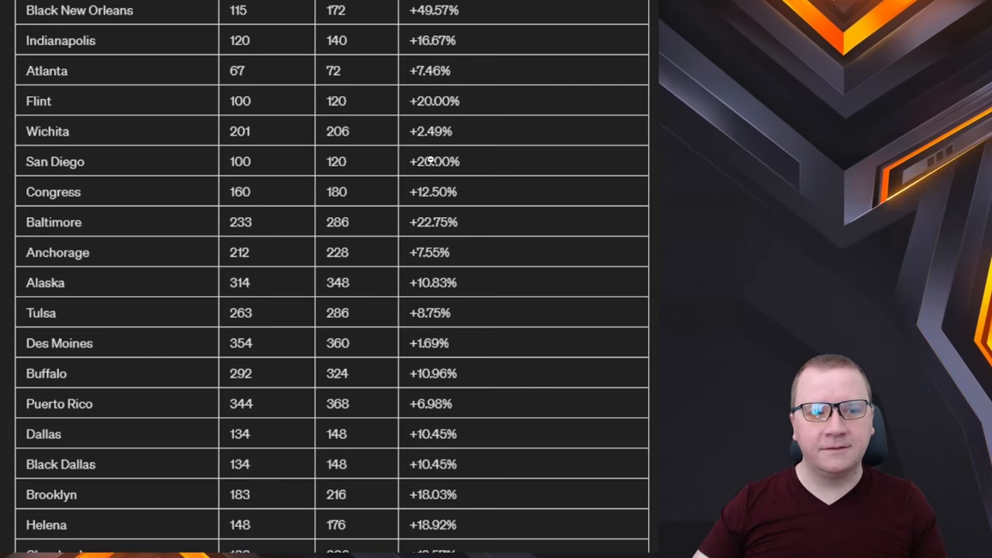
scroll(down, 3)
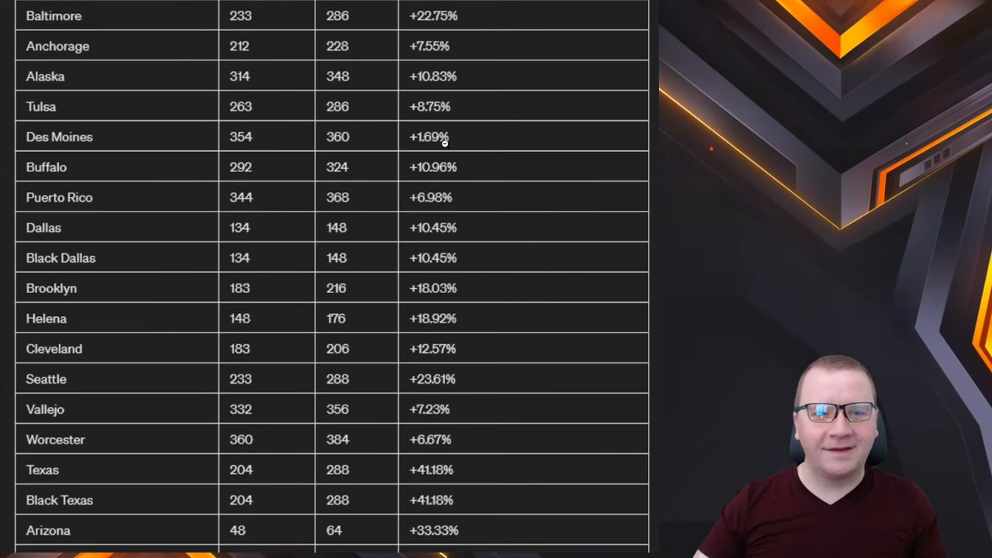
mouse_move(452, 167)
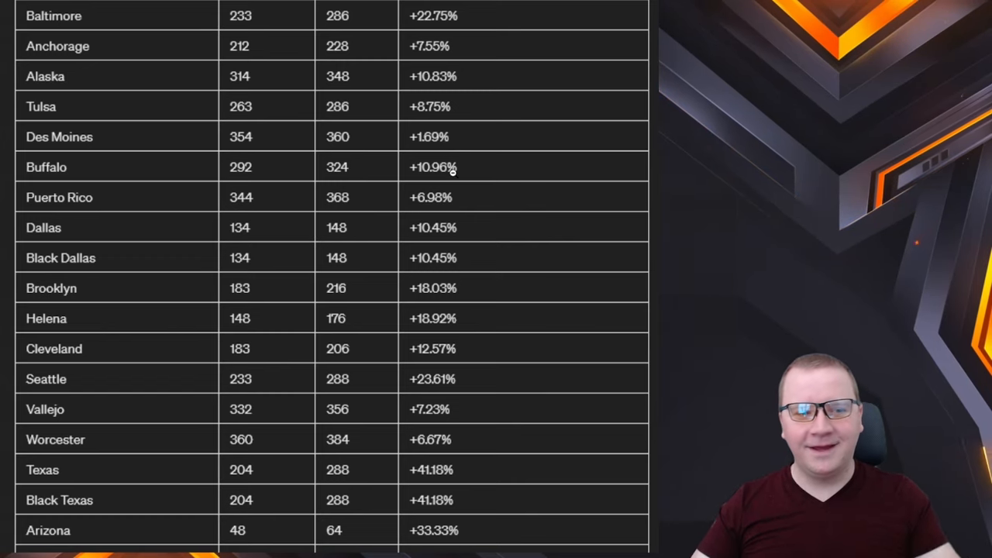
mouse_move(453, 197)
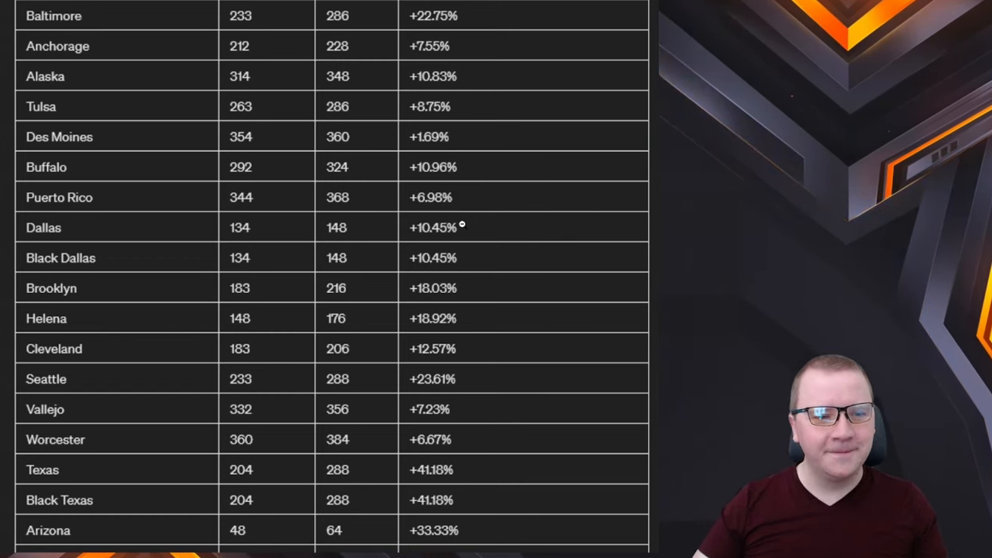
scroll(down, 3)
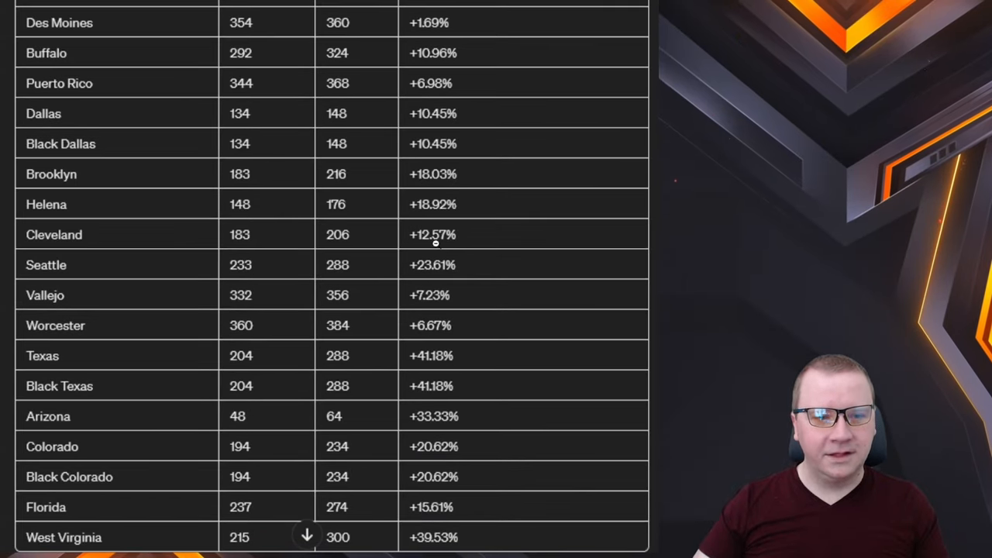
mouse_move(483, 344)
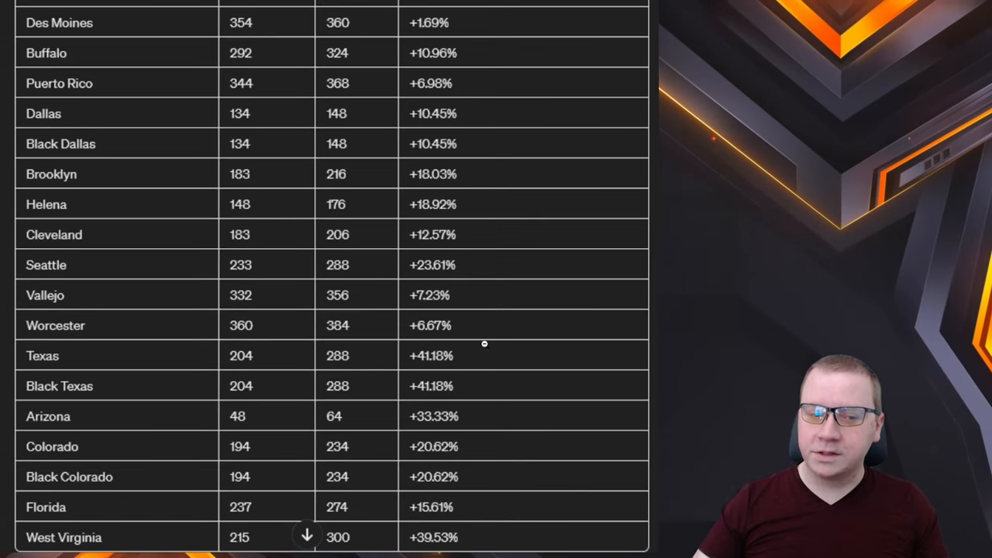
mouse_move(424, 355)
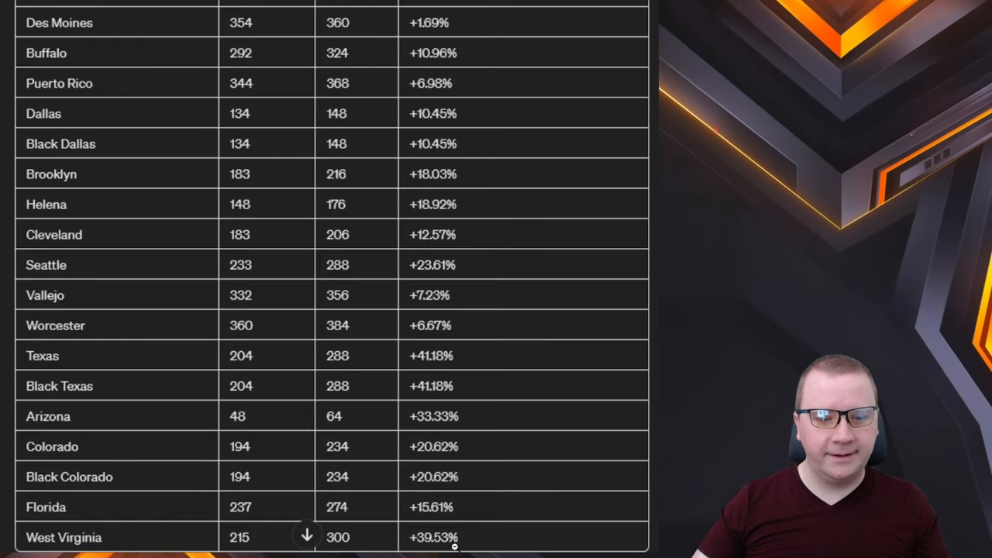
scroll(up, 3)
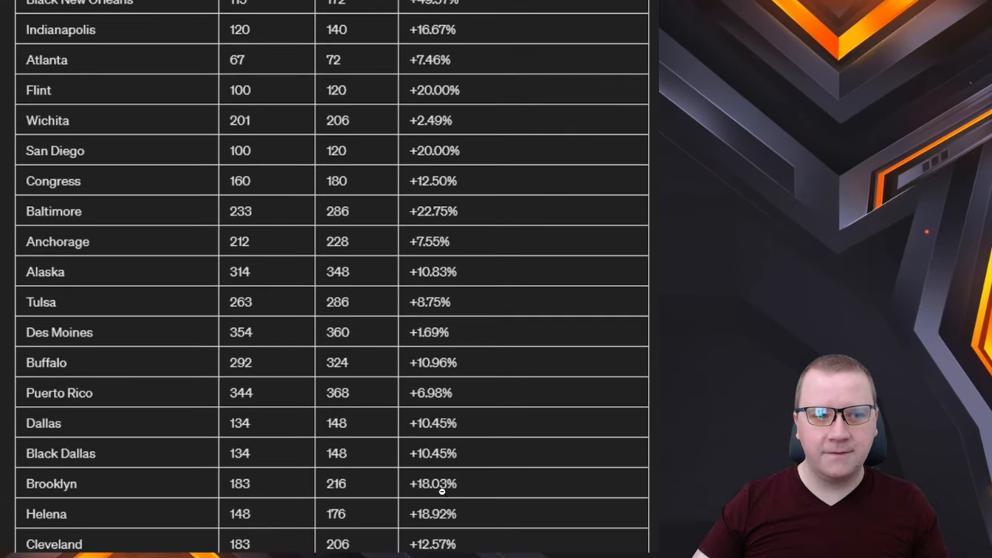
scroll(up, 3)
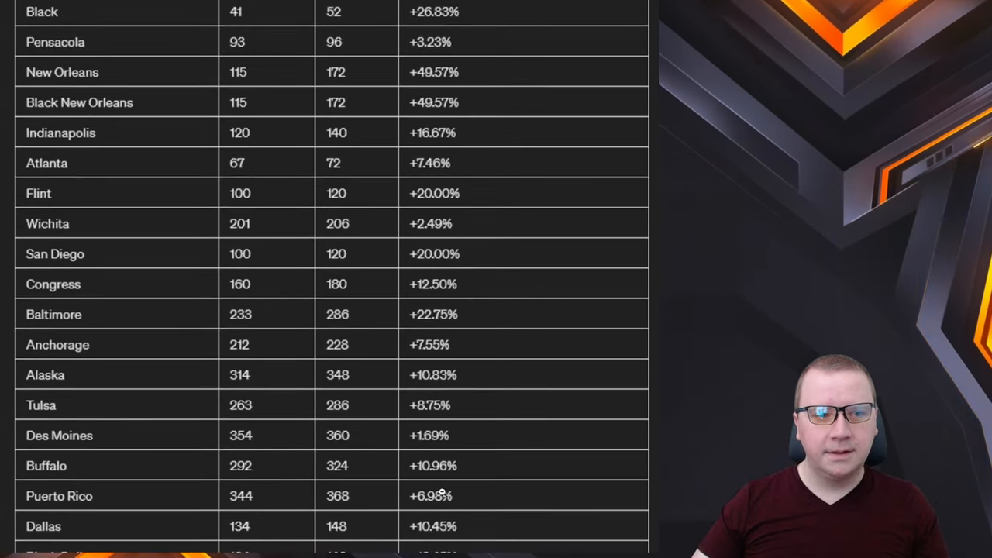
scroll(up, 3)
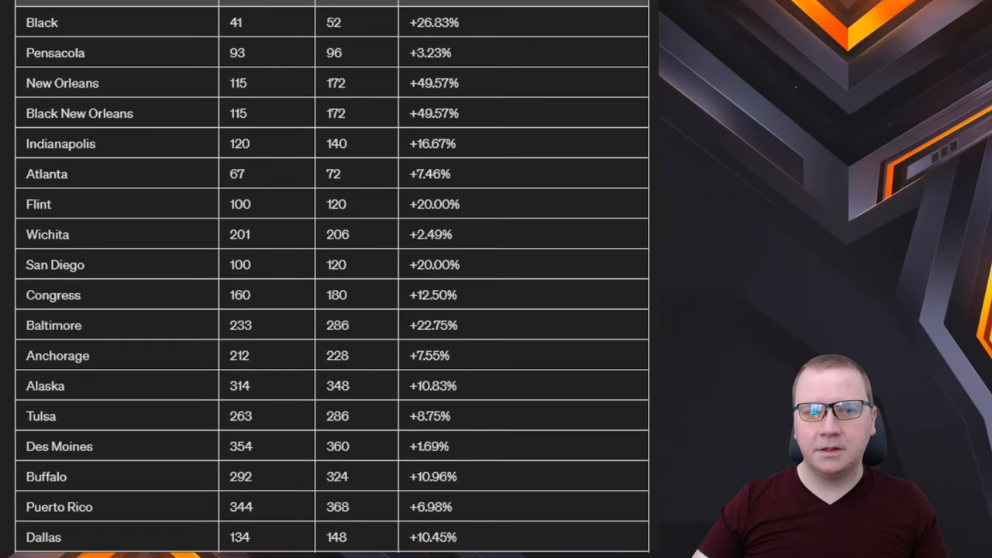
scroll(down, 3)
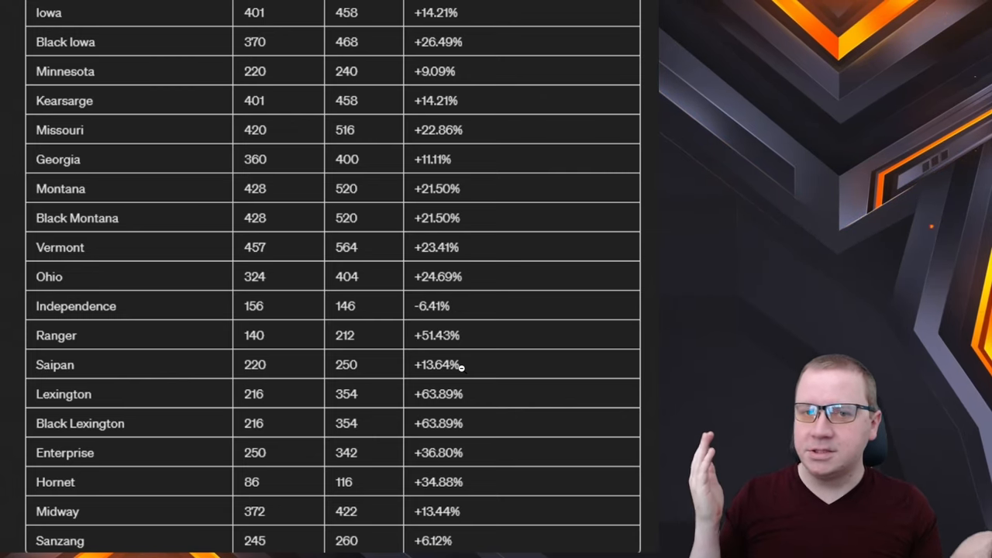
scroll(up, 3)
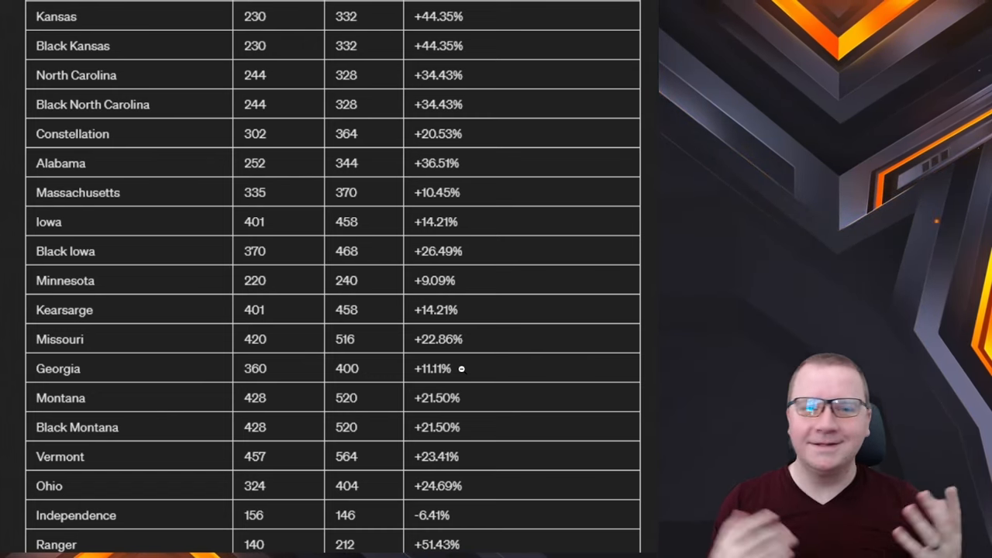
scroll(down, 3)
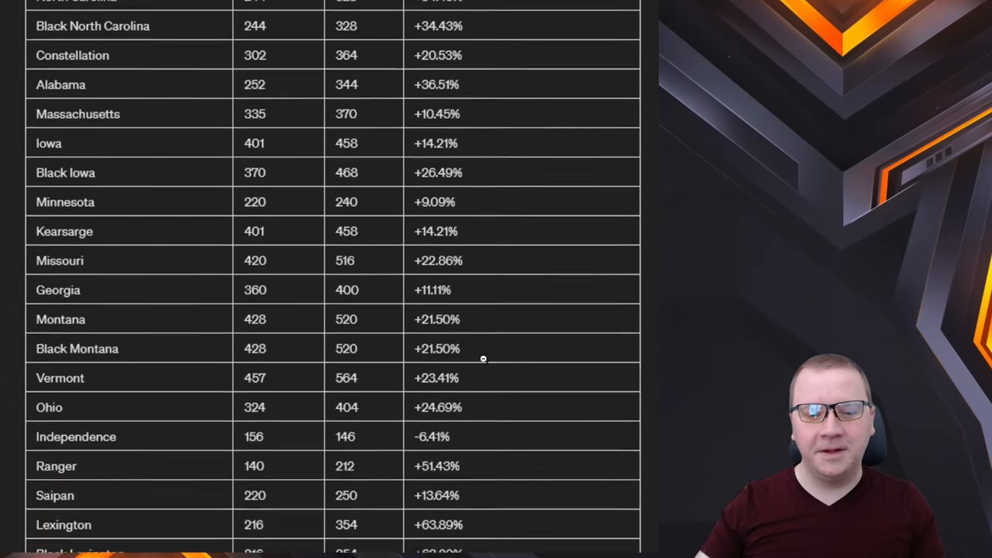
scroll(down, 3)
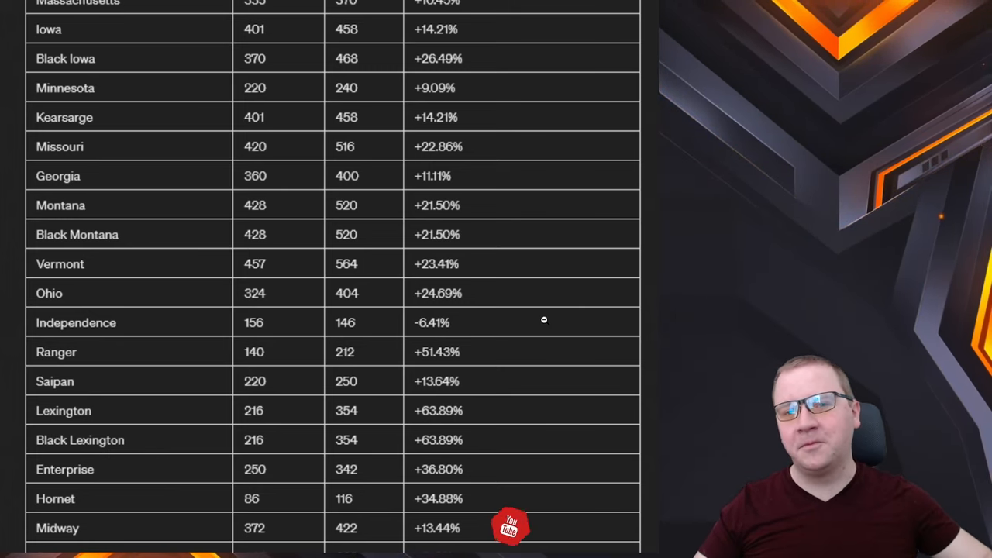
scroll(up, 3)
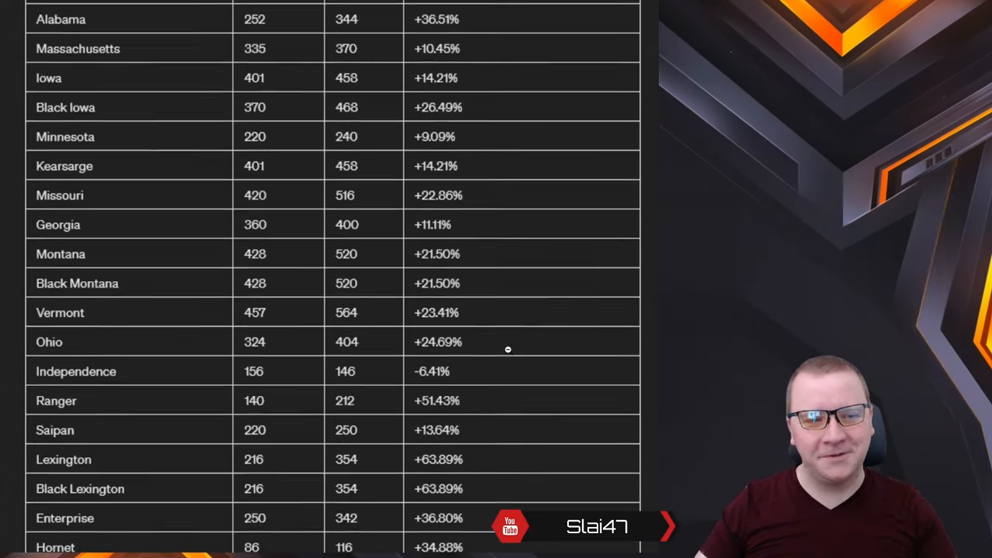
scroll(up, 3)
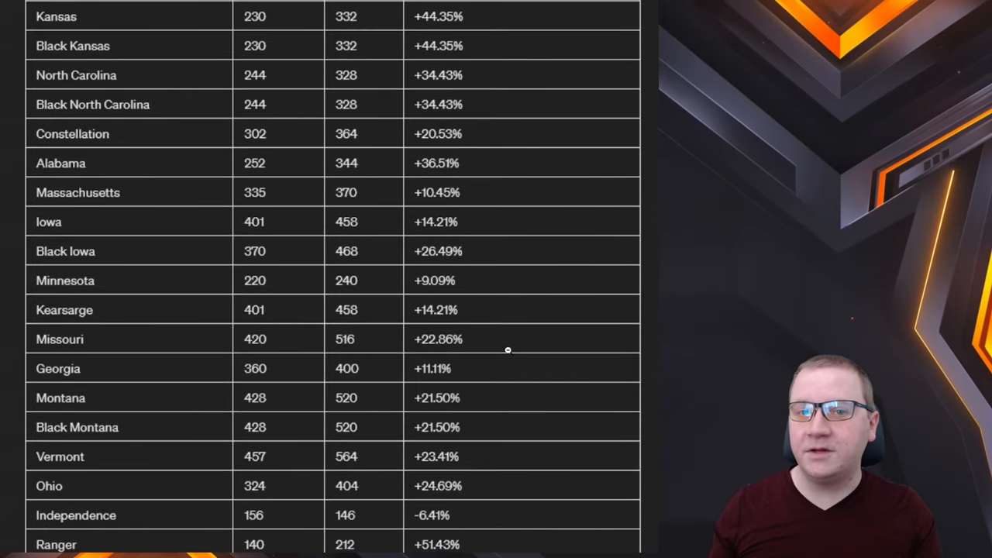